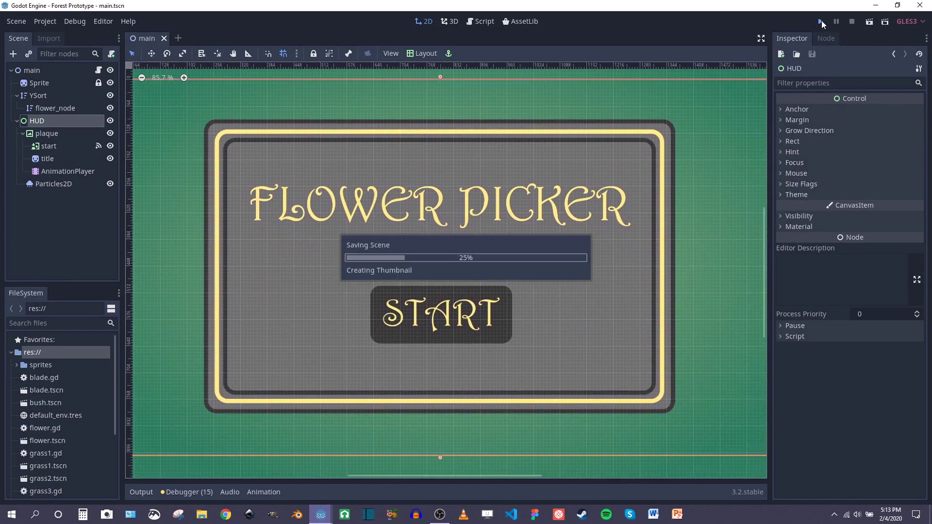
# - Run the project so the Flower Picker title screen opens with drifting flowers
pyautogui.click(822, 20)
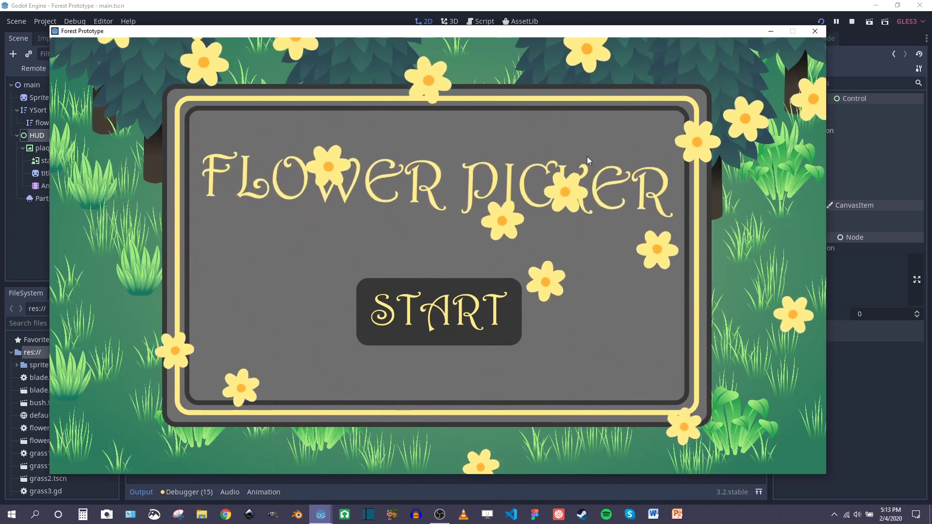
# - Start a round from the title screen so the randomized meadow and player appear
pyautogui.click(439, 310)
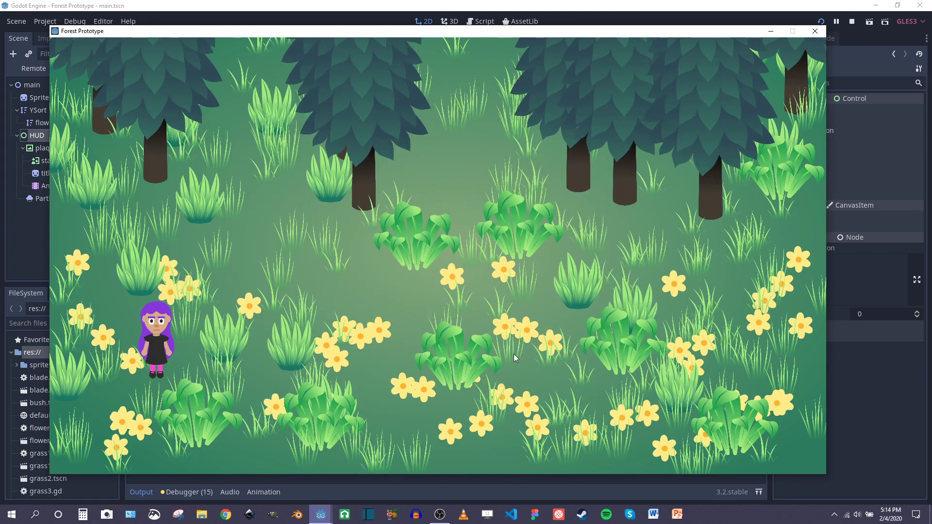
pyautogui.moveTo(125, 316)
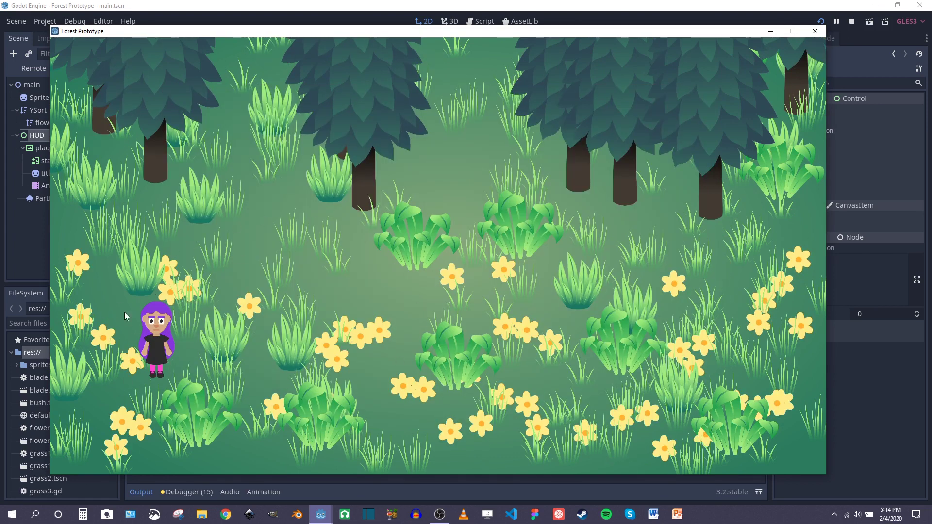
pyautogui.moveTo(193, 333)
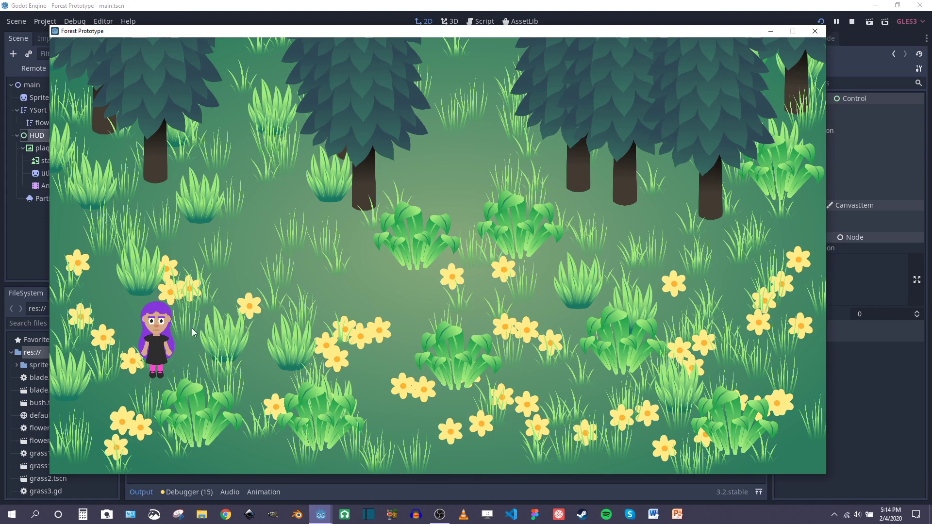
pyautogui.moveTo(255, 205)
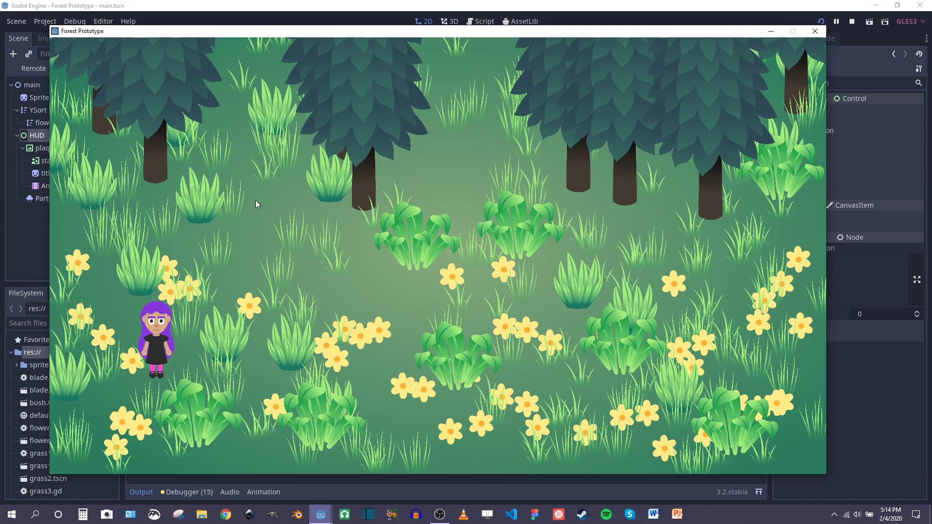
pyautogui.moveTo(414, 183)
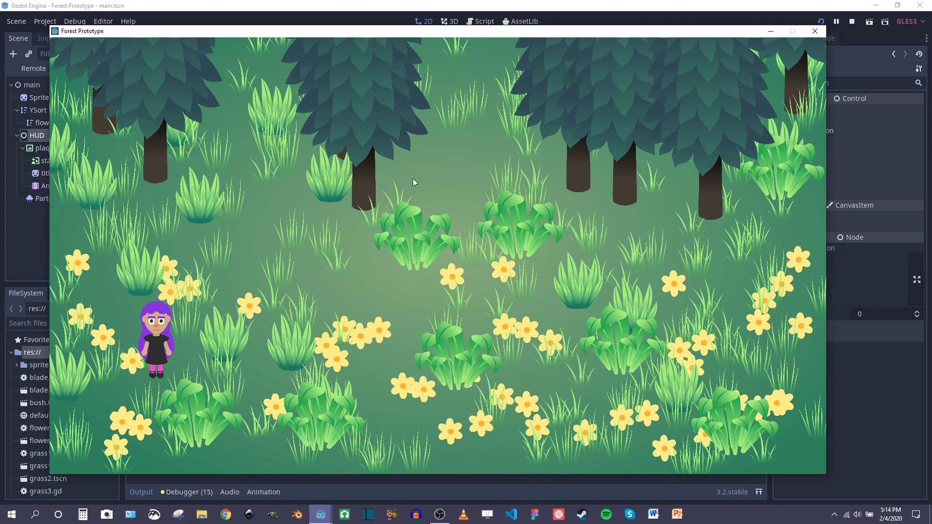
pyautogui.moveTo(687, 166)
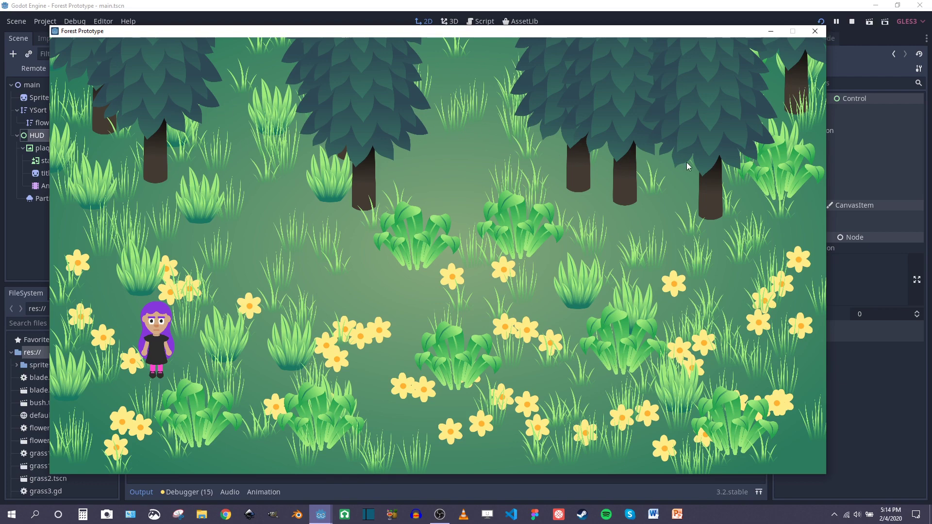
pyautogui.moveTo(425, 254)
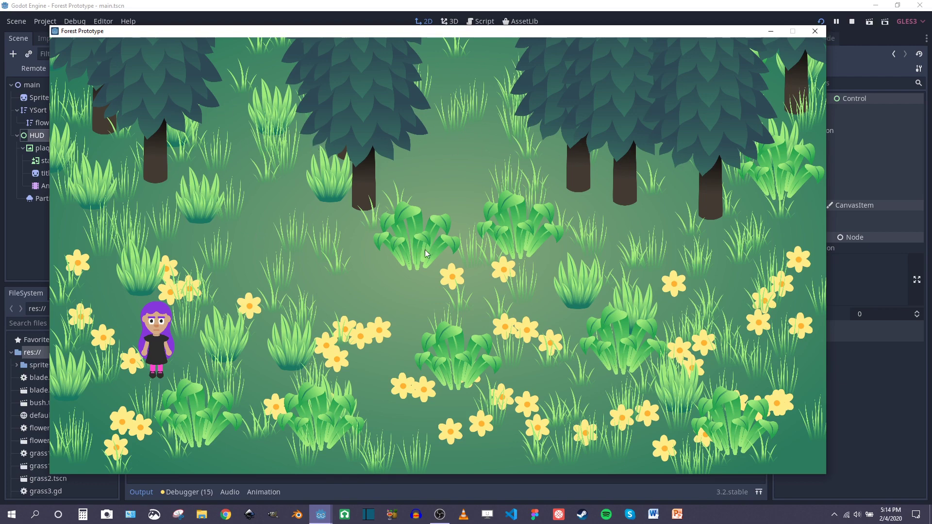
pyautogui.moveTo(280, 308)
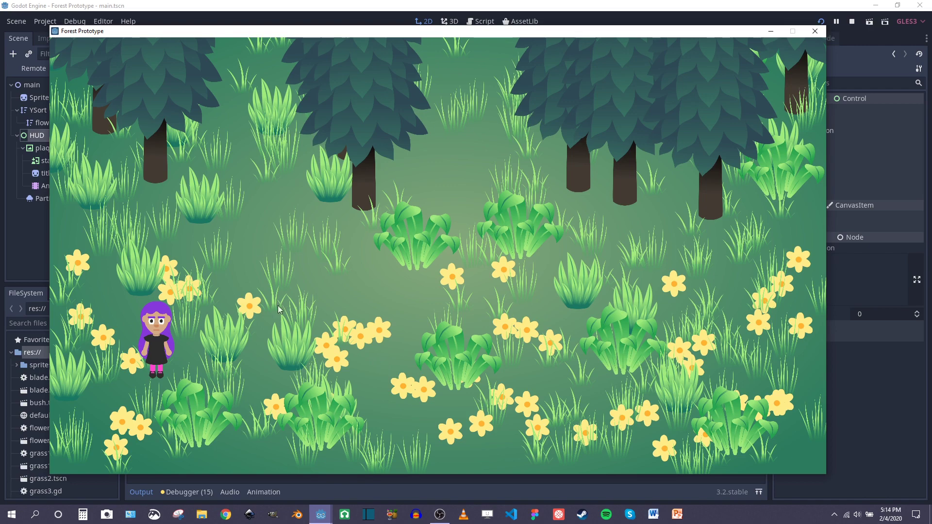
pyautogui.moveTo(266, 218)
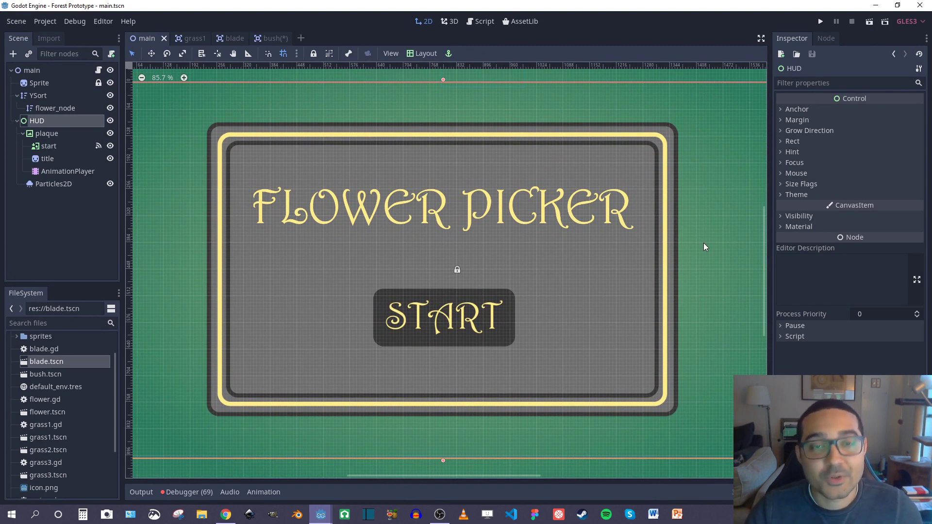
pyautogui.moveTo(697, 247)
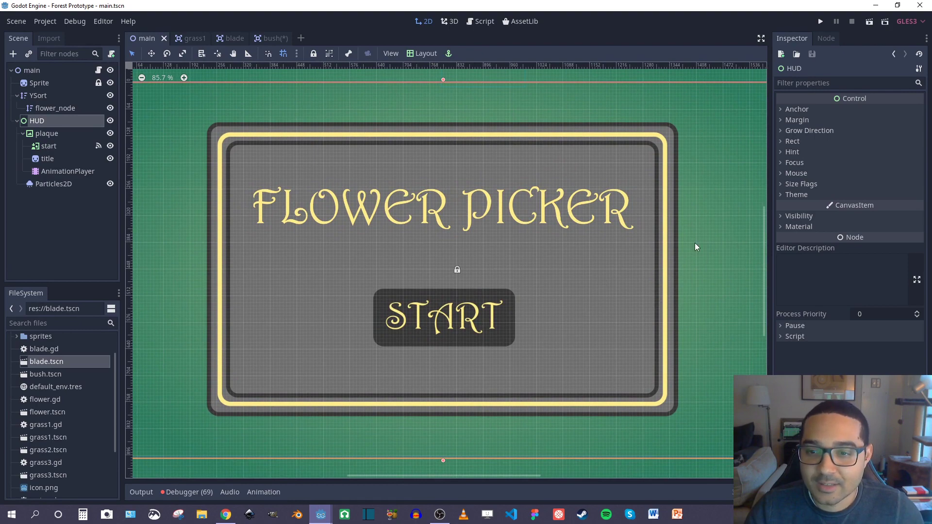
pyautogui.moveTo(697, 263)
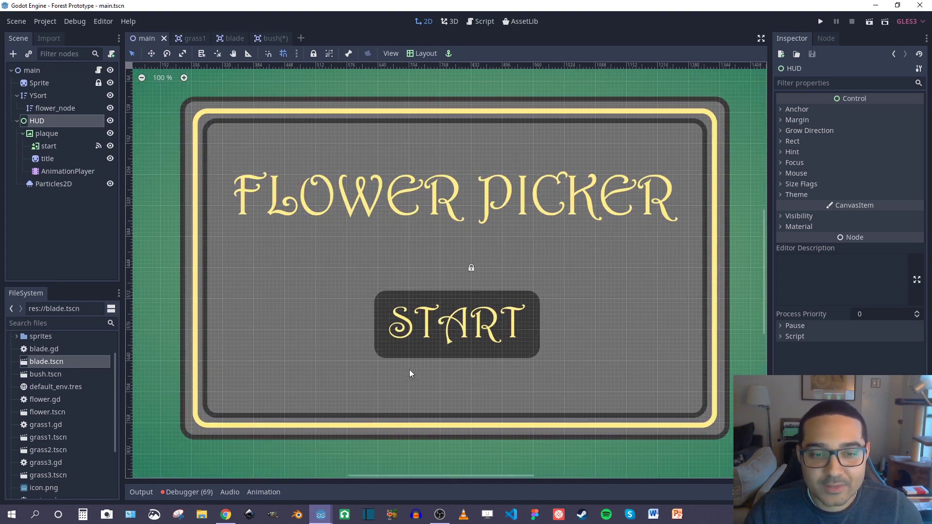
pyautogui.moveTo(470, 261)
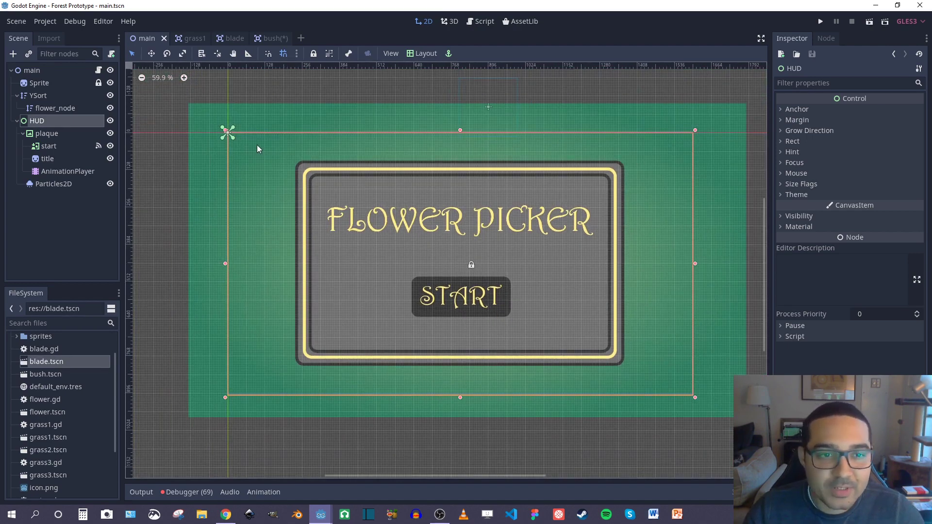
pyautogui.moveTo(579, 165)
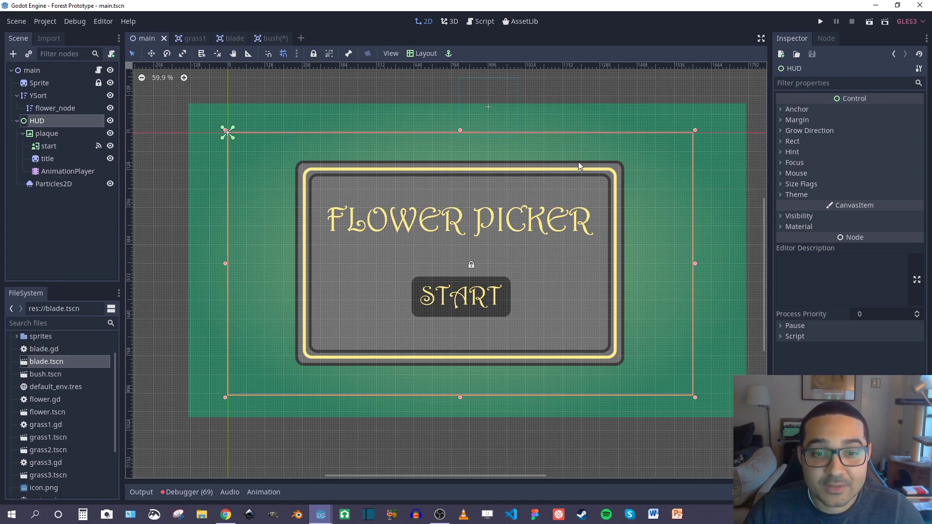
pyautogui.scroll(3)
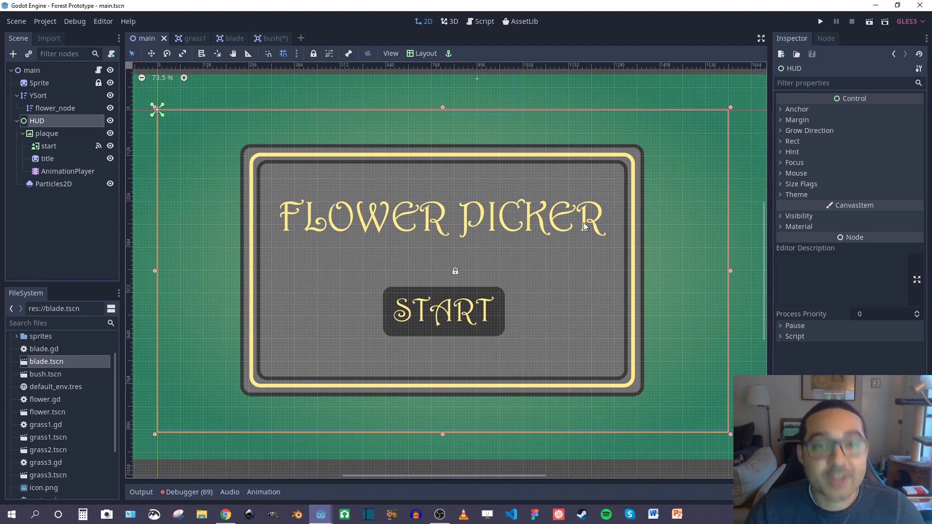
pyautogui.moveTo(508, 222)
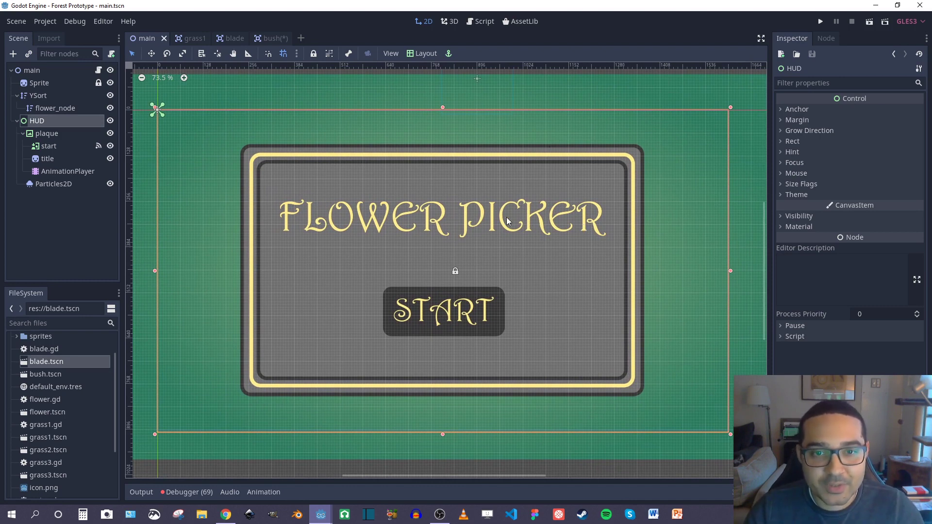
pyautogui.moveTo(638, 184)
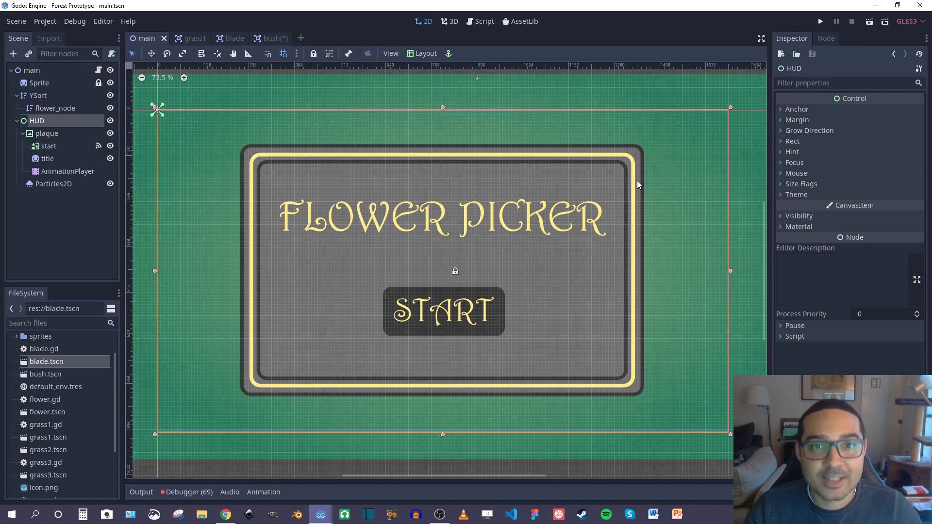
pyautogui.moveTo(458, 237)
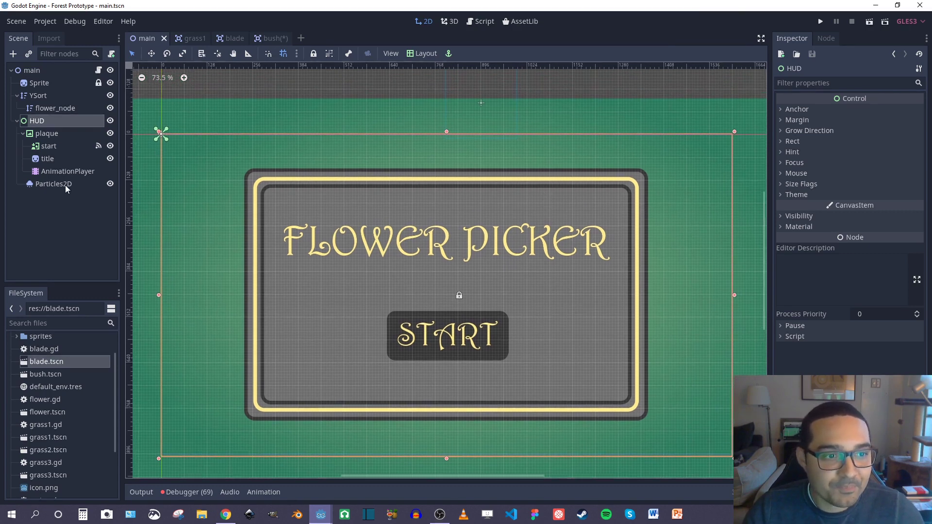
# - Enable Emitting on the Particles2D node so yellow flowers stream across the title plaque
pyautogui.click(52, 184)
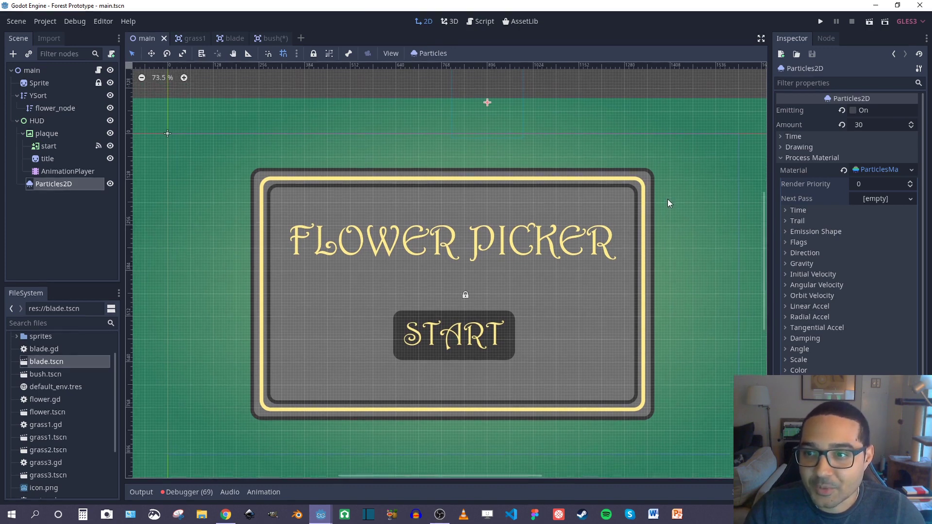
pyautogui.click(853, 110)
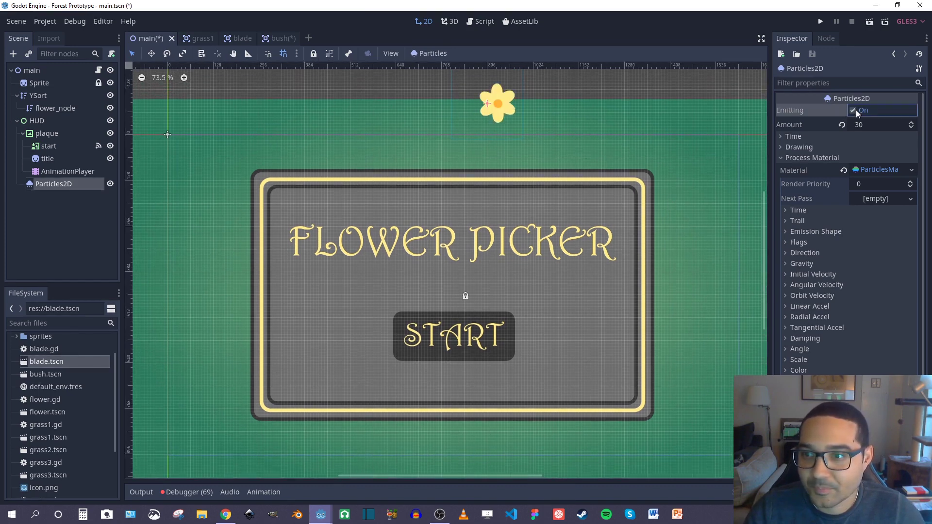
pyautogui.click(853, 110)
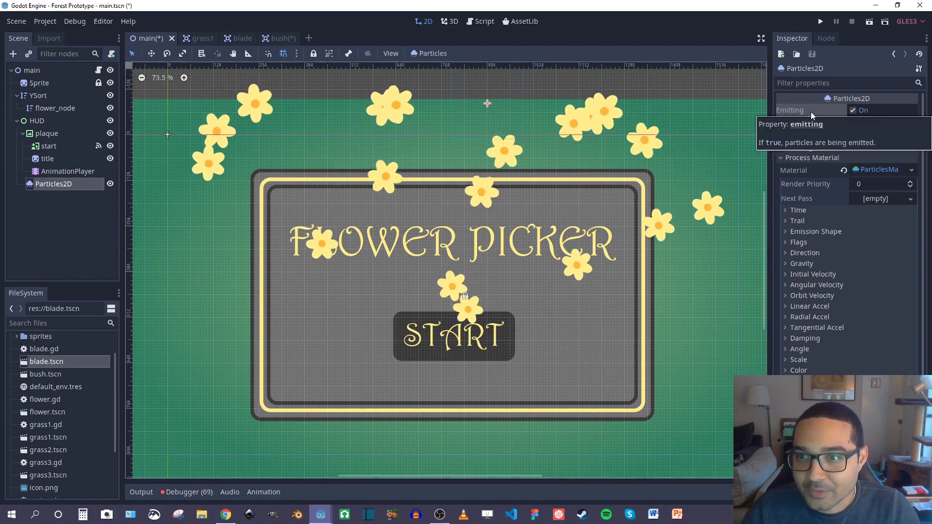
pyautogui.scroll(-3)
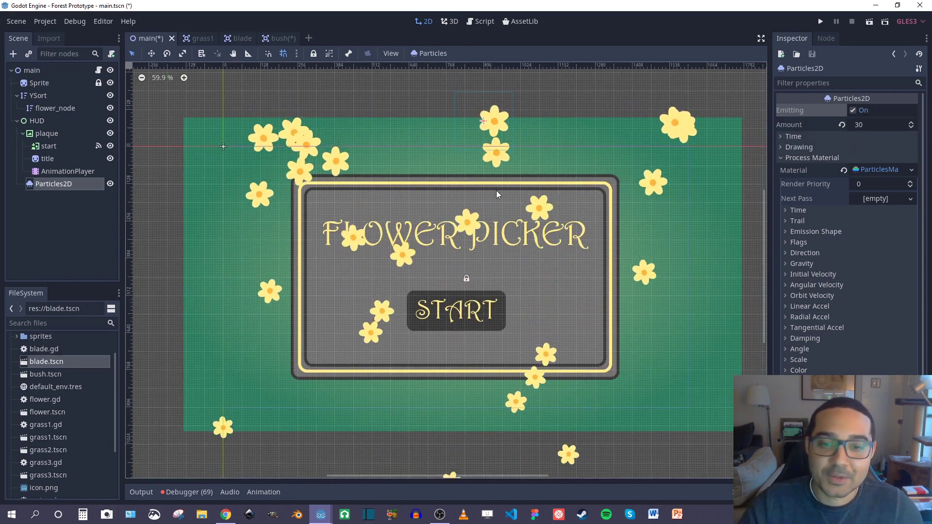
pyautogui.scroll(3)
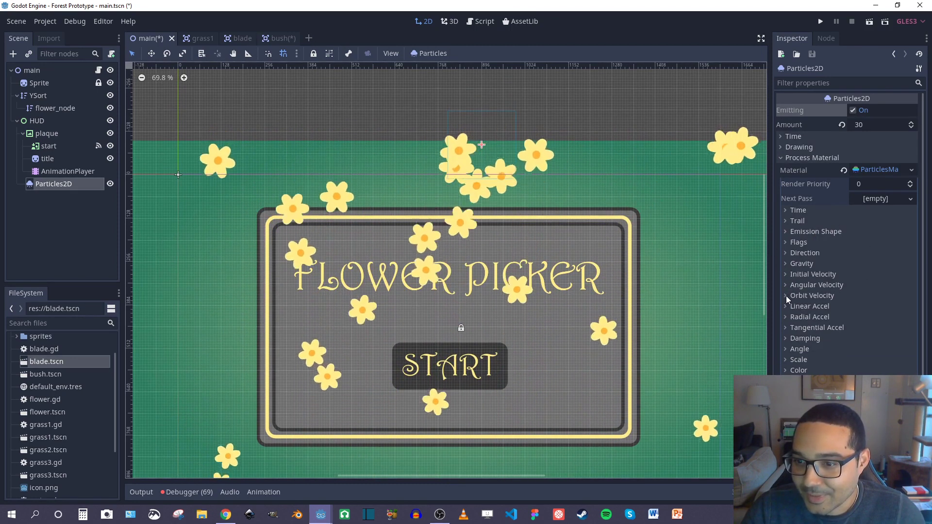
# - Set the particles' Orbit Velocity to 0.5, watch the effect, then return it to 0 and select the HUD node
pyautogui.click(813, 295)
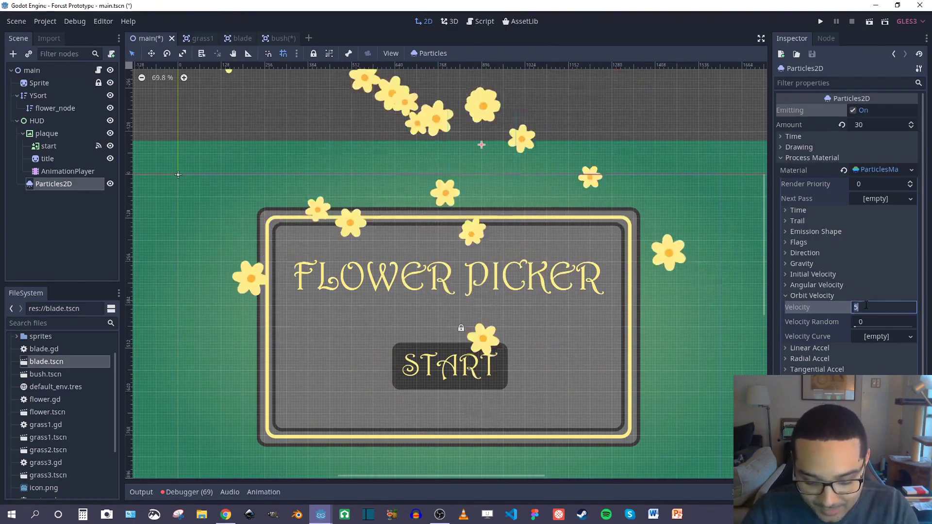
pyautogui.write('0.5')
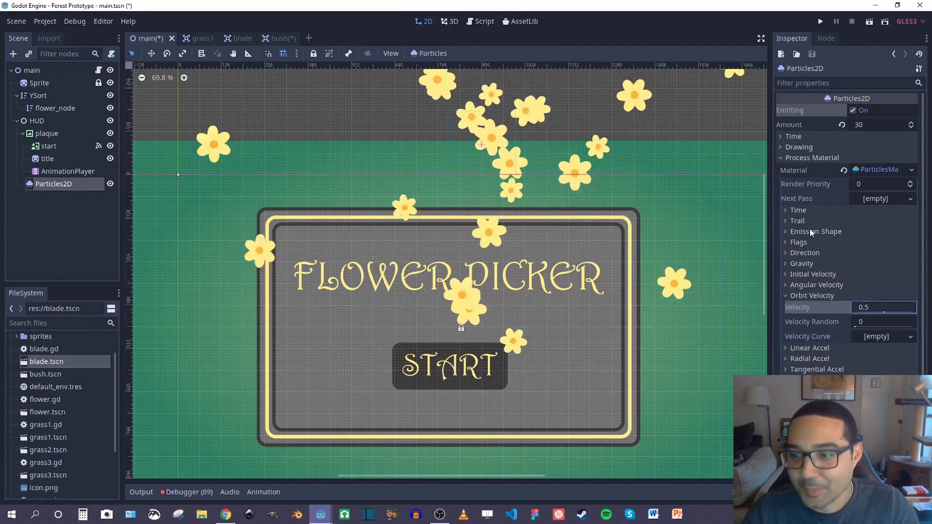
pyautogui.scroll(-3)
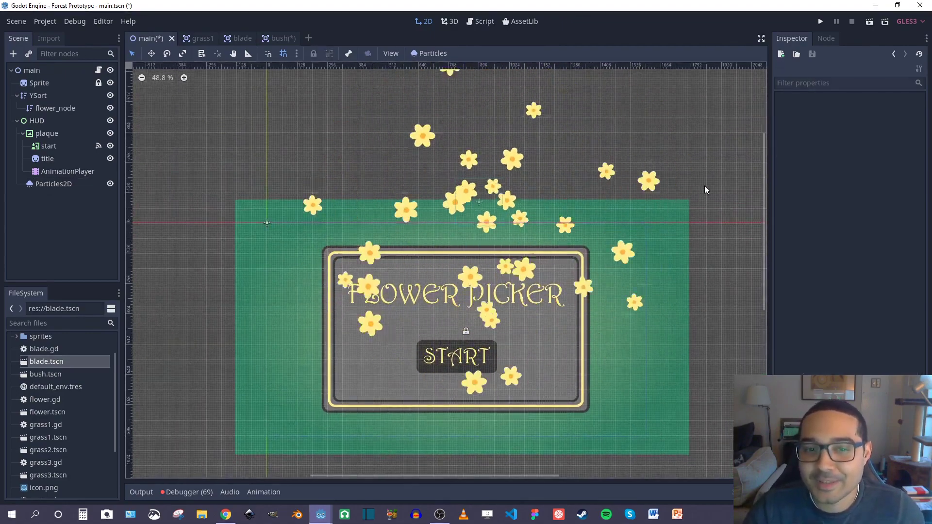
pyautogui.click(54, 184)
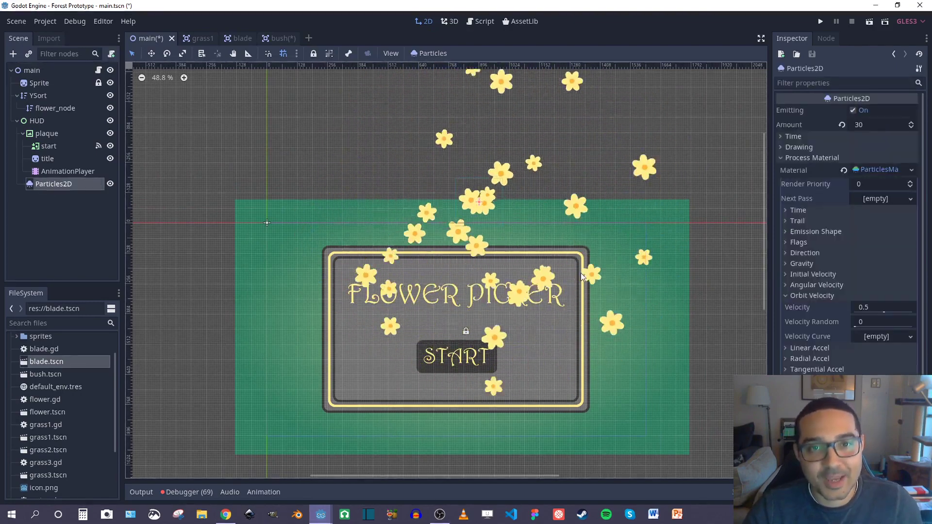
pyautogui.scroll(3)
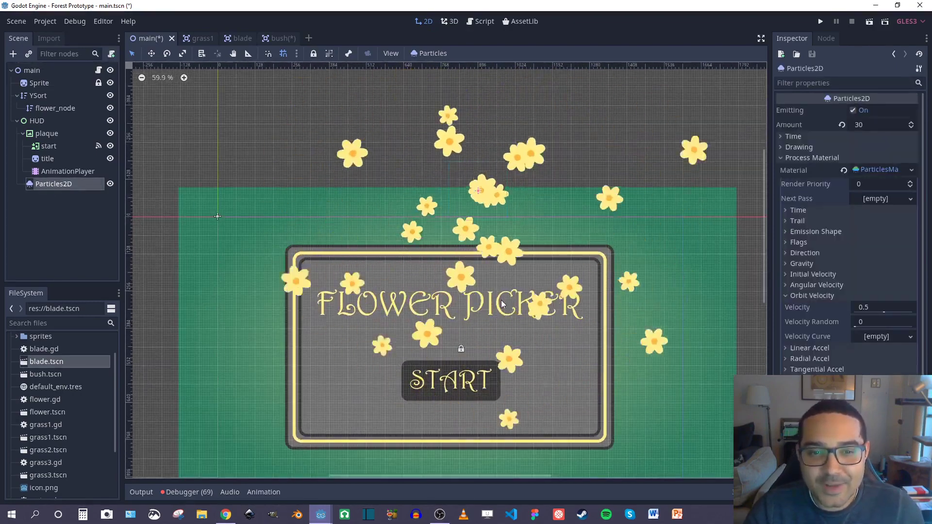
pyautogui.scroll(3)
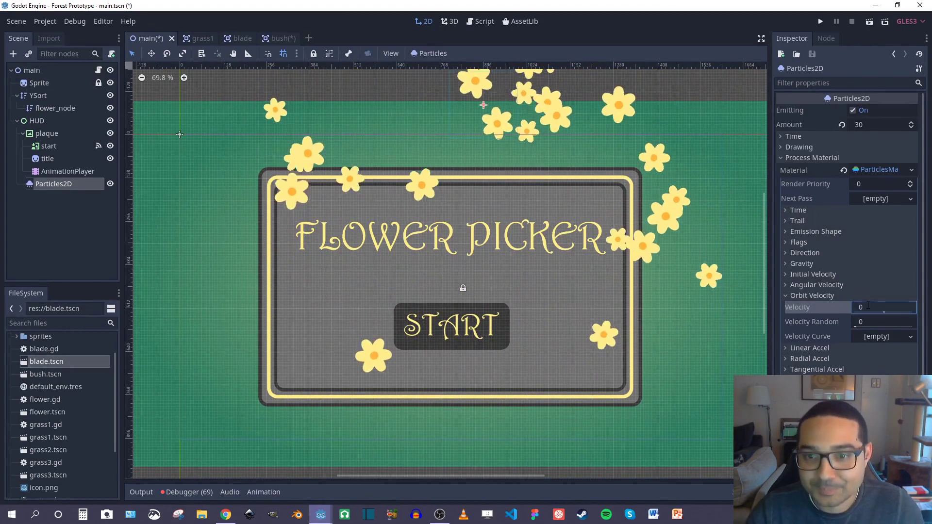
pyautogui.click(37, 121)
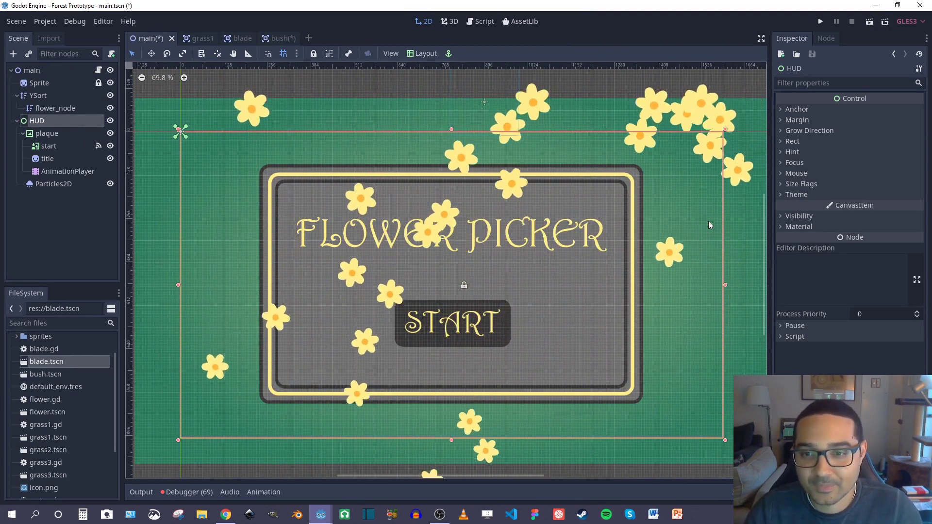
# - Switch to the grass1 scene and show its AnimationPlayer sway animation with scale and position tracks
pyautogui.click(192, 38)
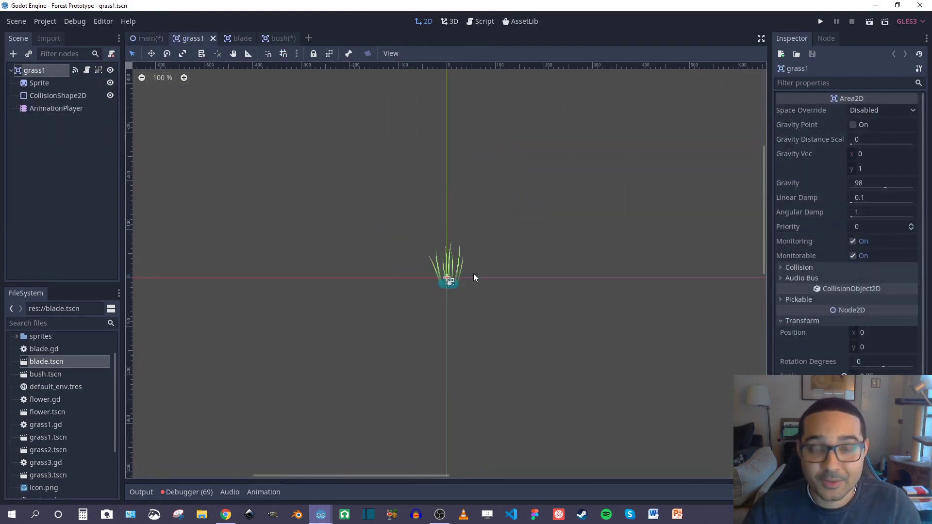
pyautogui.scroll(3)
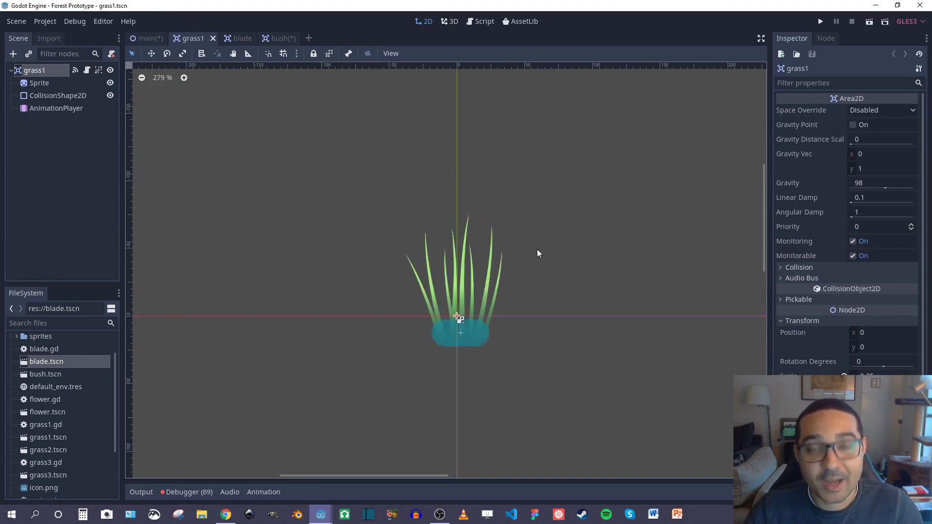
pyautogui.moveTo(531, 290)
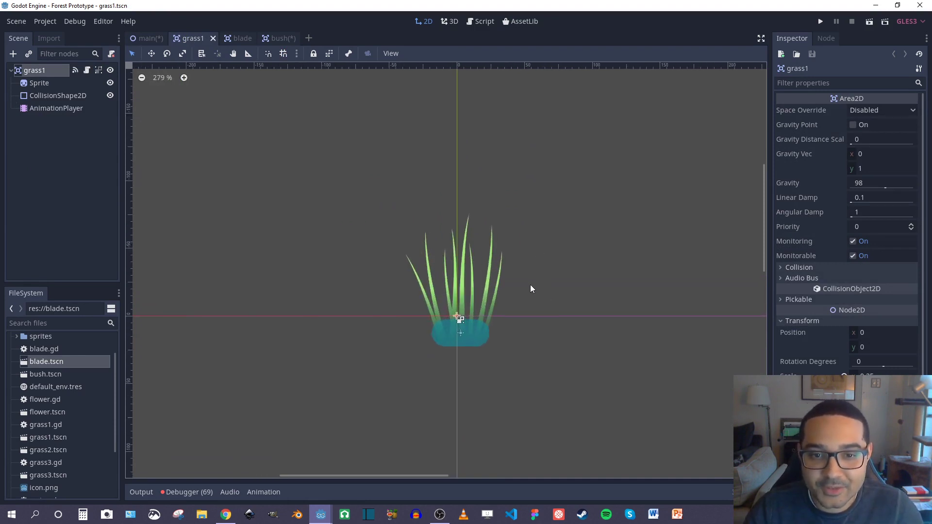
pyautogui.scroll(3)
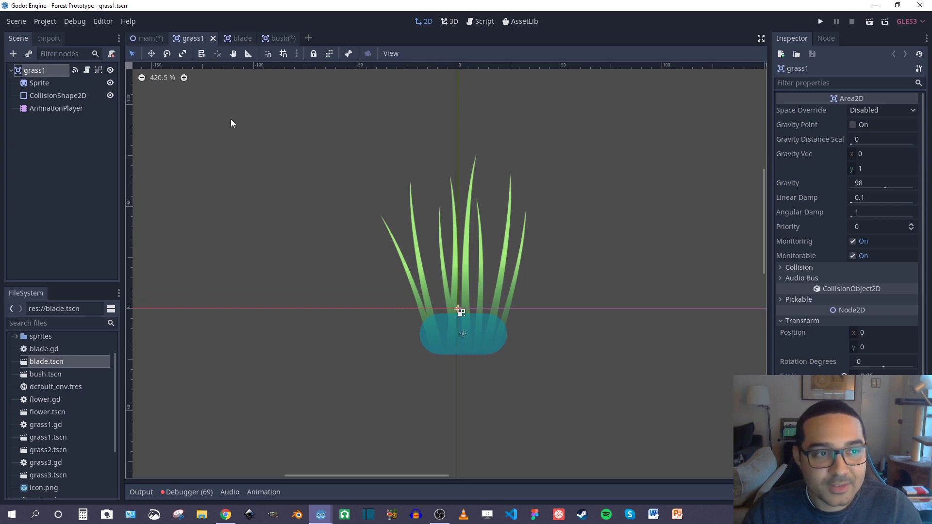
pyautogui.moveTo(881, 102)
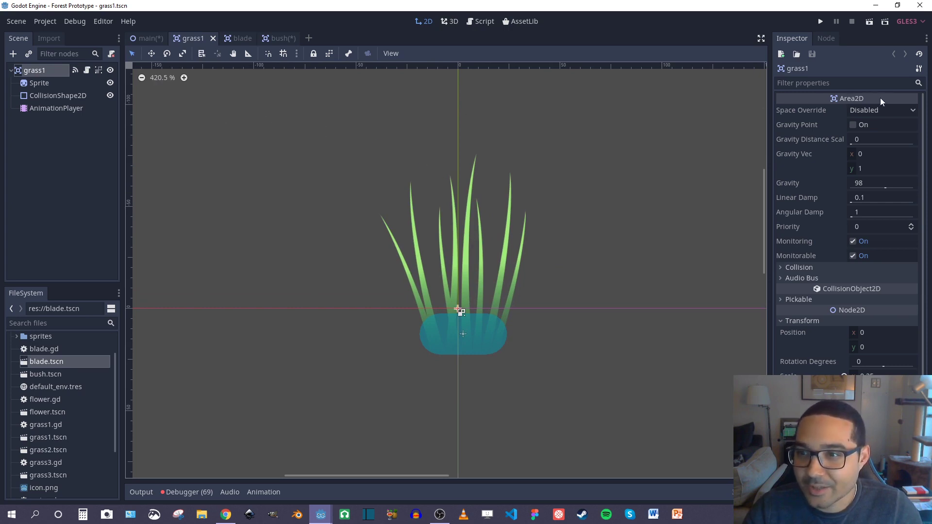
pyautogui.moveTo(53, 90)
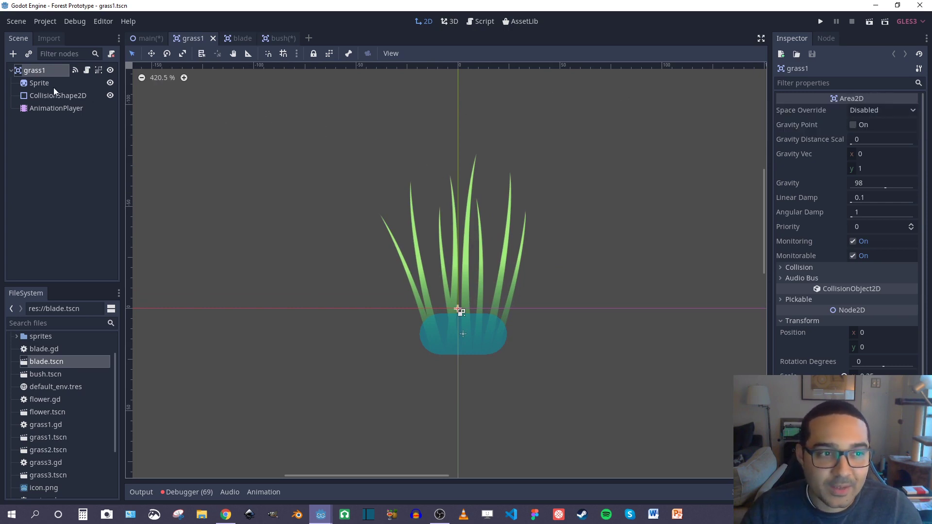
pyautogui.click(58, 95)
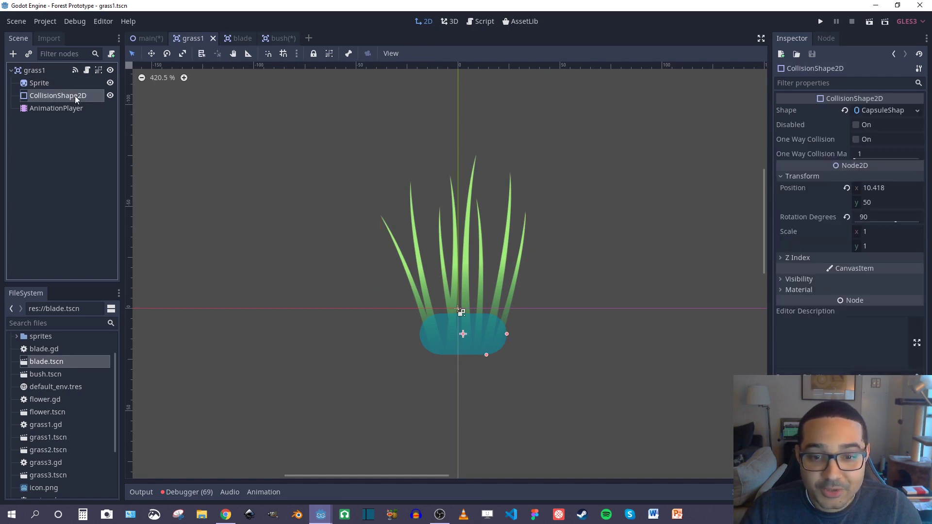
pyautogui.click(56, 107)
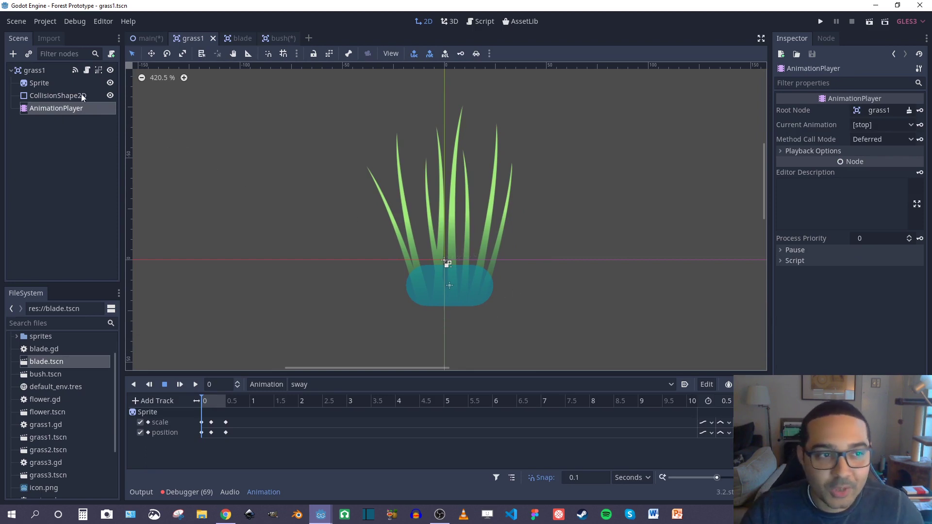
# - Review grass1's body_entered/body_exited signal connections, step the sway animation to 0.5 s, then move to the bush scene
pyautogui.click(58, 96)
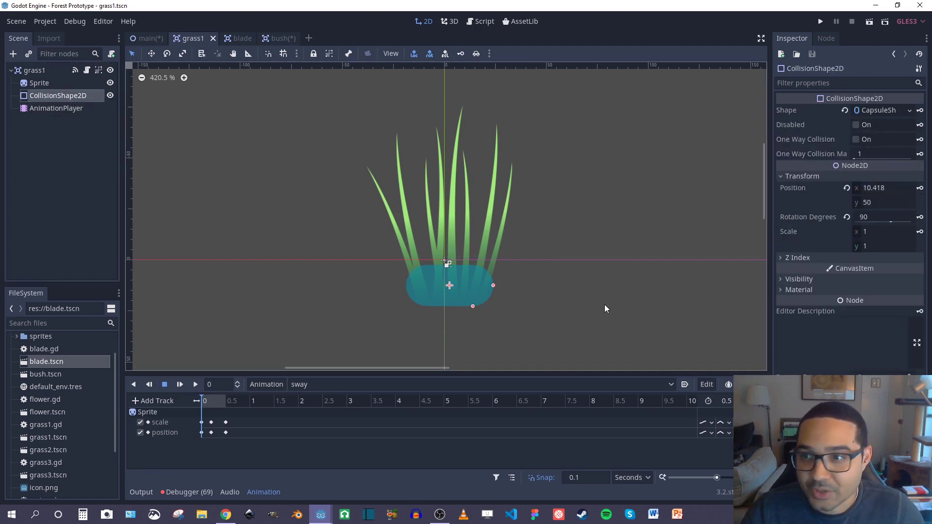
pyautogui.click(825, 38)
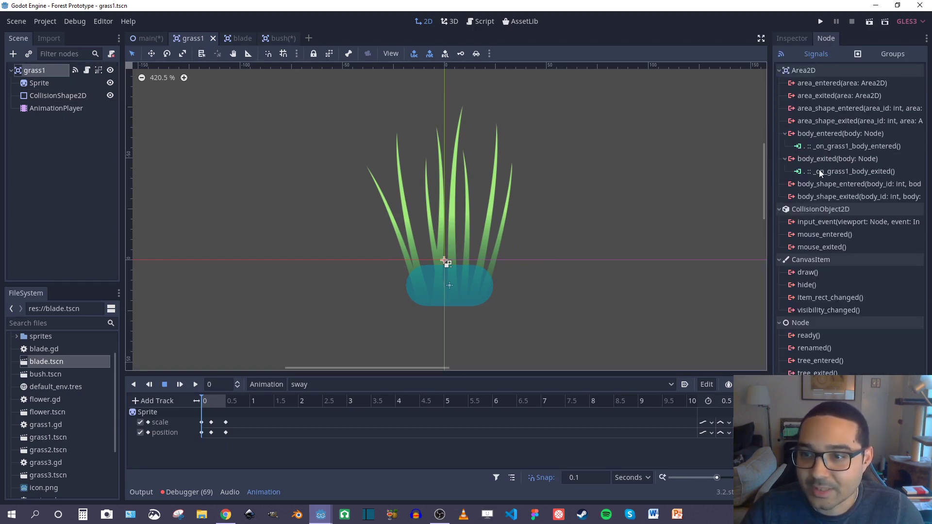
pyautogui.moveTo(837, 158)
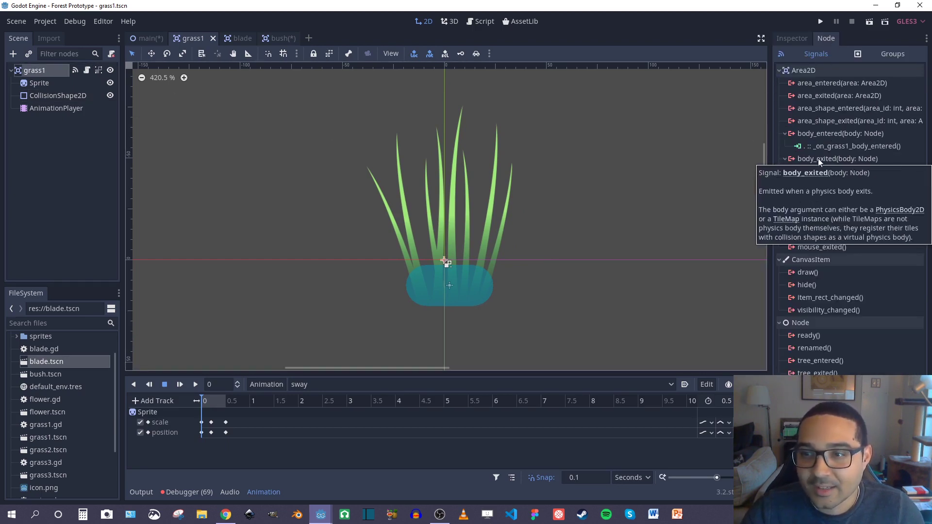
pyautogui.moveTo(857, 146)
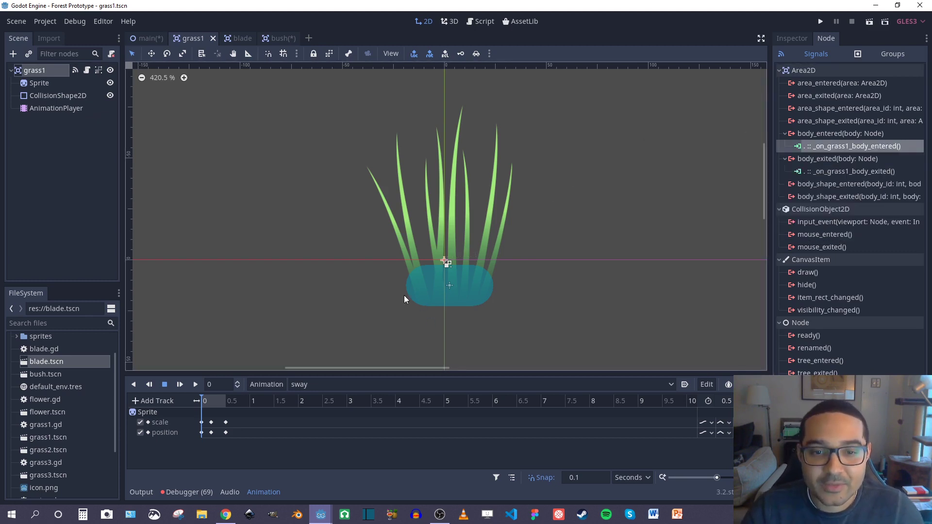
pyautogui.moveTo(437, 285)
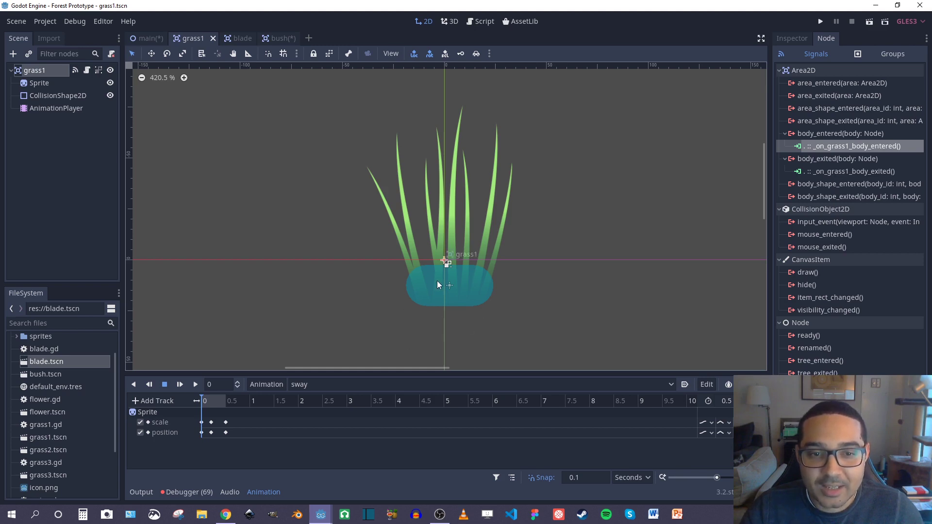
pyautogui.click(56, 108)
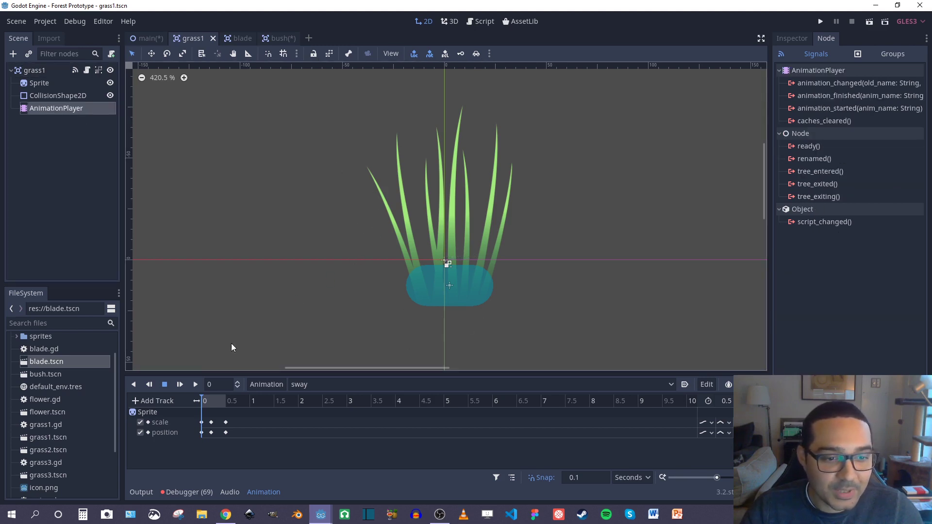
pyautogui.click(195, 385)
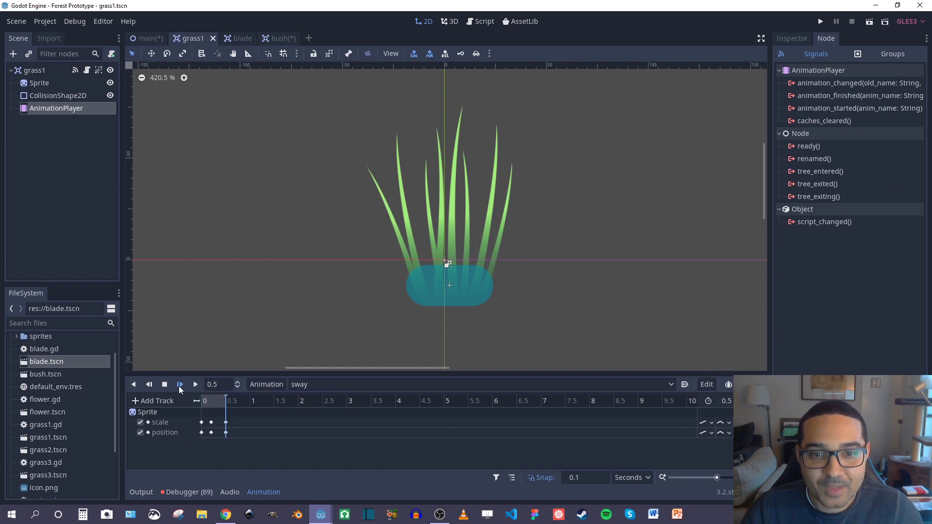
pyautogui.moveTo(181, 384)
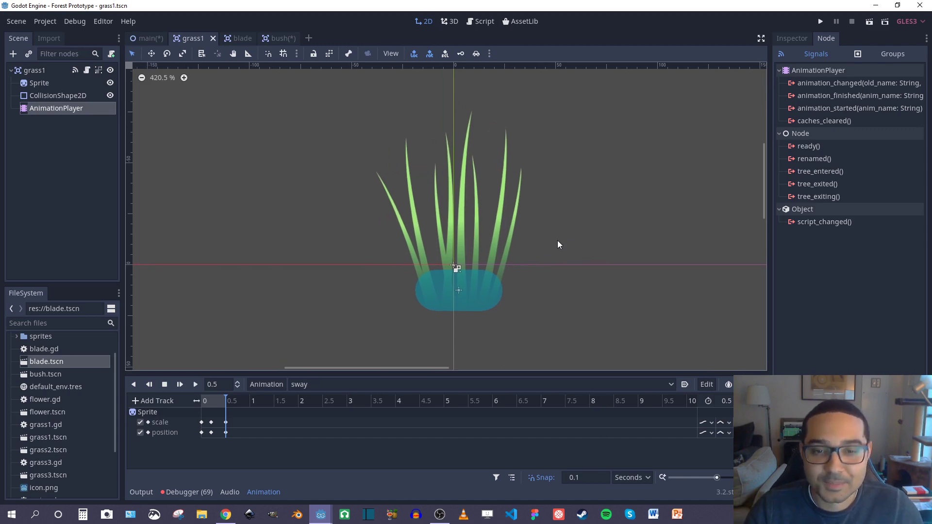
pyautogui.click(269, 37)
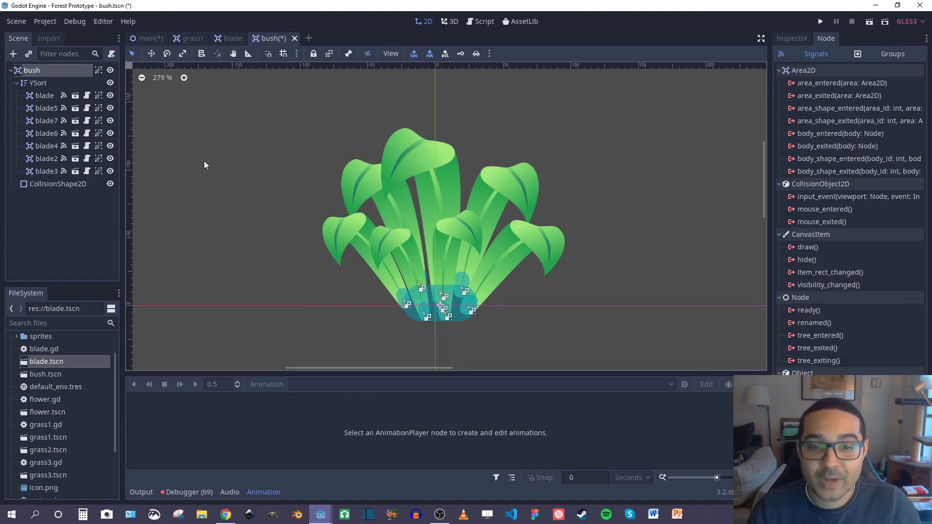
pyautogui.moveTo(358, 166)
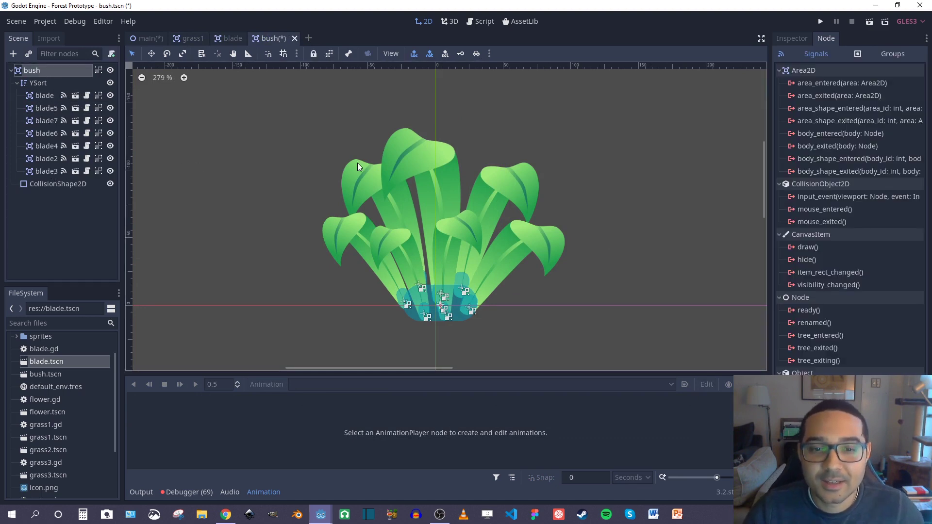
pyautogui.scroll(3)
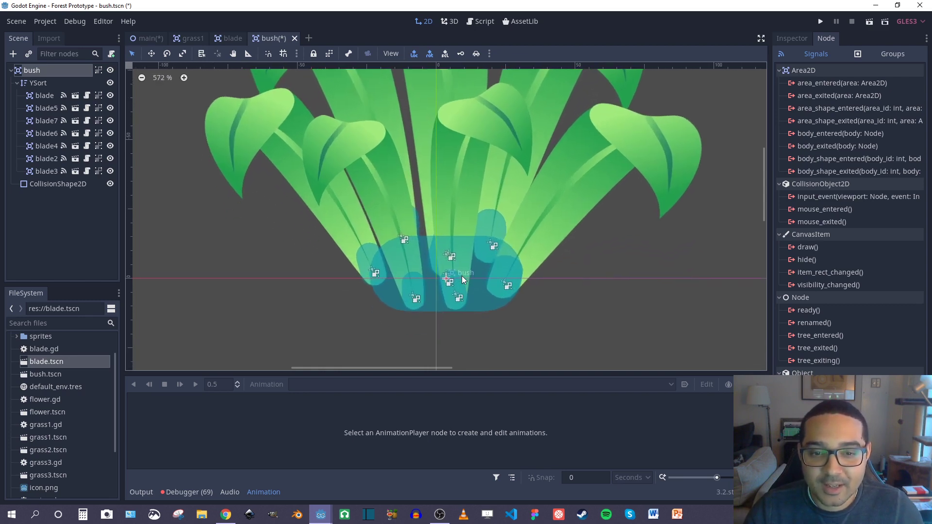
pyautogui.click(140, 491)
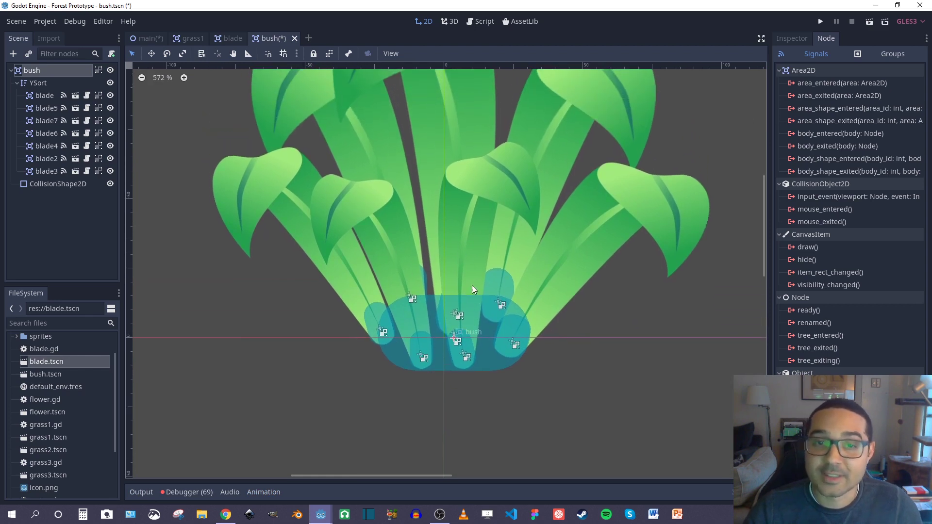
pyautogui.moveTo(362, 332)
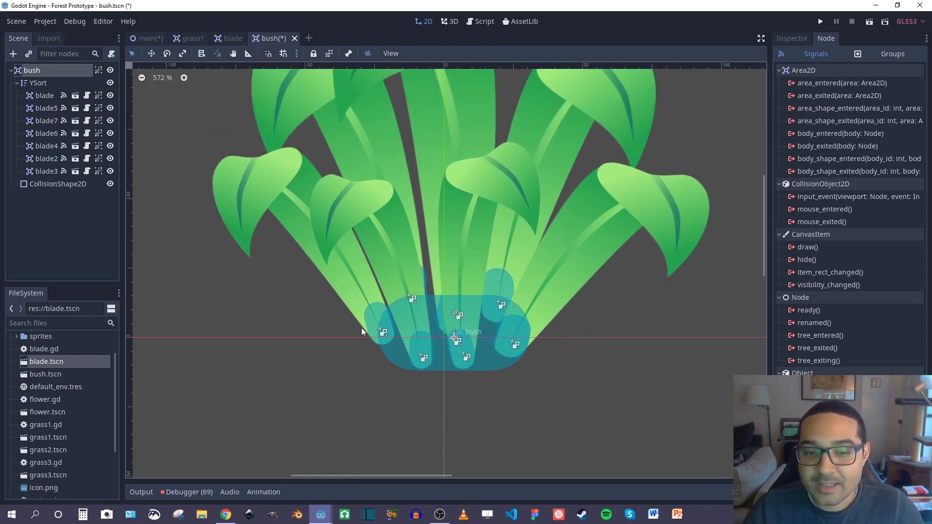
pyautogui.moveTo(392, 318)
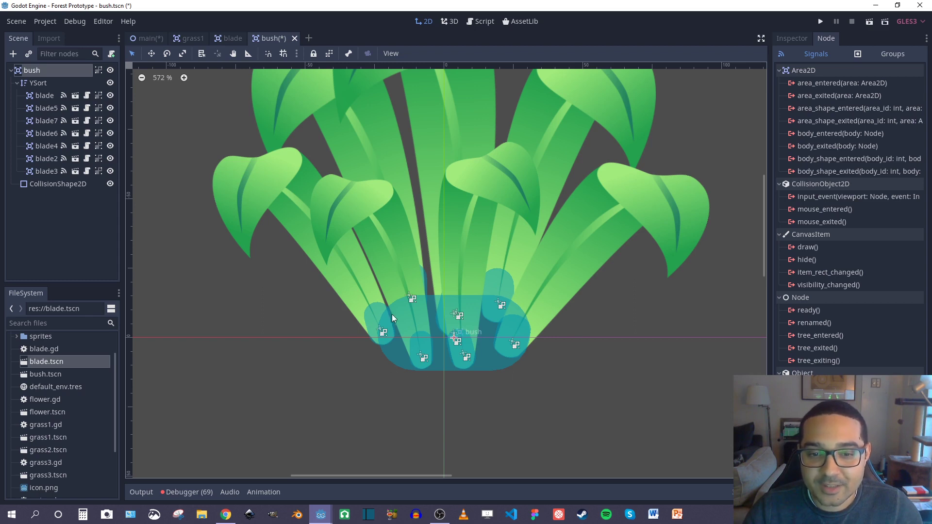
pyautogui.scroll(-3)
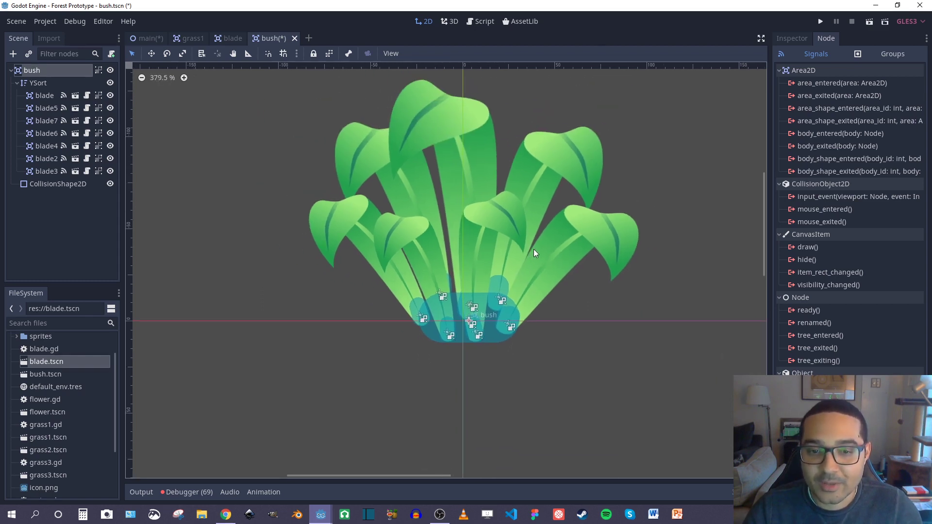
pyautogui.scroll(3)
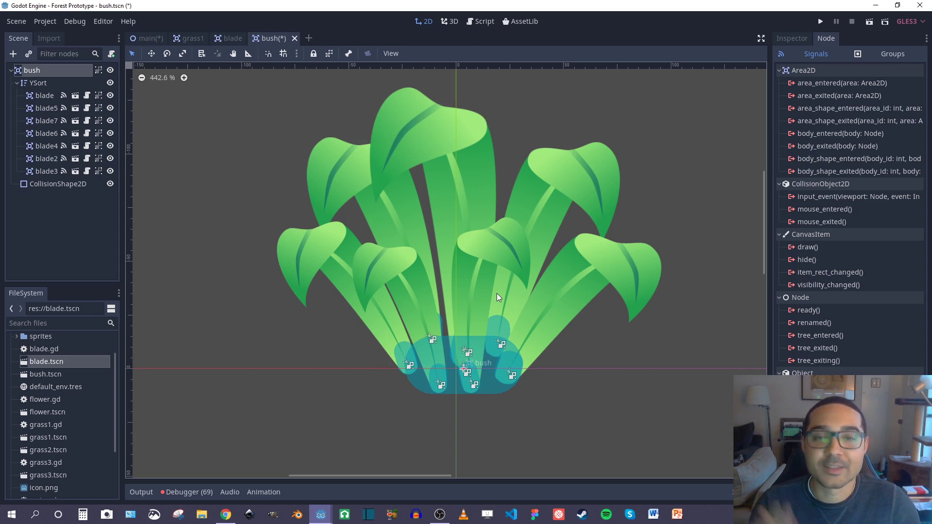
pyautogui.scroll(3)
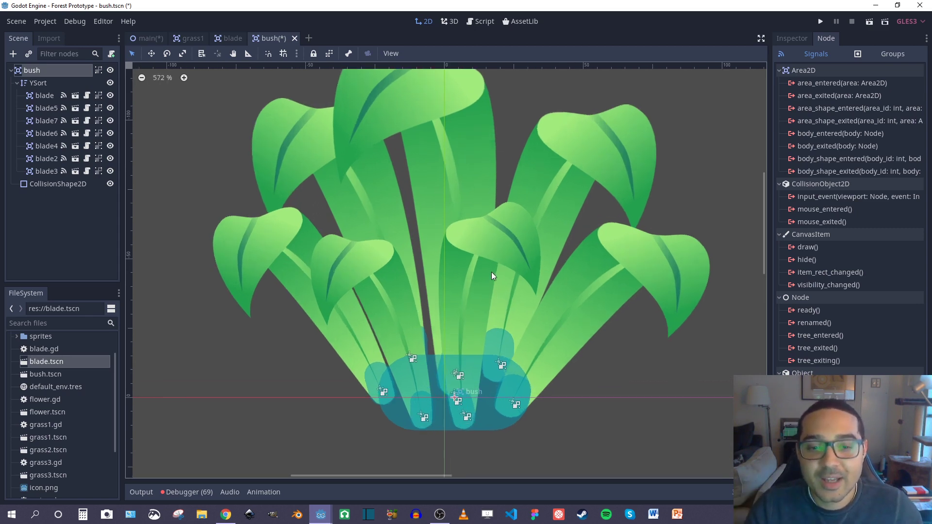
pyautogui.scroll(3)
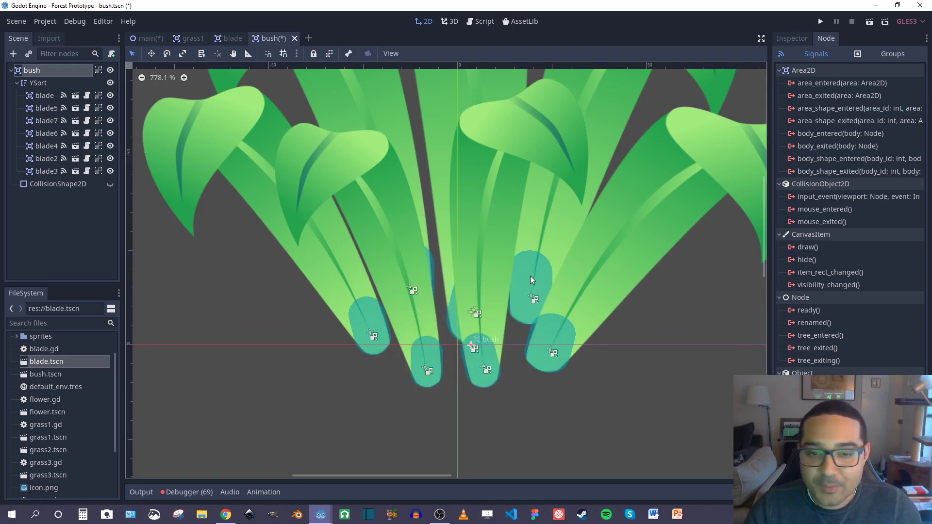
pyautogui.moveTo(493, 381)
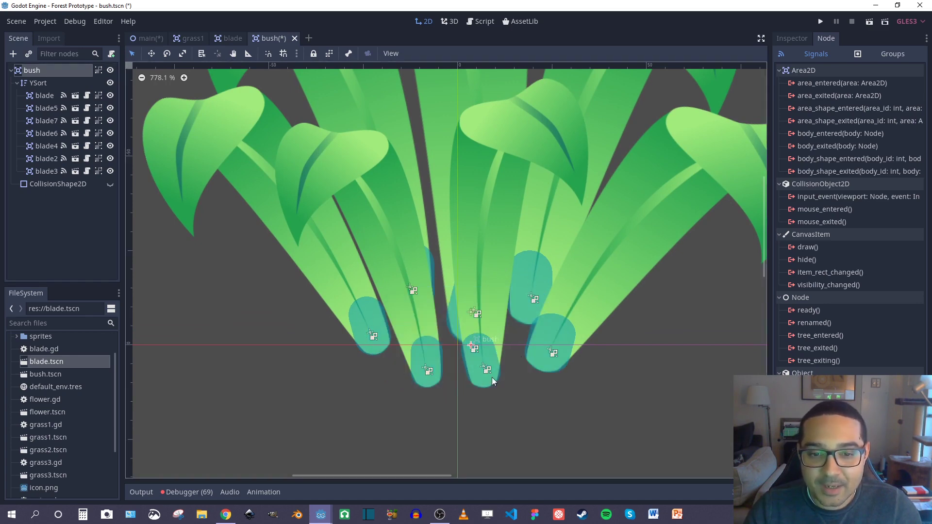
pyautogui.scroll(-3)
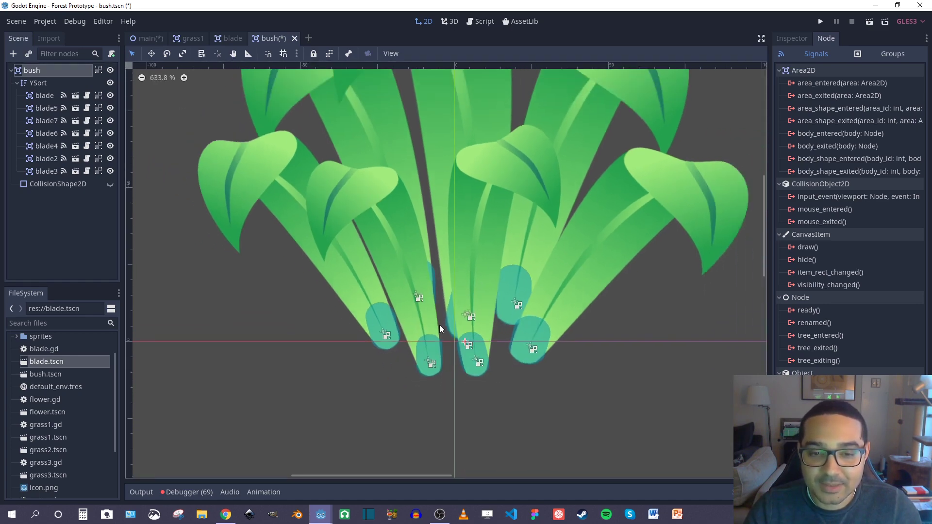
pyautogui.scroll(3)
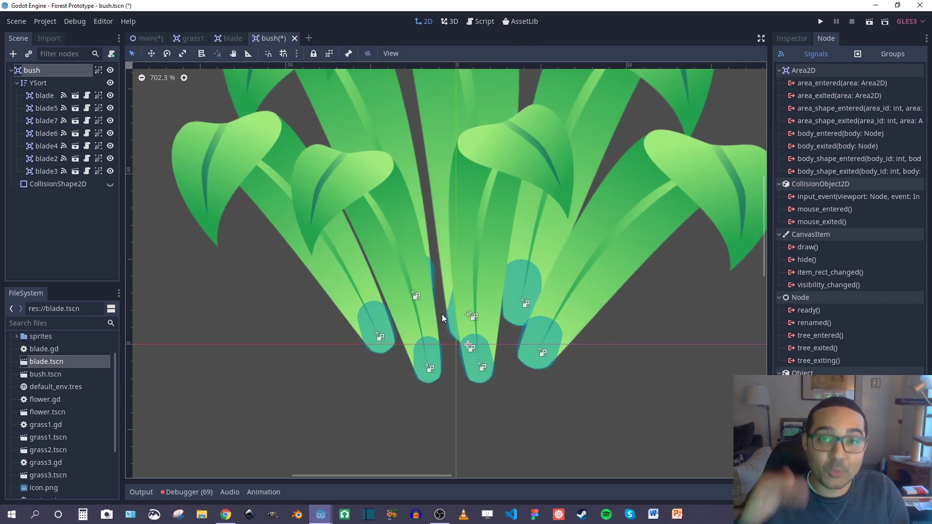
pyautogui.moveTo(366, 227)
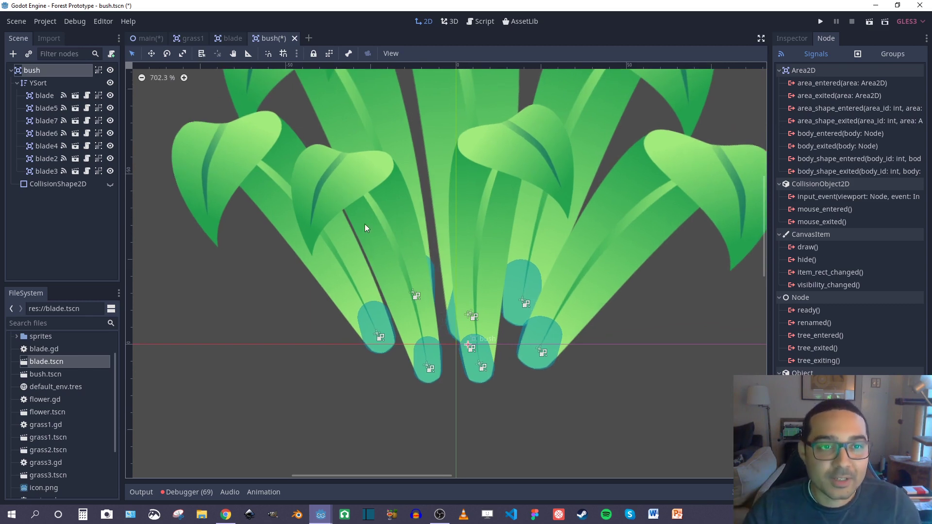
# - Switch to the blade scene and preview its Jiggle rotation animation, stepping it to the 1-second mark
pyautogui.click(233, 37)
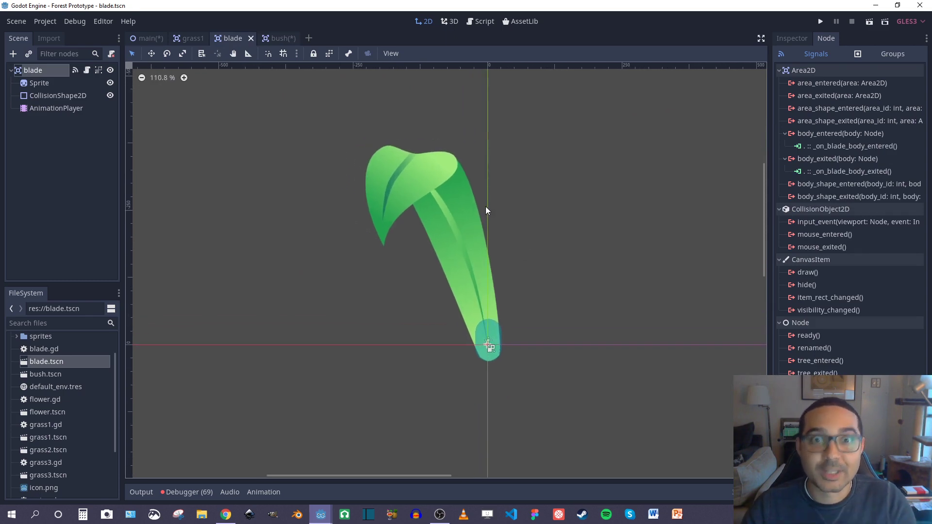
pyautogui.click(56, 108)
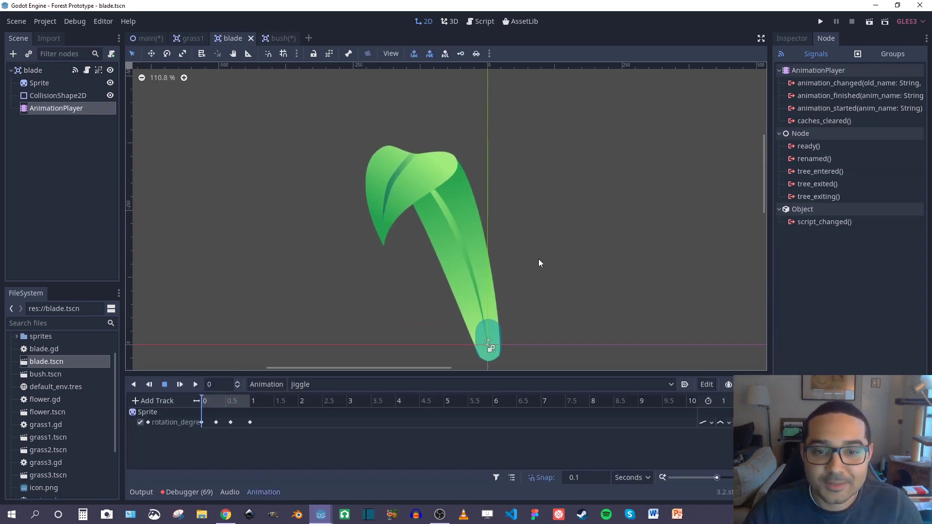
pyautogui.click(181, 384)
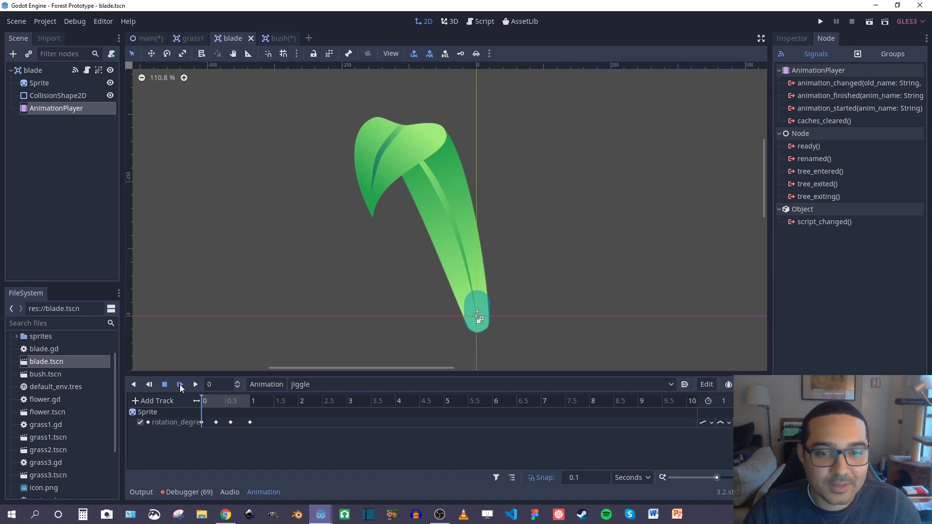
pyautogui.click(180, 385)
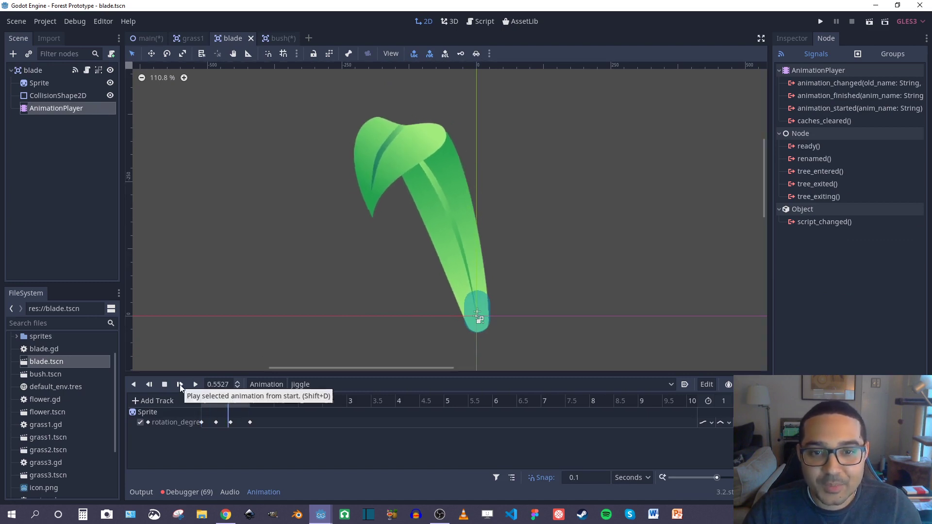
pyautogui.click(195, 384)
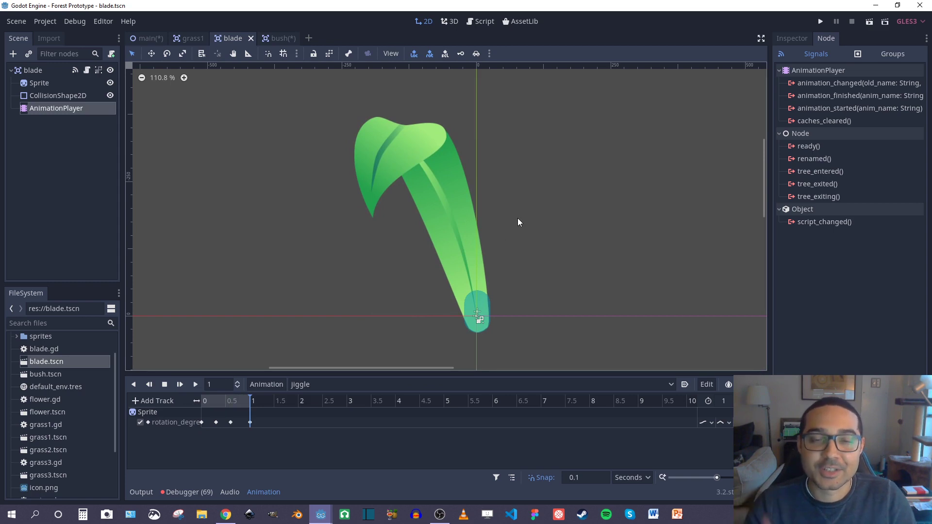
pyautogui.moveTo(526, 202)
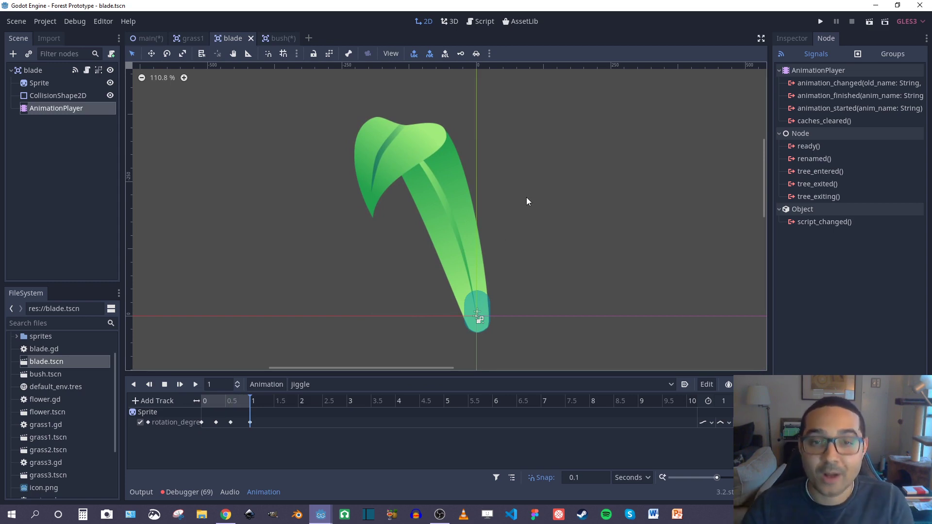
# - Return to the bush scene of clustered blades and collapse the Animation panel
pyautogui.click(274, 38)
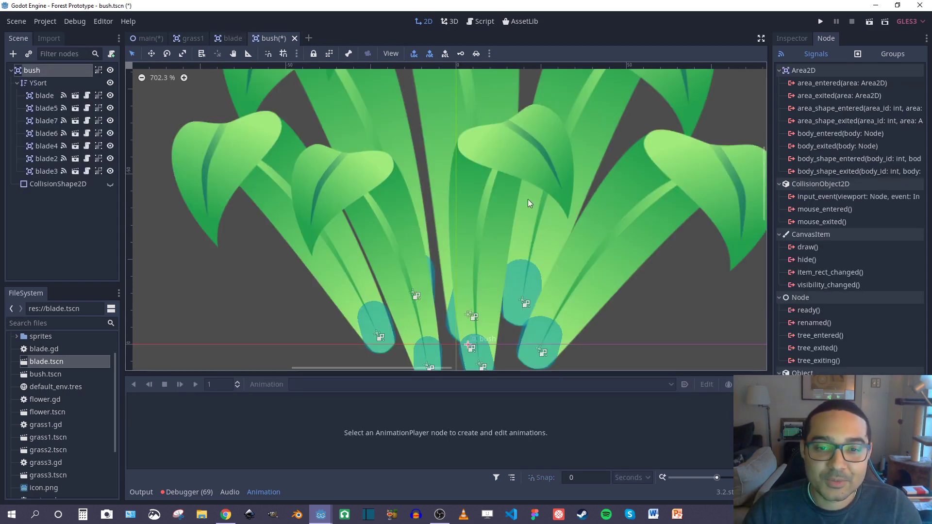
pyautogui.scroll(-3)
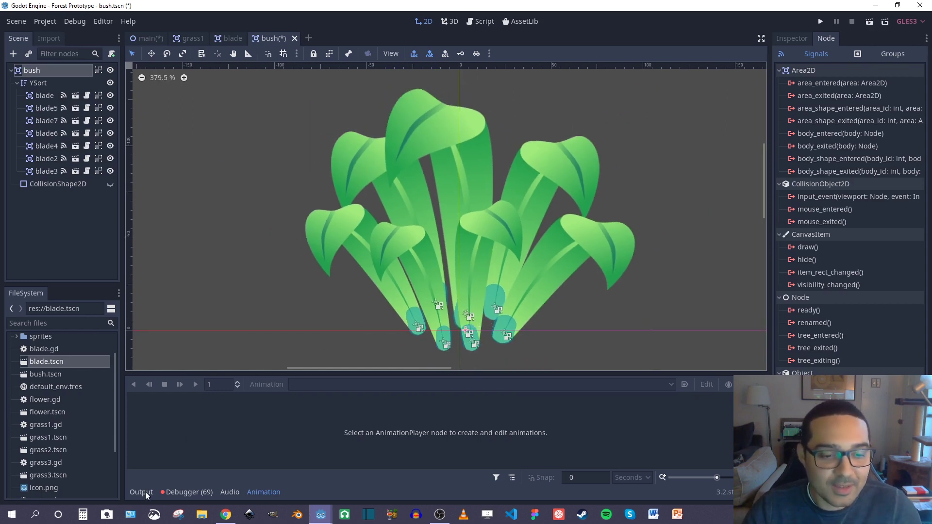
pyautogui.scroll(3)
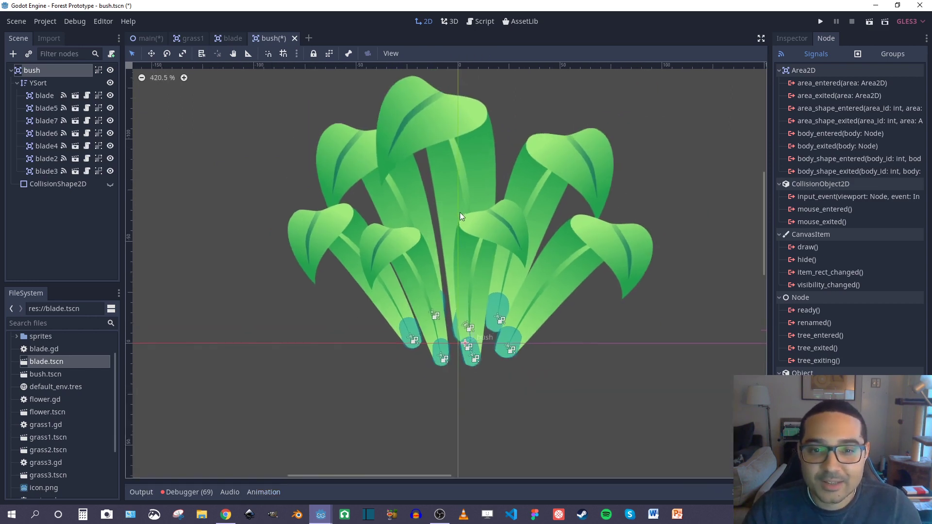
pyautogui.scroll(-3)
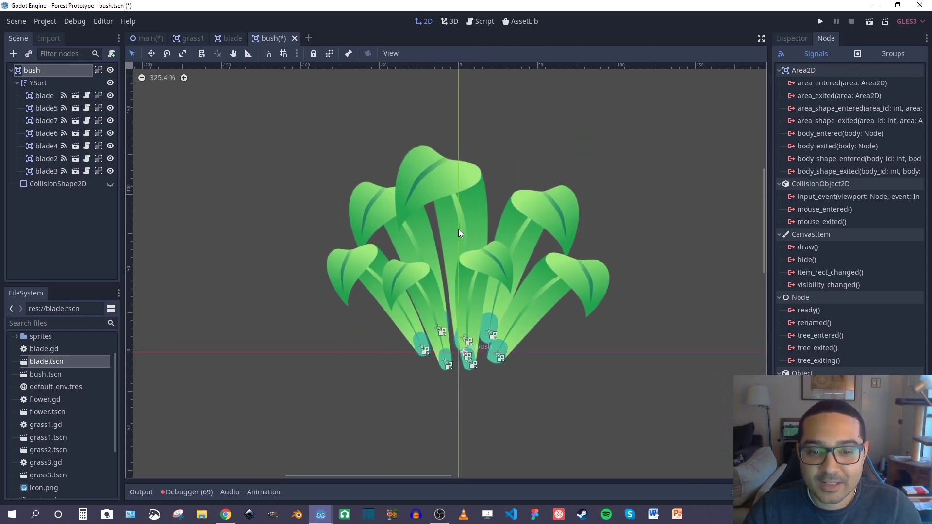
pyautogui.moveTo(502, 262)
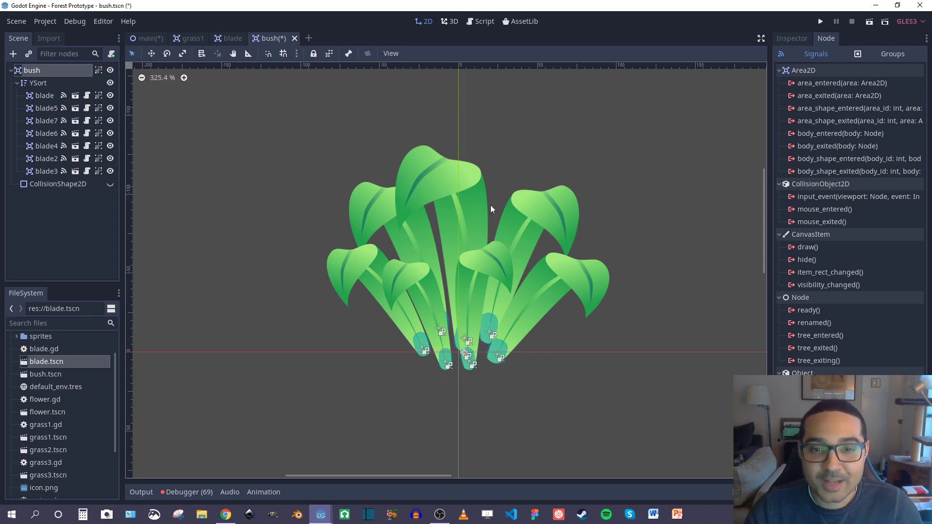
pyautogui.scroll(3)
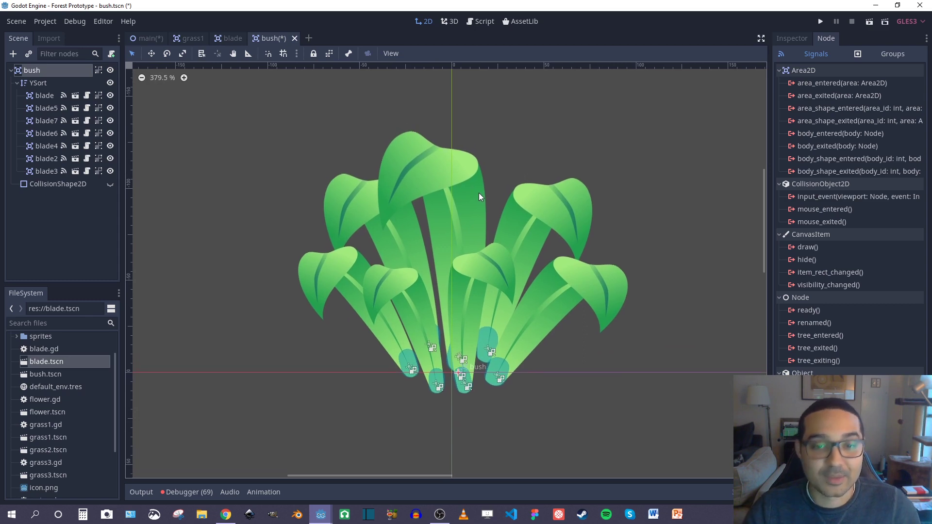
pyautogui.moveTo(496, 170)
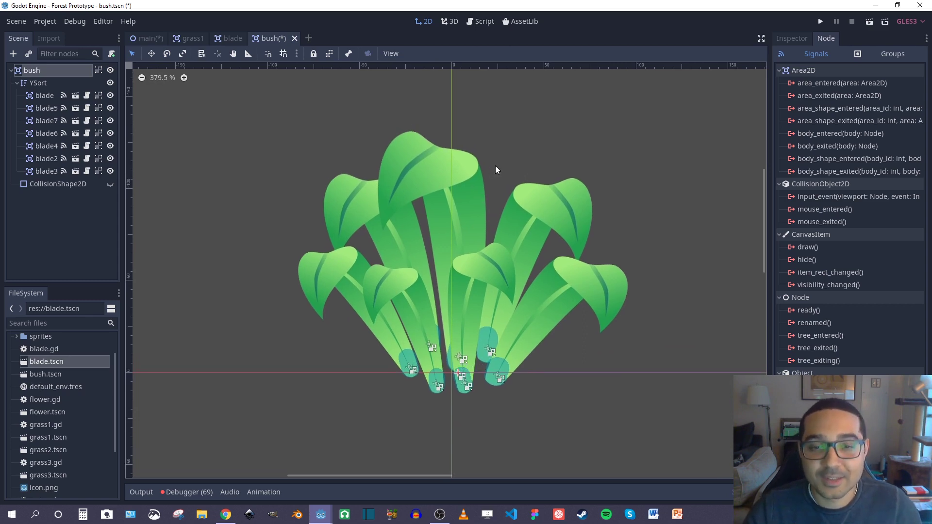
pyautogui.moveTo(614, 181)
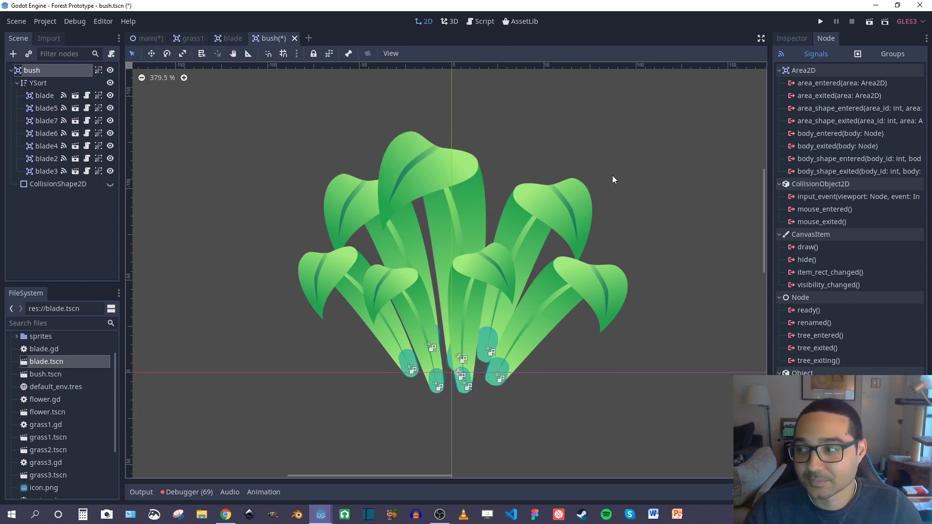
# - Show the main scene in 2D with the HUD hidden so only the green meadow background remains
pyautogui.click(484, 21)
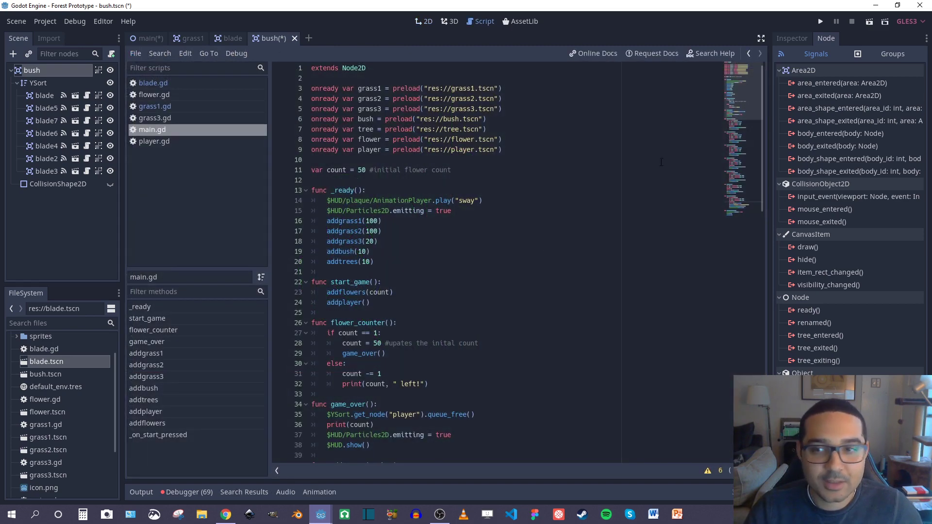
pyautogui.scroll(-3)
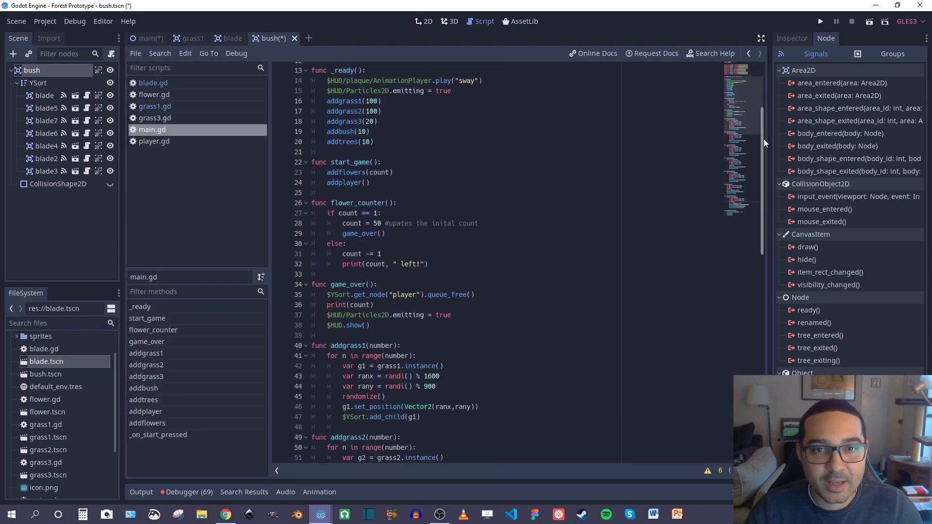
pyautogui.click(150, 38)
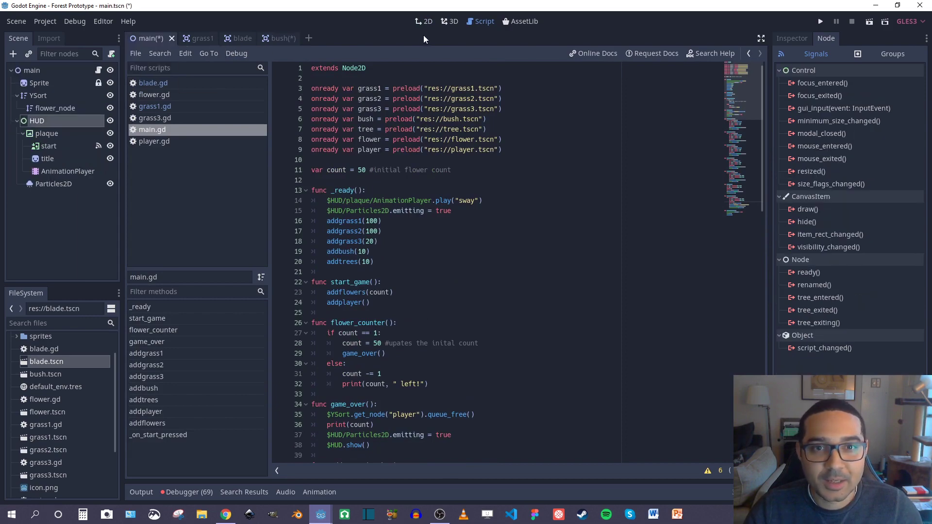
pyautogui.click(423, 21)
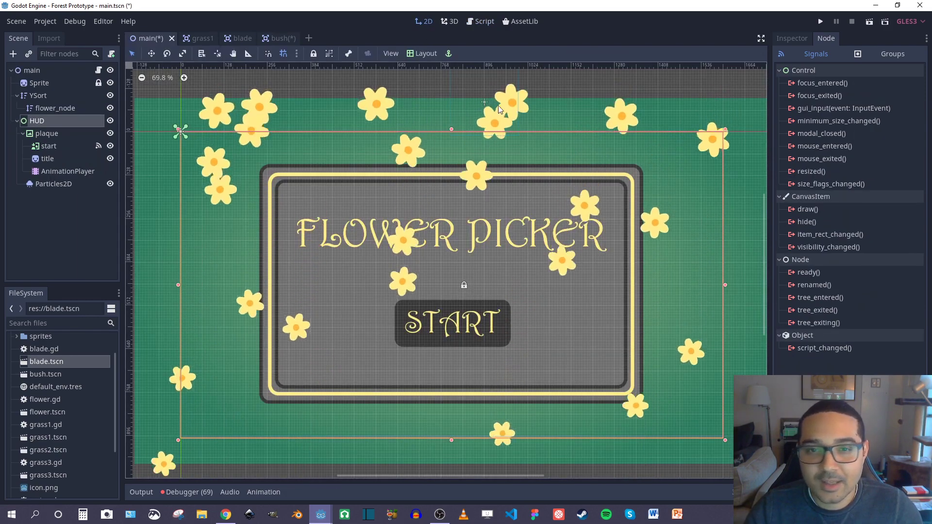
pyautogui.scroll(-3)
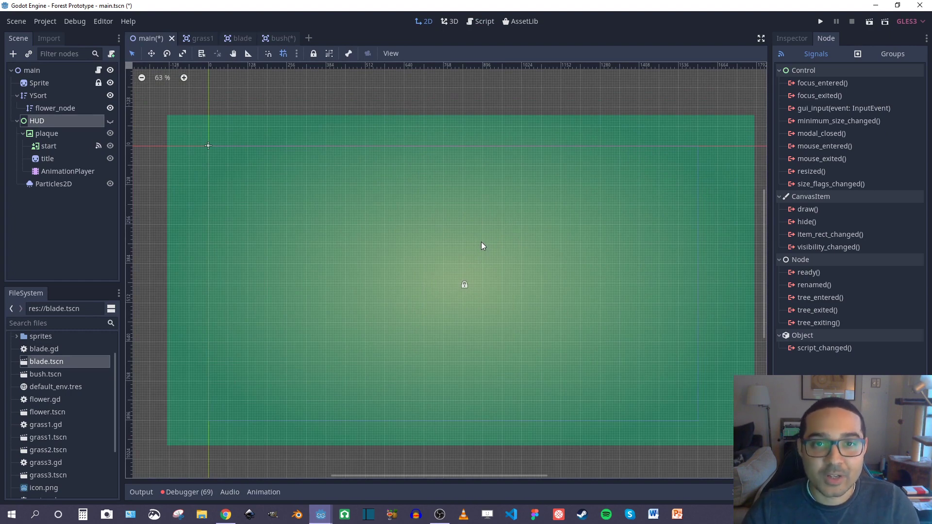
pyautogui.moveTo(484, 21)
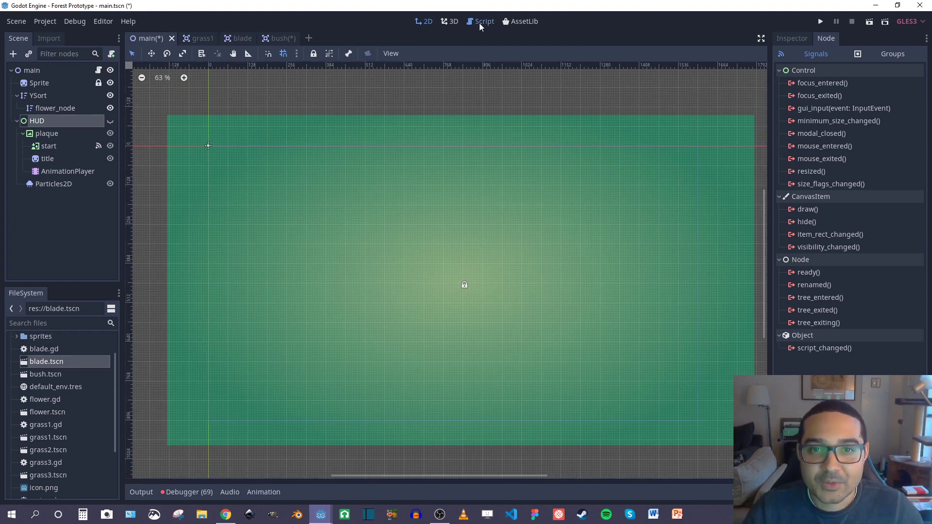
pyautogui.click(485, 21)
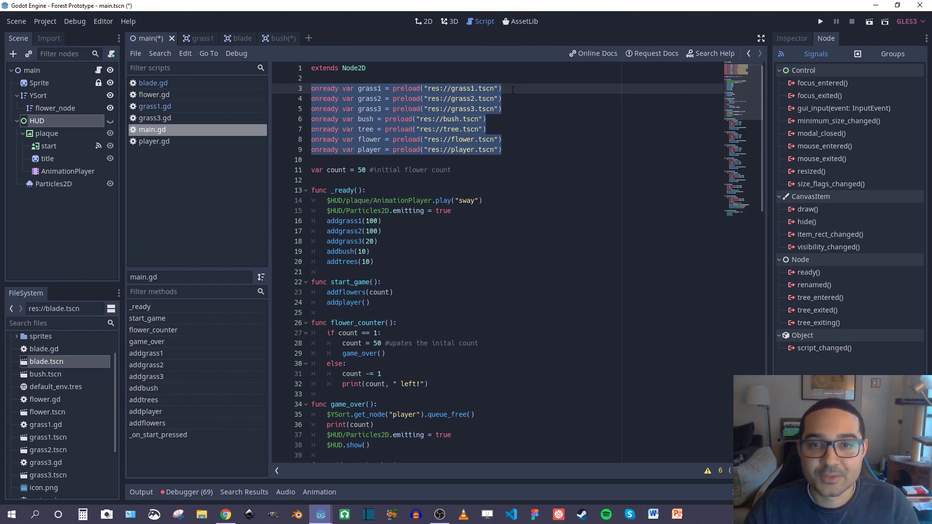
pyautogui.scroll(-3)
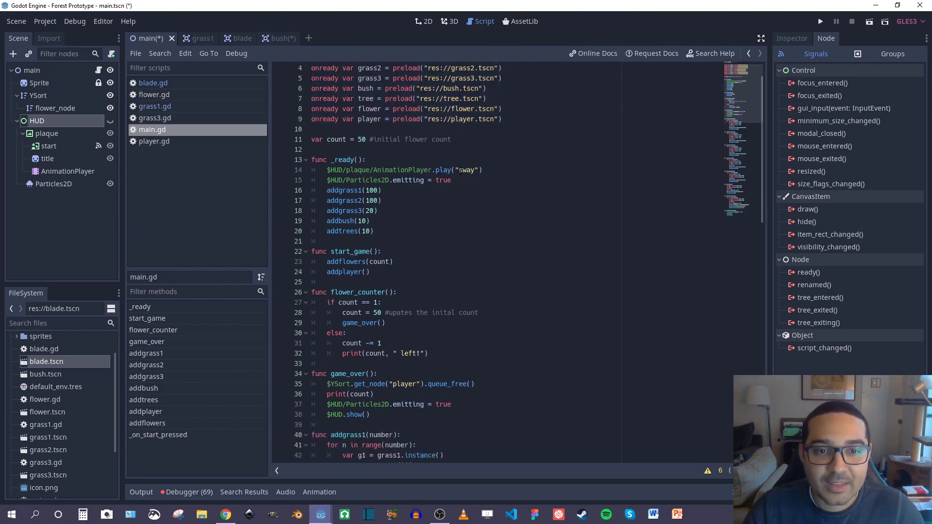
pyautogui.scroll(-3)
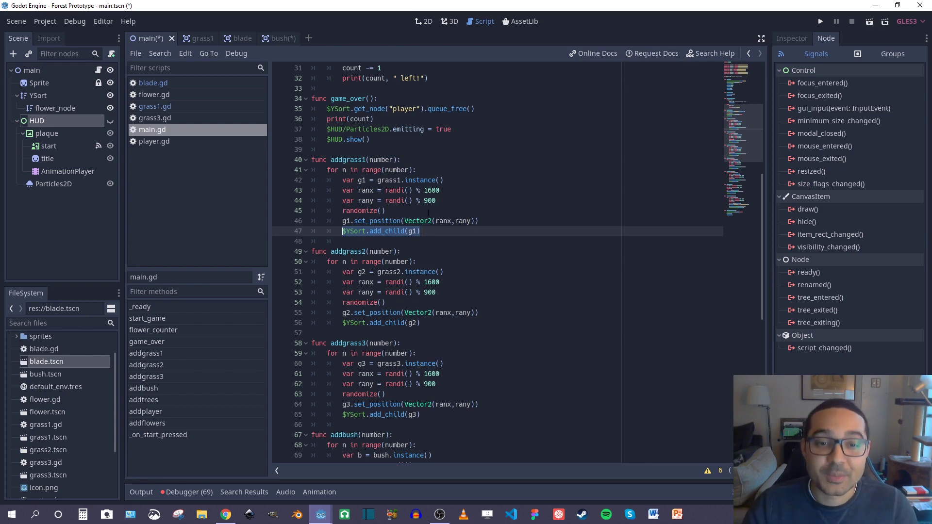
pyautogui.click(420, 231)
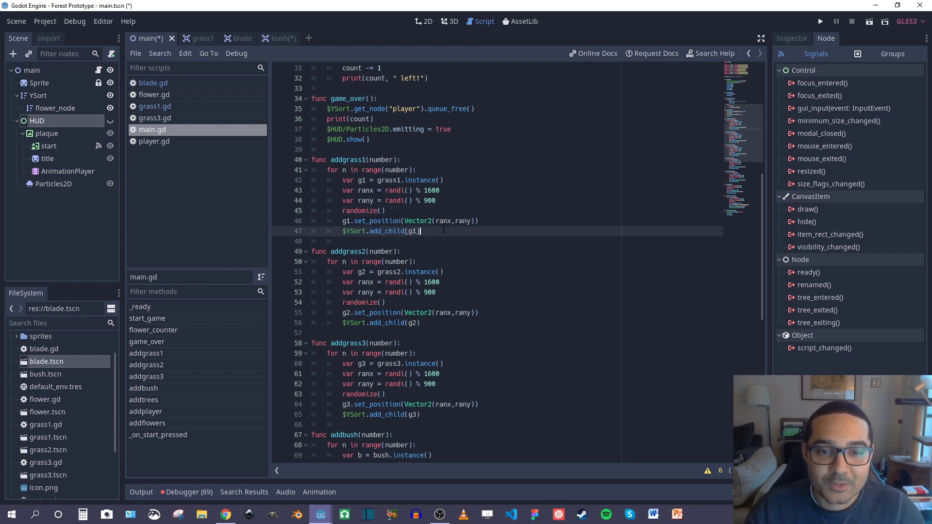
pyautogui.scroll(3)
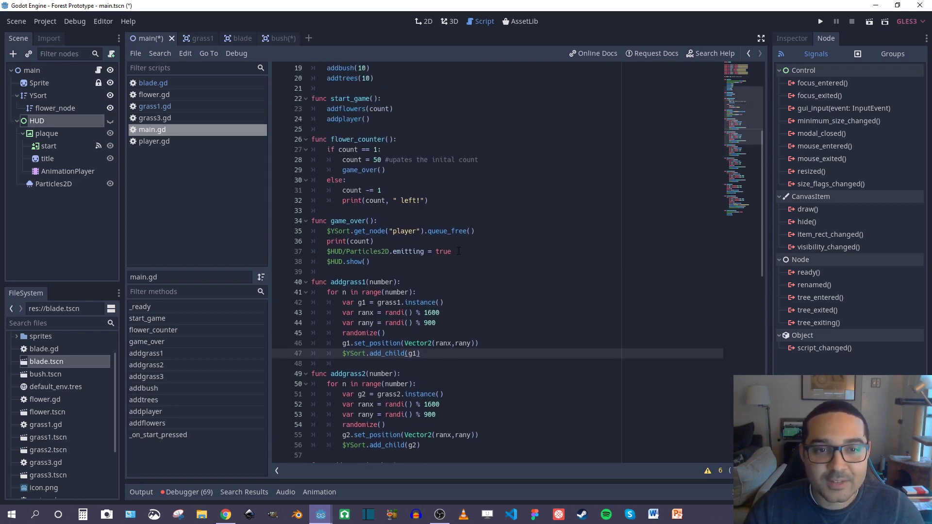
pyautogui.scroll(3)
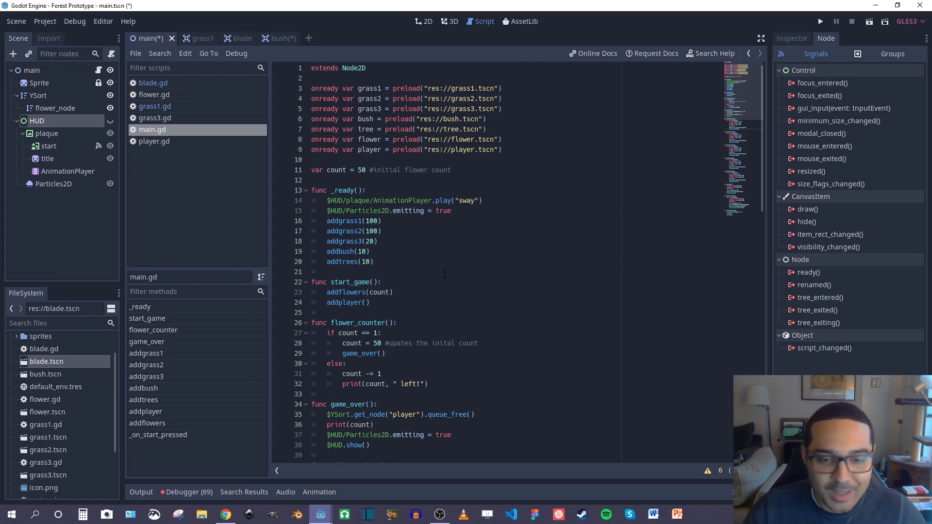
pyautogui.scroll(-3)
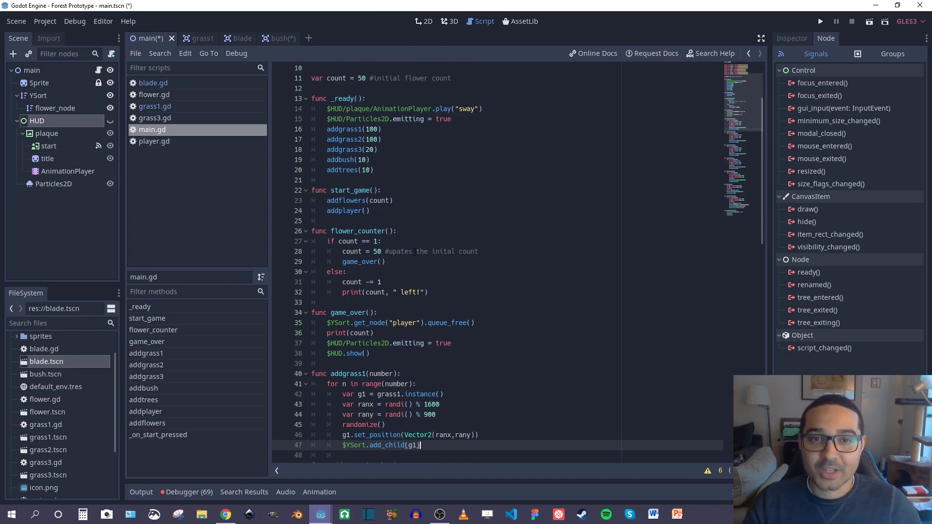
pyautogui.scroll(3)
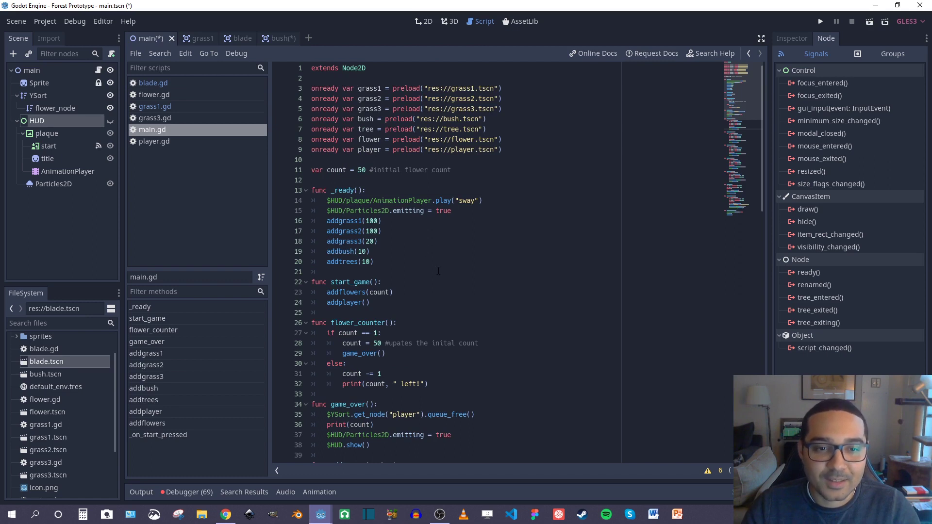
pyautogui.scroll(-3)
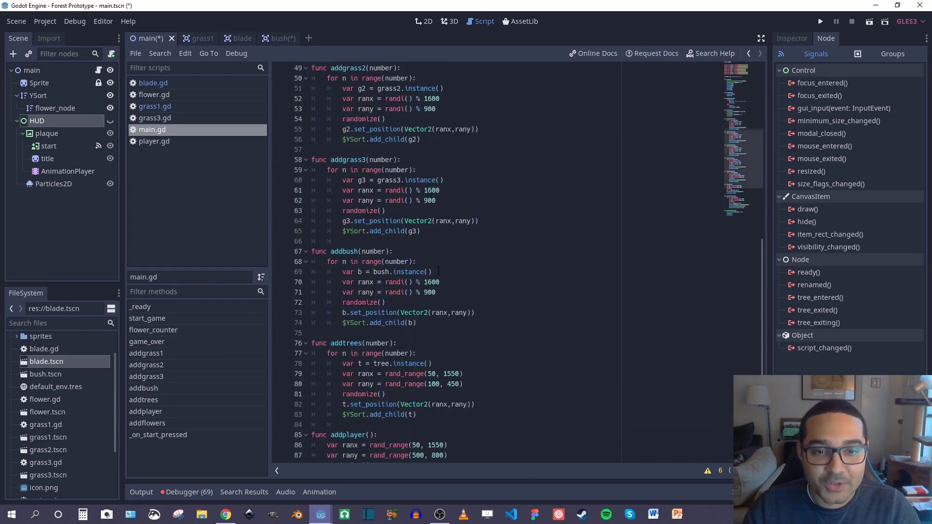
pyautogui.scroll(3)
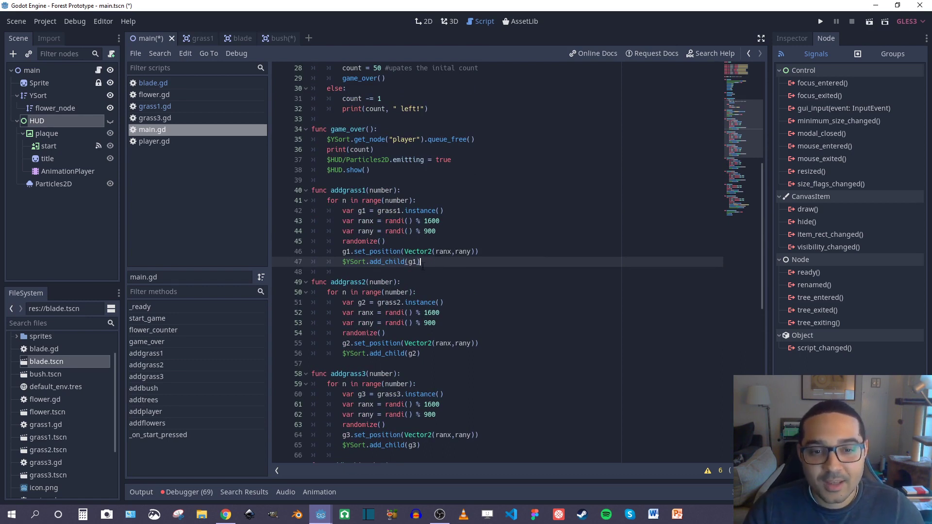
pyautogui.scroll(-3)
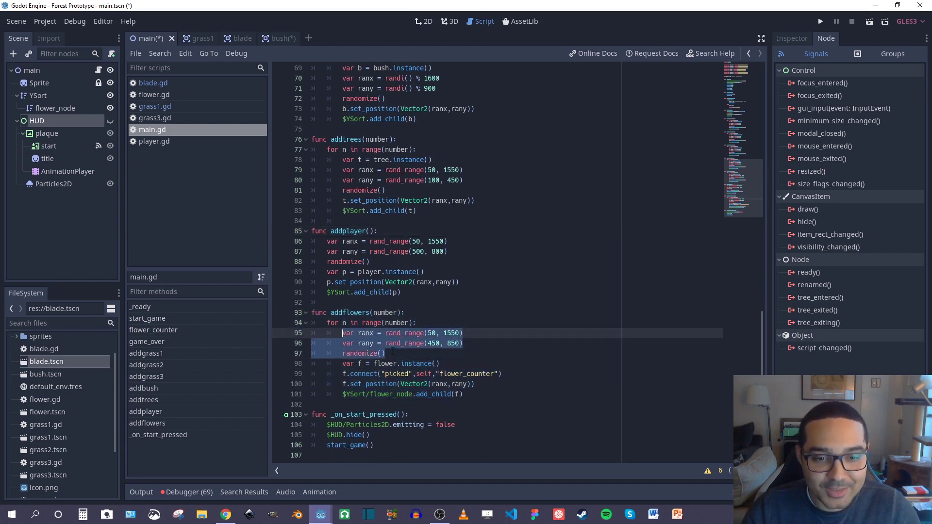
pyautogui.click(347, 353)
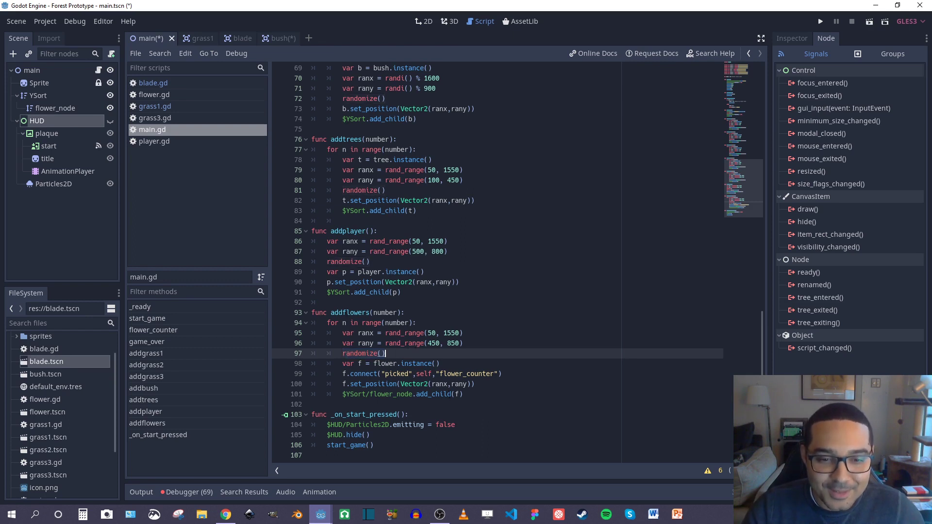
pyautogui.scroll(3)
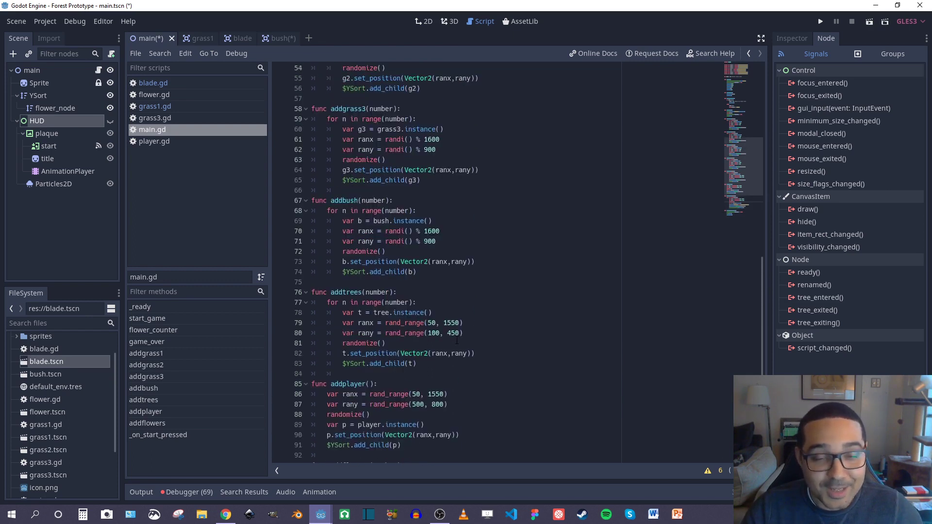
pyautogui.scroll(3)
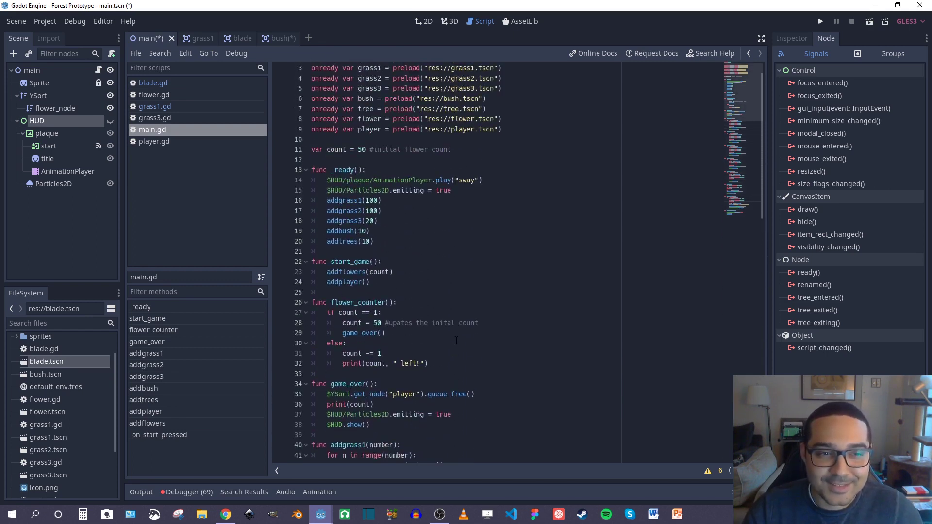
pyautogui.scroll(3)
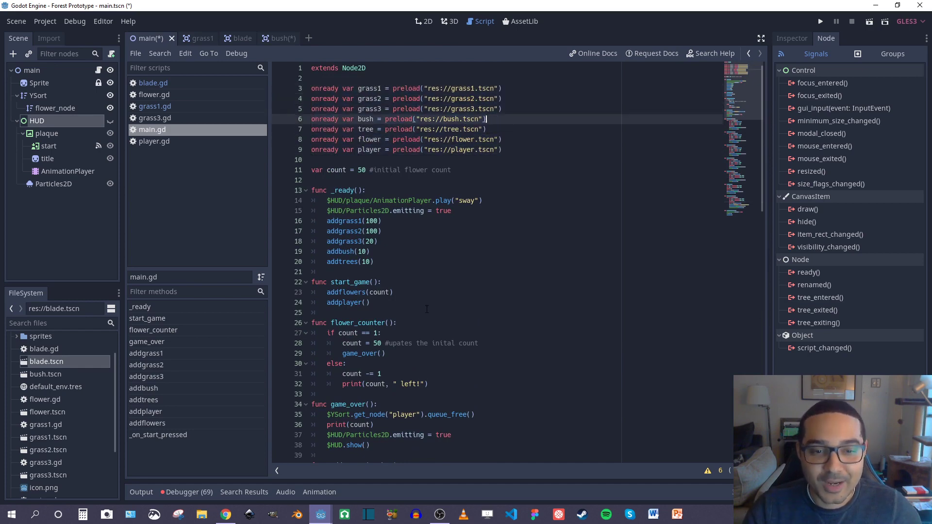
pyautogui.scroll(-3)
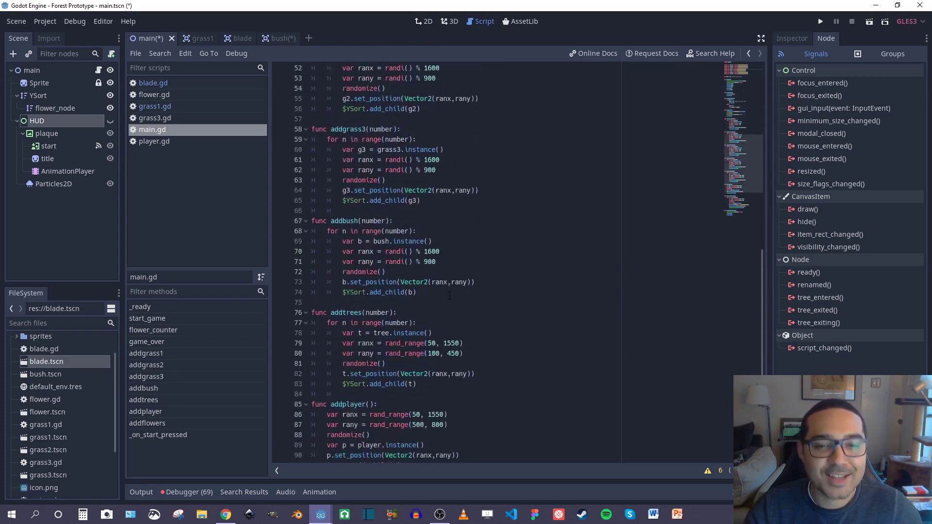
pyautogui.scroll(-3)
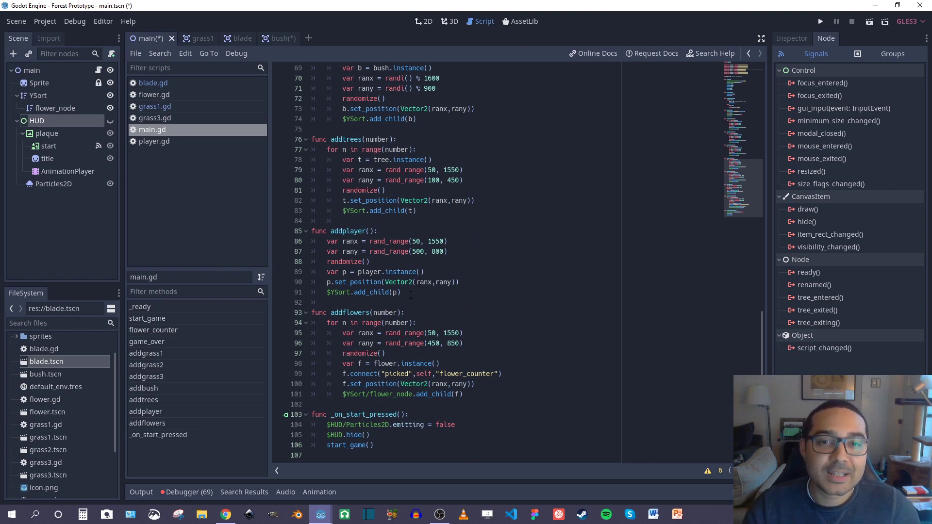
# - Run the game from the main scene's 2D view to see a spawned meadow, then close the game window
pyautogui.click(423, 21)
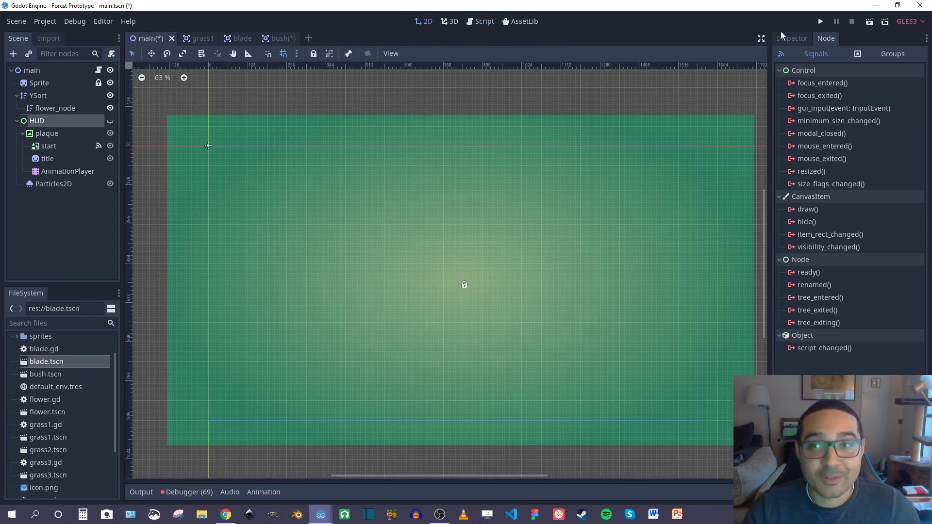
pyautogui.click(820, 22)
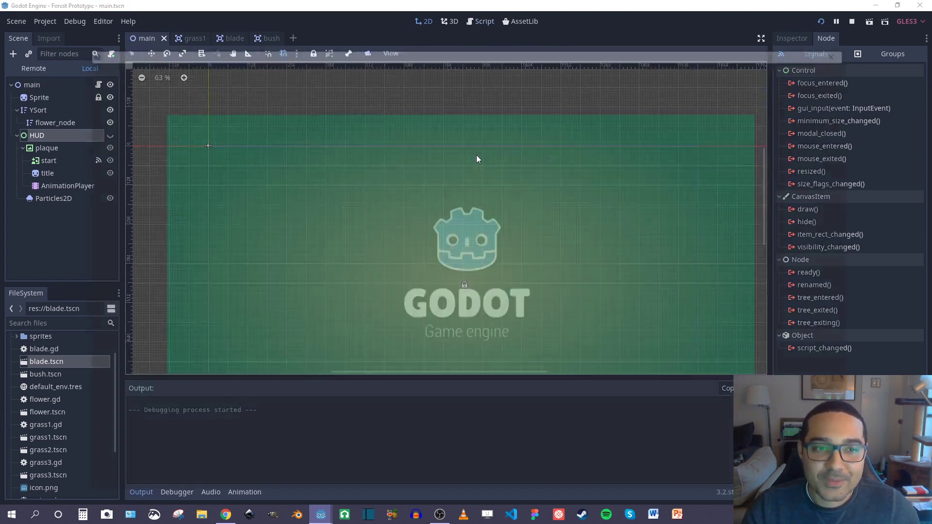
pyautogui.click(868, 21)
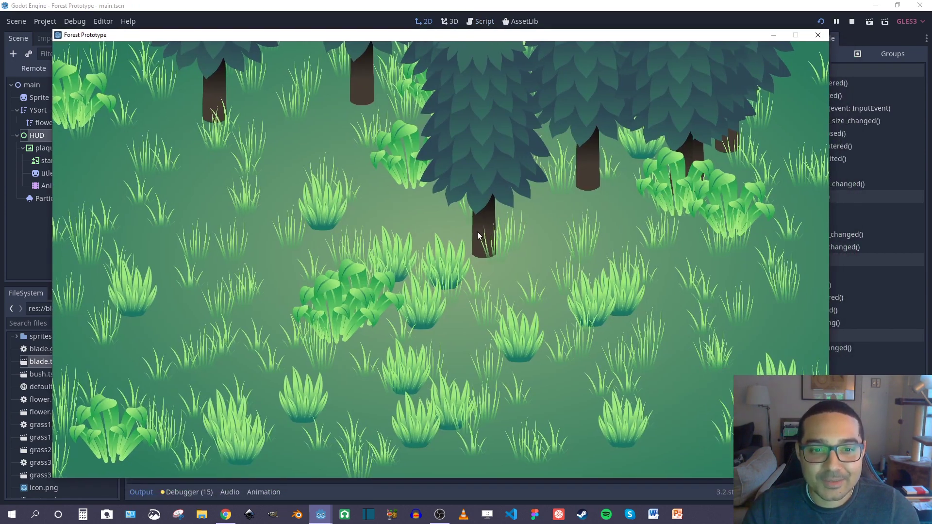
pyautogui.moveTo(467, 269)
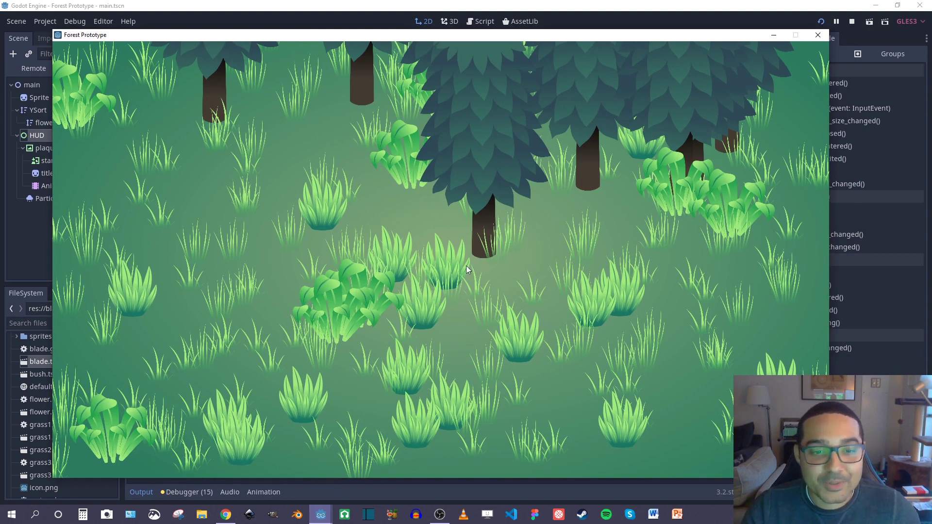
pyautogui.moveTo(420, 151)
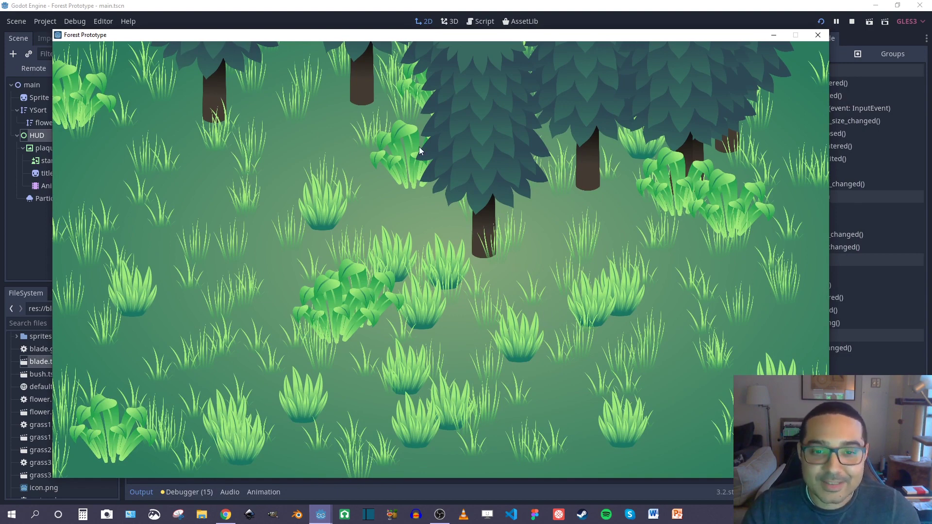
pyautogui.moveTo(367, 251)
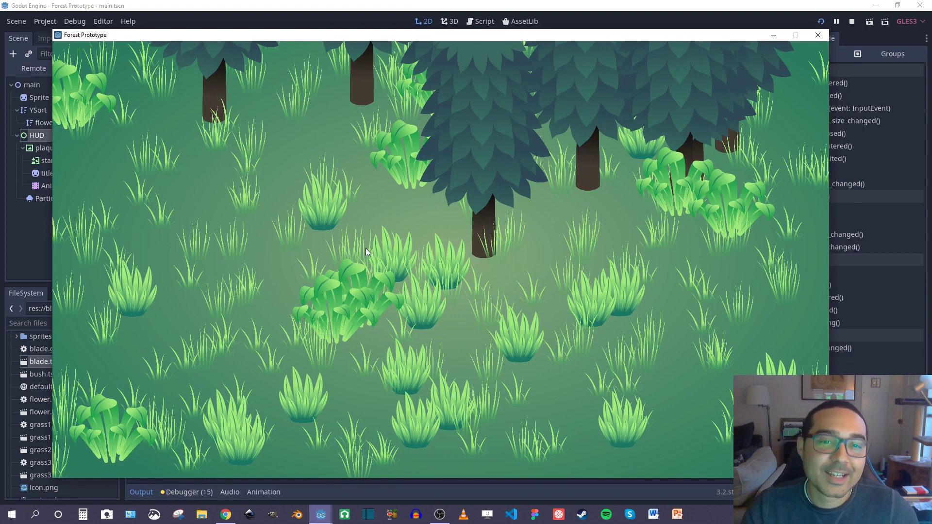
pyautogui.click(818, 35)
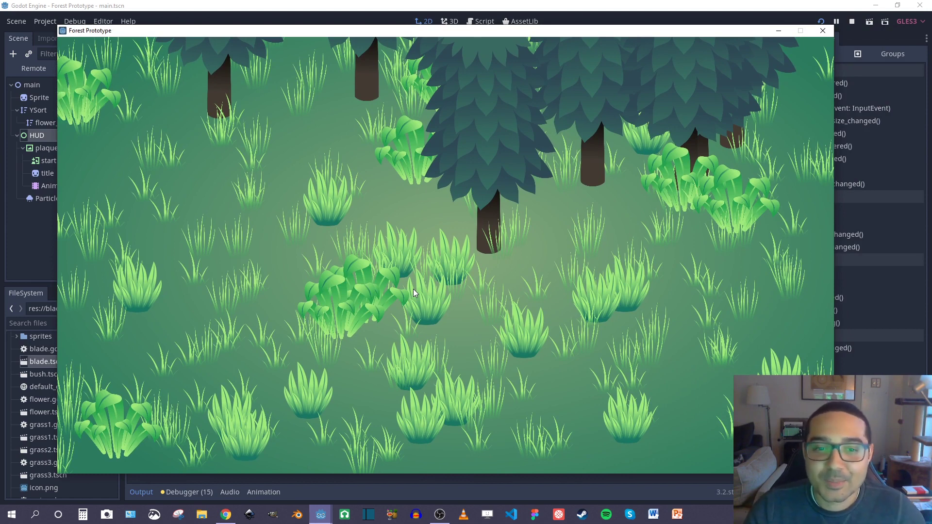
pyautogui.moveTo(302, 325)
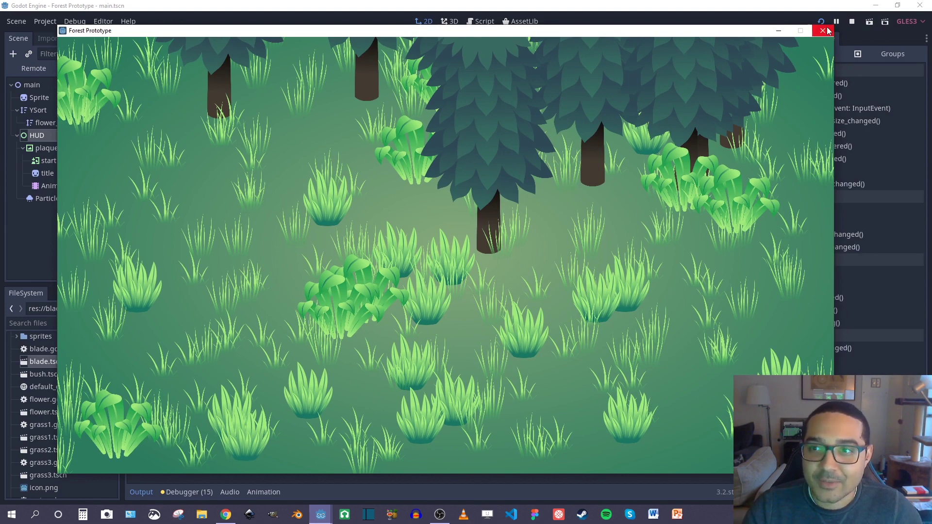
pyautogui.click(825, 30)
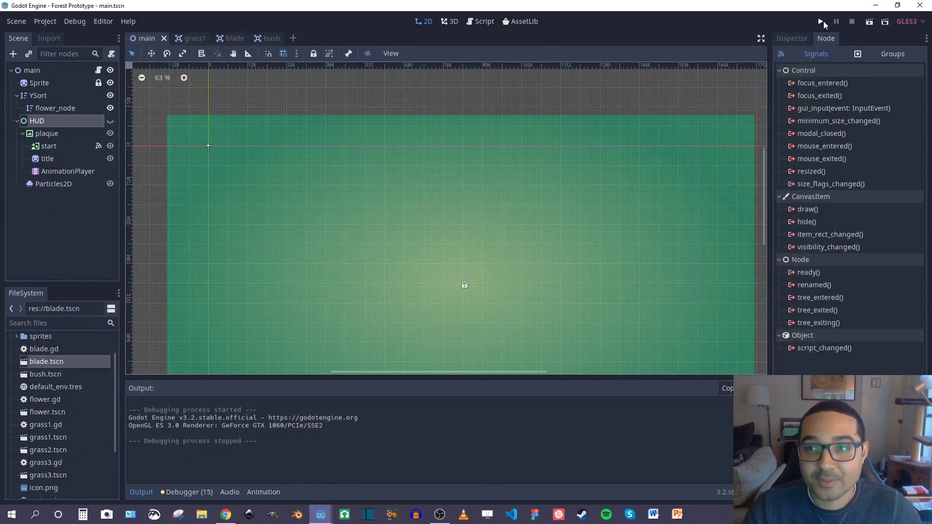
# - Run the game again for a new random meadow, then stop the preview to return to the editor
pyautogui.click(822, 21)
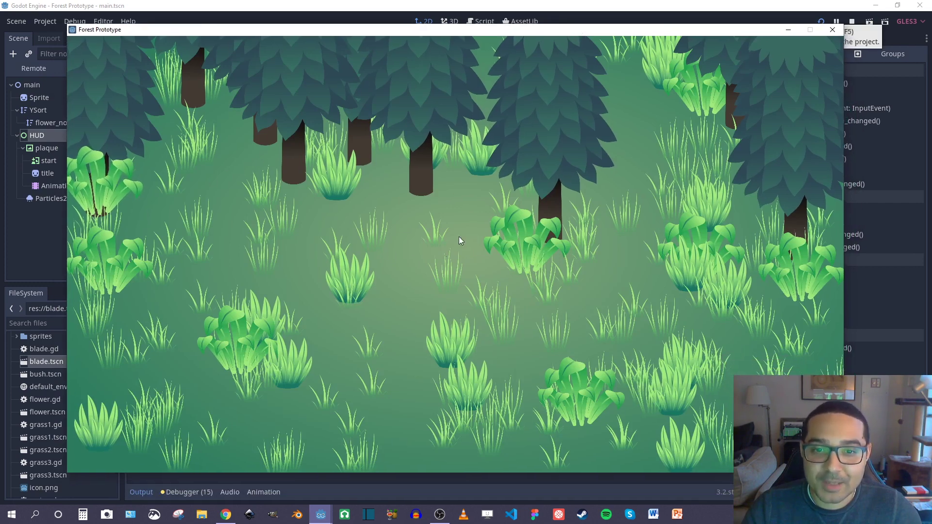
pyautogui.moveTo(479, 216)
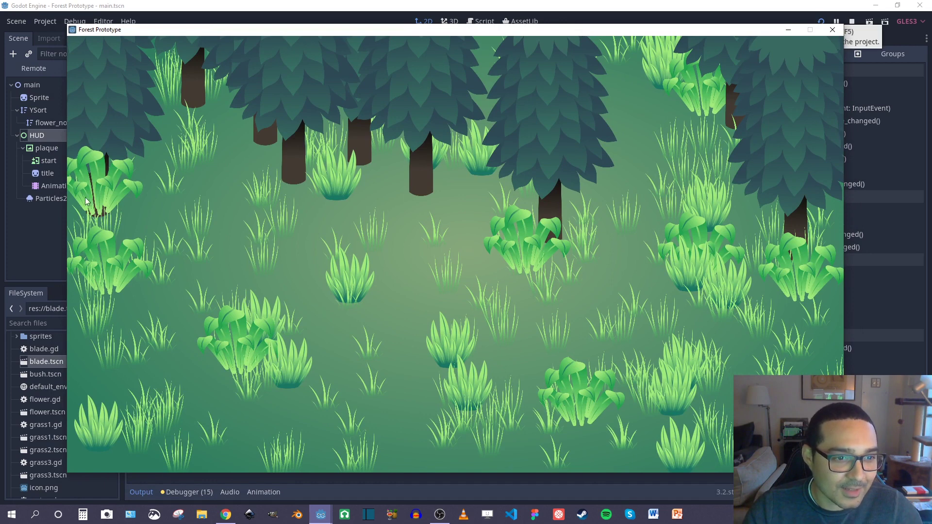
pyautogui.moveTo(98, 198)
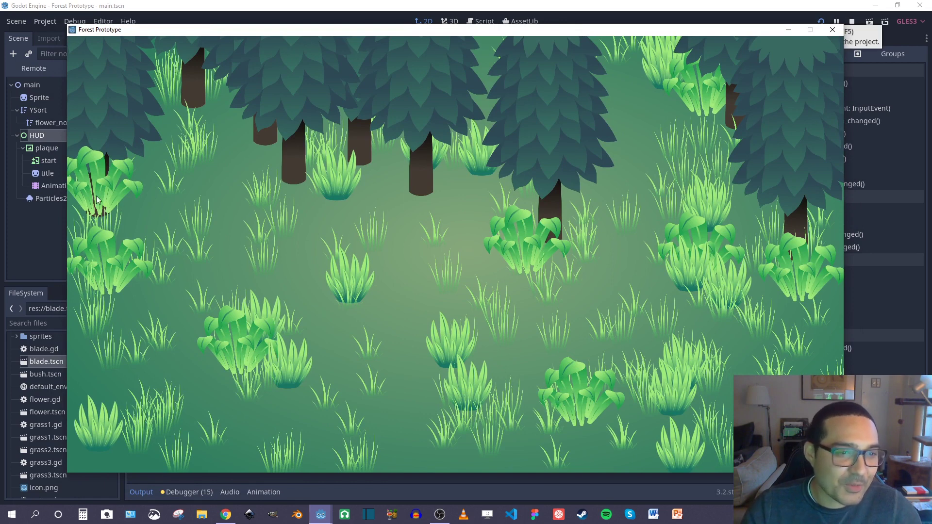
pyautogui.moveTo(107, 214)
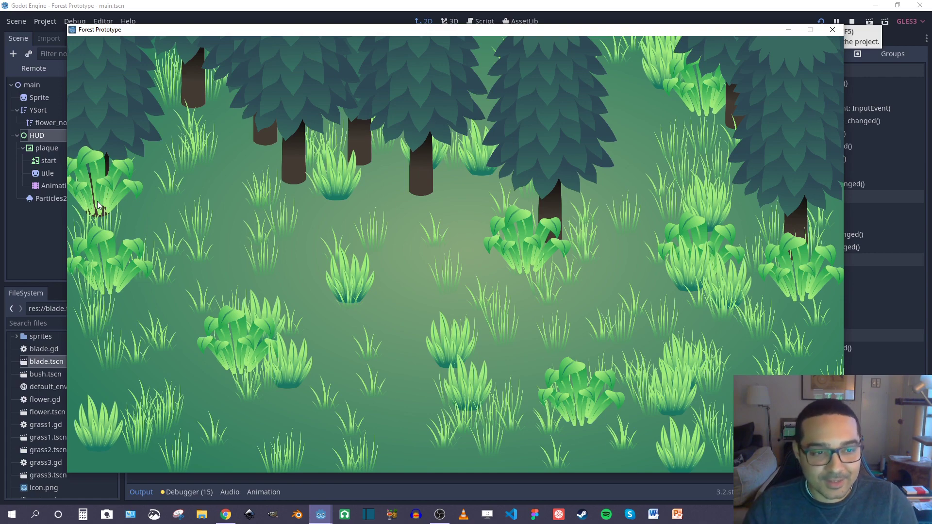
pyautogui.moveTo(383, 210)
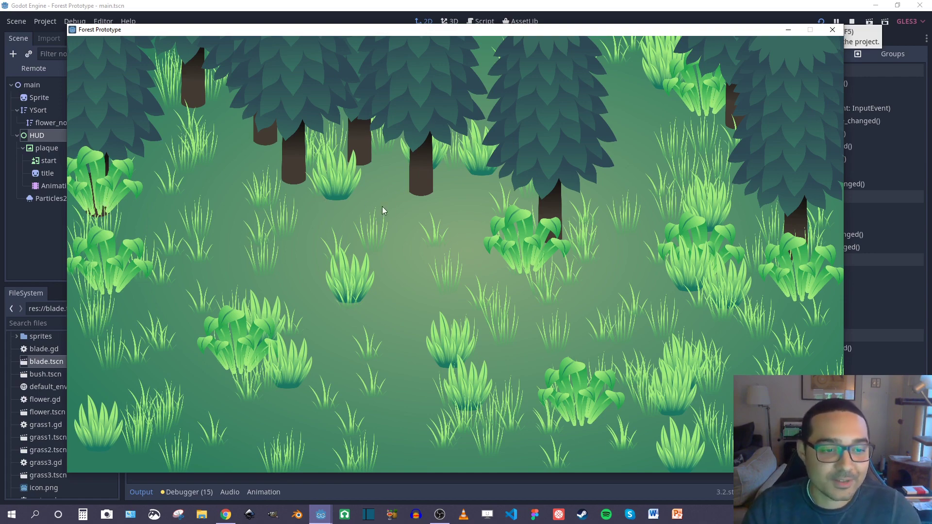
pyautogui.moveTo(523, 36)
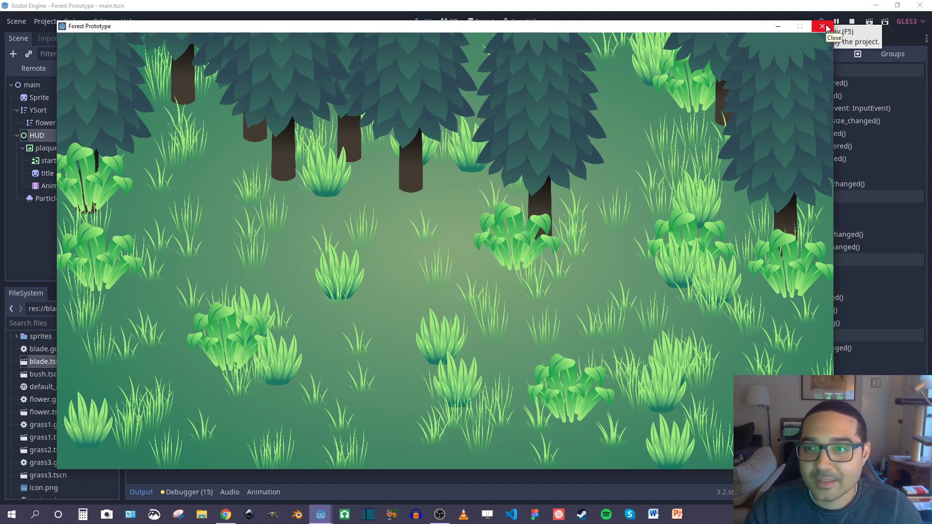
pyautogui.click(826, 26)
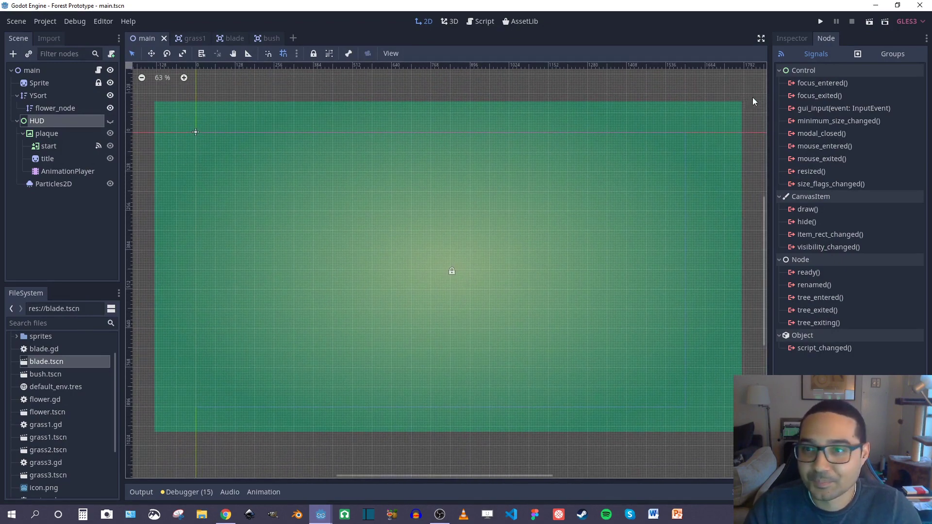
# - Change addtrees(10) to addtrees(100) in main.gd's _ready and save the script
pyautogui.click(484, 20)
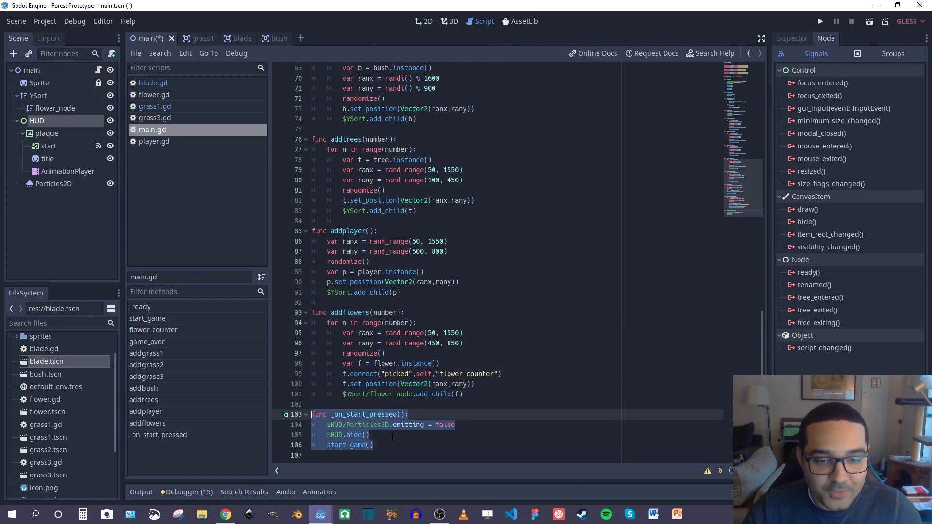
pyautogui.click(409, 415)
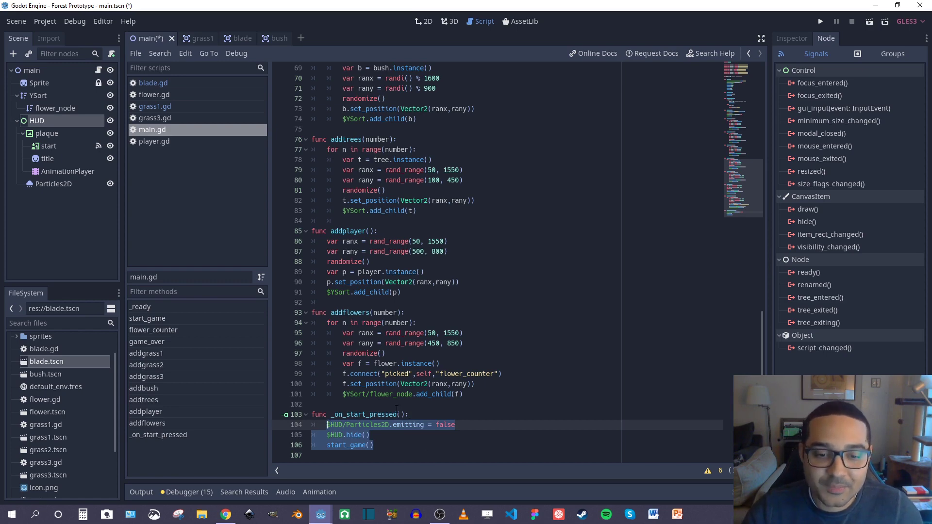
pyautogui.scroll(3)
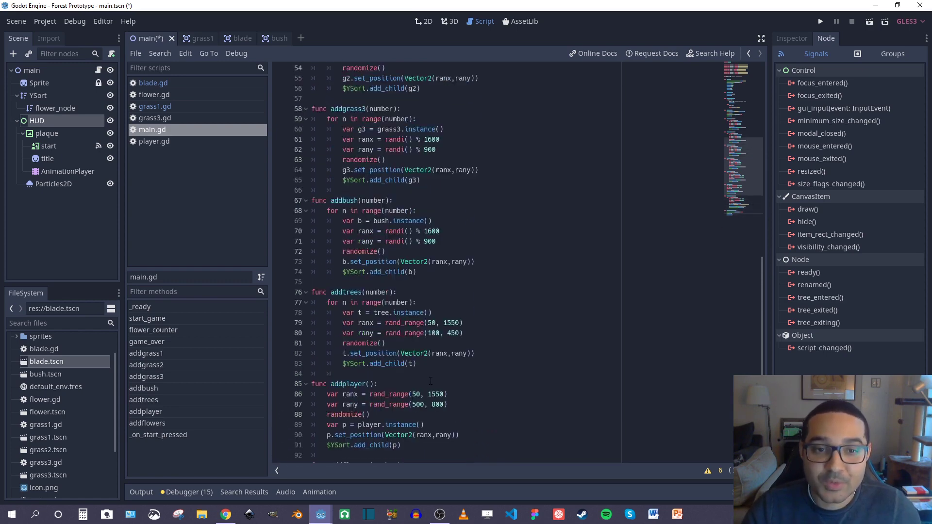
pyautogui.scroll(3)
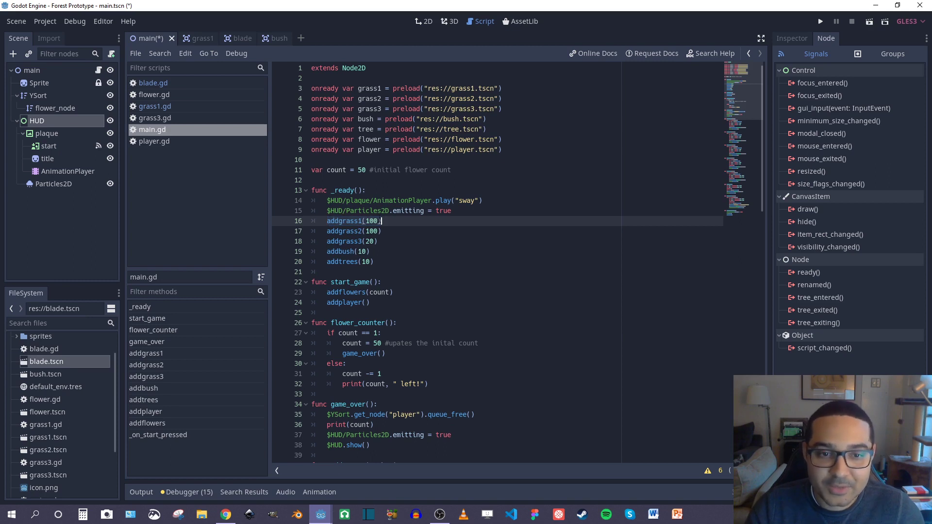
pyautogui.scroll(-3)
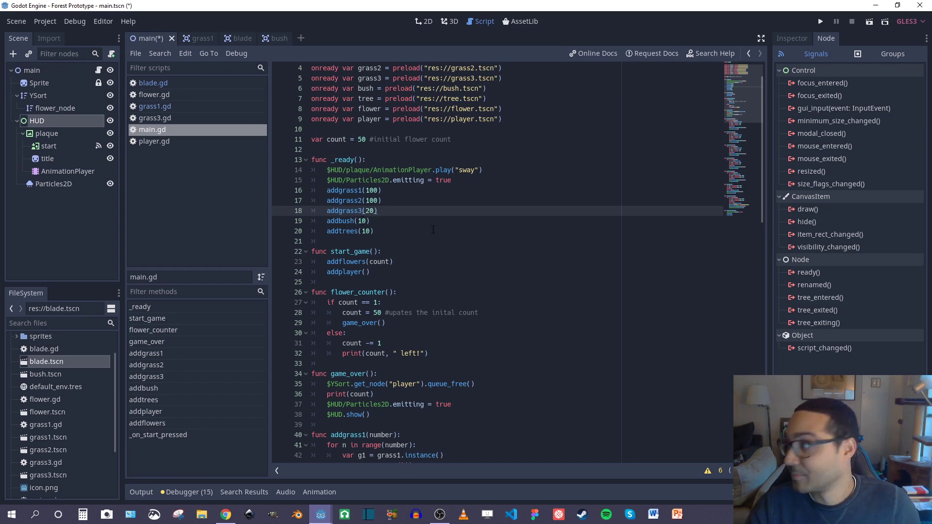
pyautogui.click(377, 210)
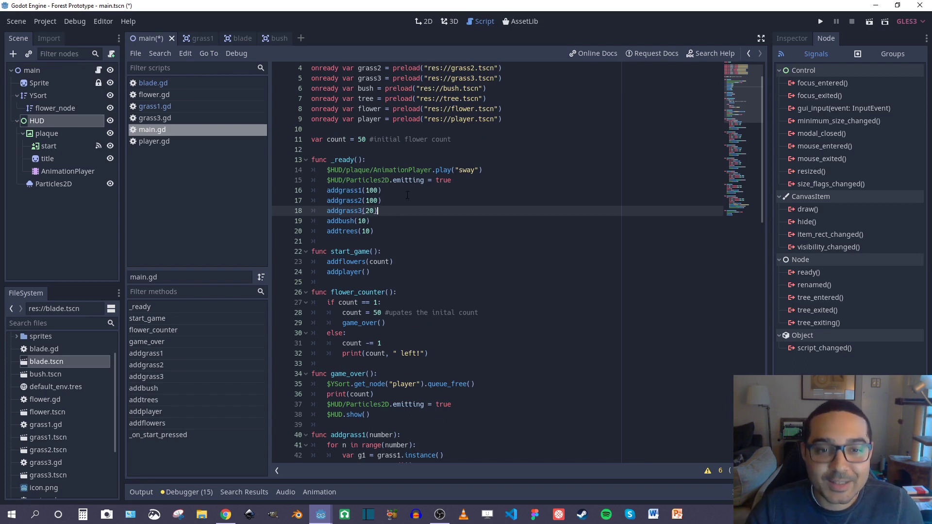
pyautogui.scroll(3)
pyautogui.write('0')
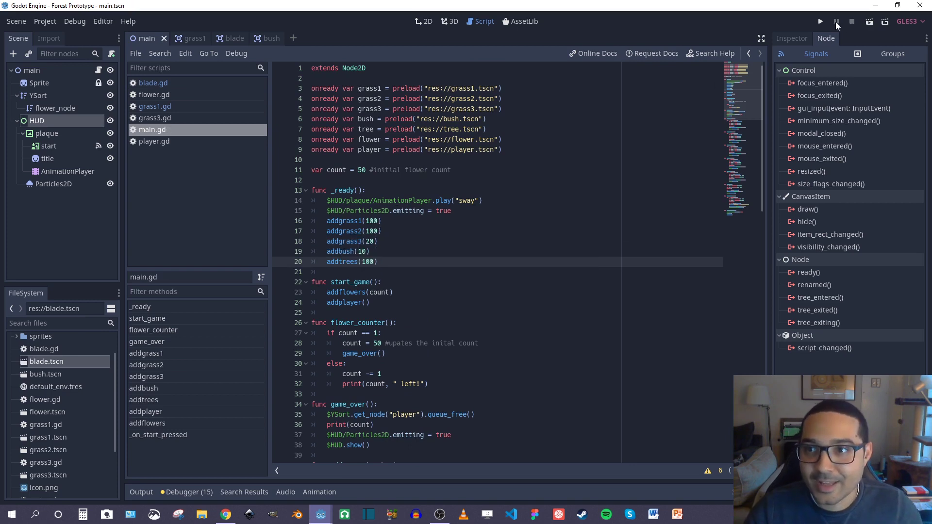
# - Play the Forest Prototype and hit START to walk the 100-tree meadow picking flowers
pyautogui.click(820, 22)
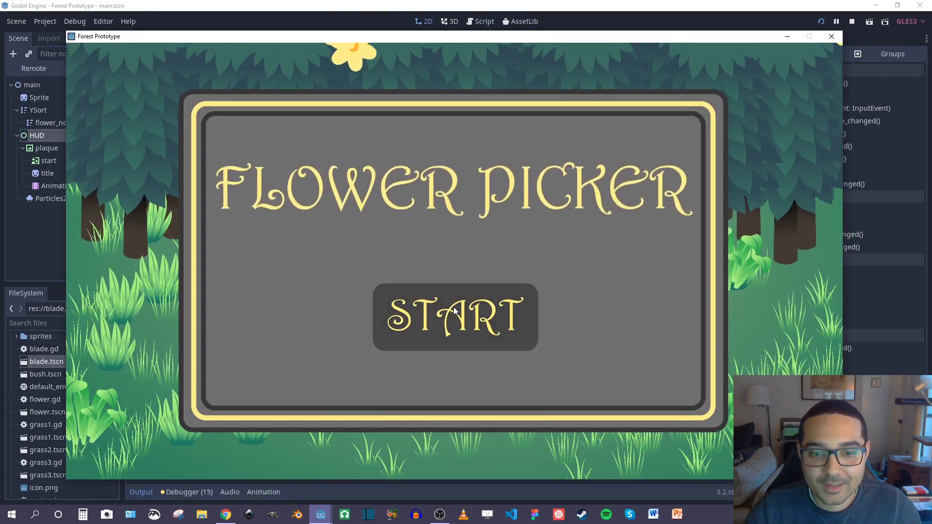
pyautogui.click(455, 316)
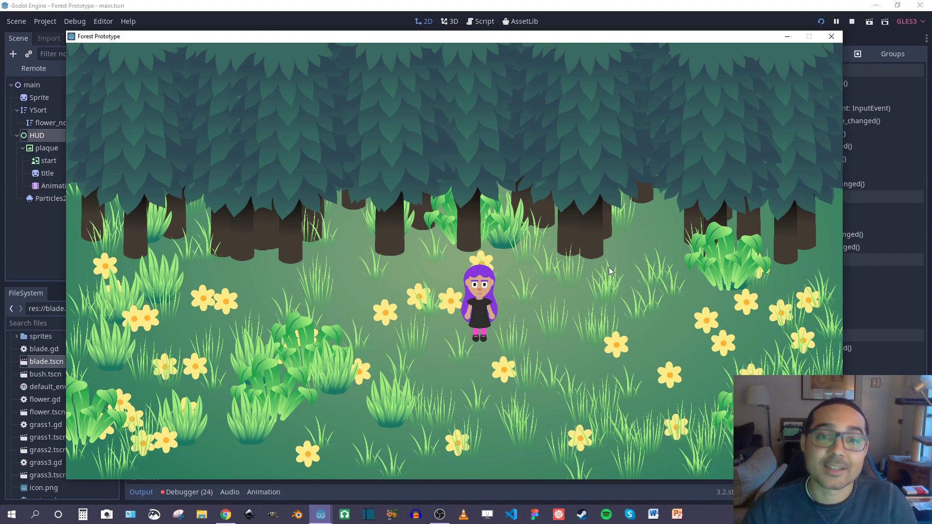
pyautogui.moveTo(794, 244)
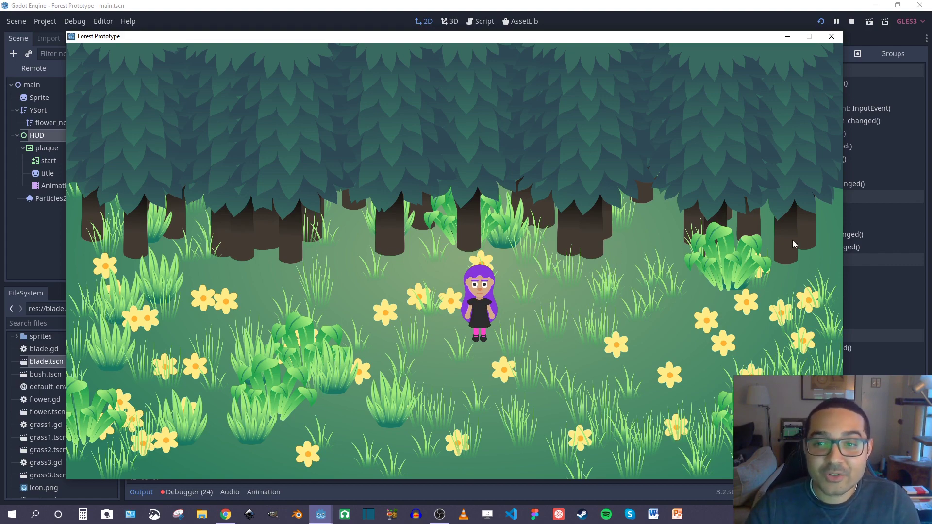
pyautogui.moveTo(701, 247)
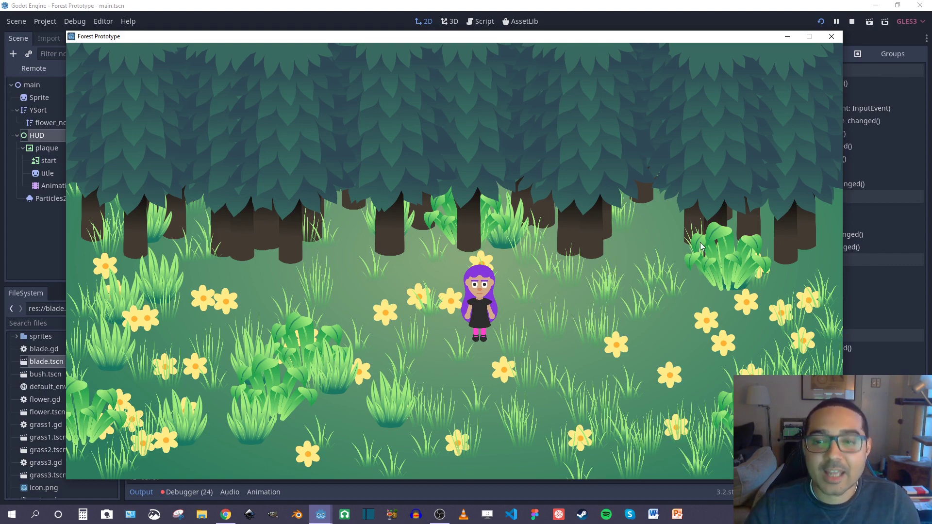
pyautogui.moveTo(348, 243)
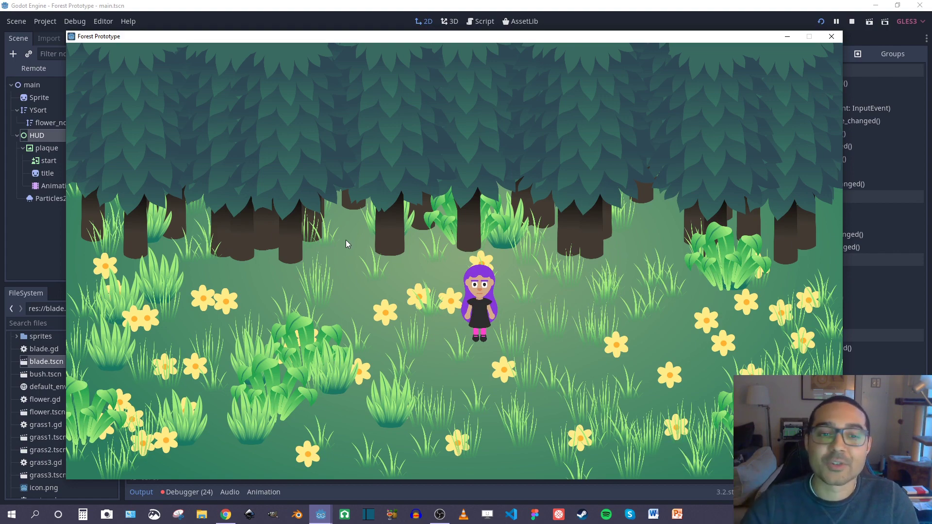
pyautogui.moveTo(274, 243)
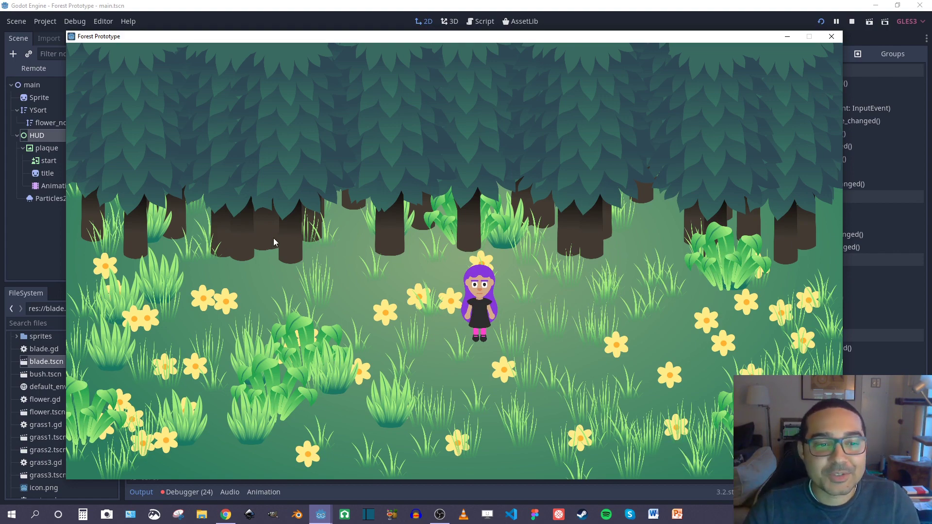
pyautogui.moveTo(493, 242)
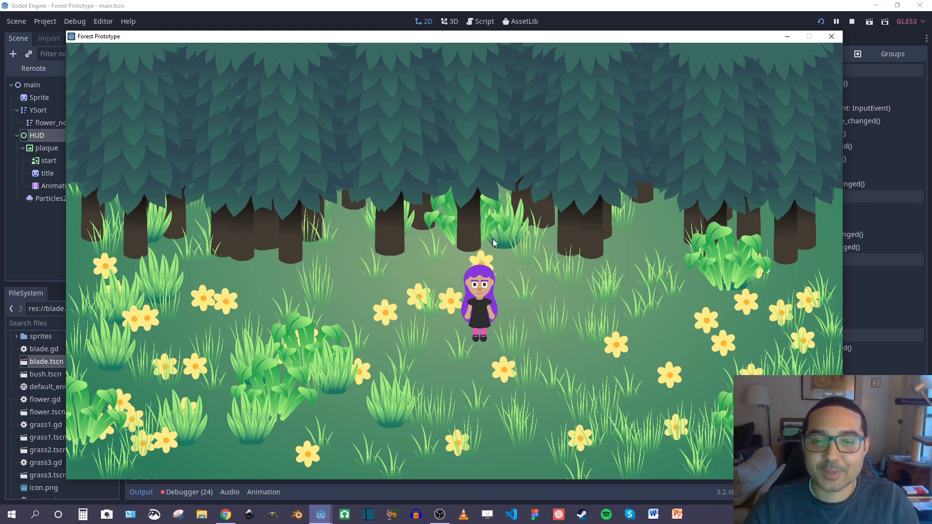
pyautogui.moveTo(467, 225)
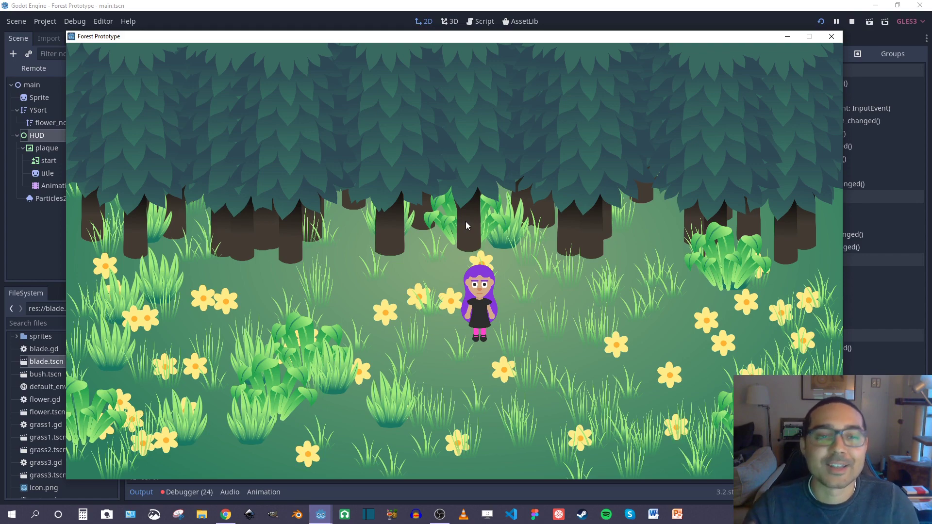
pyautogui.moveTo(487, 227)
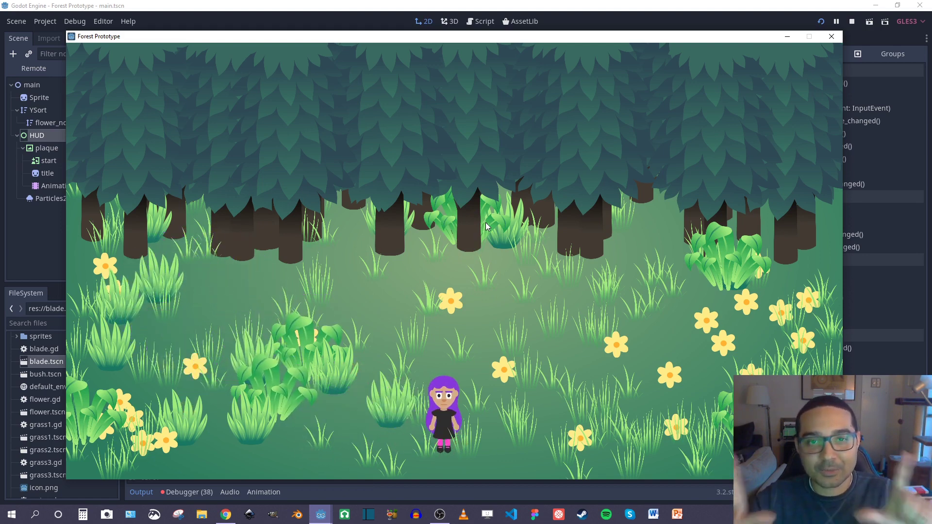
pyautogui.moveTo(158, 238)
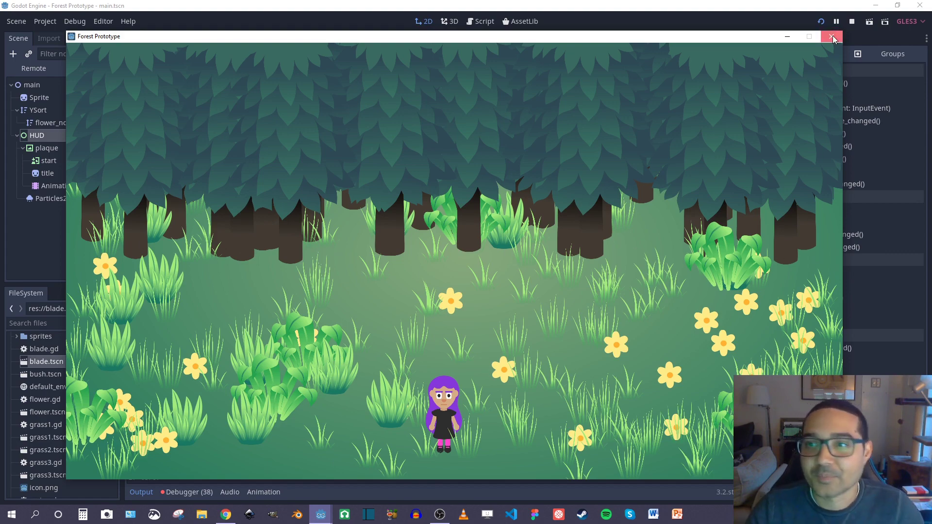
# - Close the game window and scroll main.gd to the addtrees random-range placement lines
pyautogui.click(832, 36)
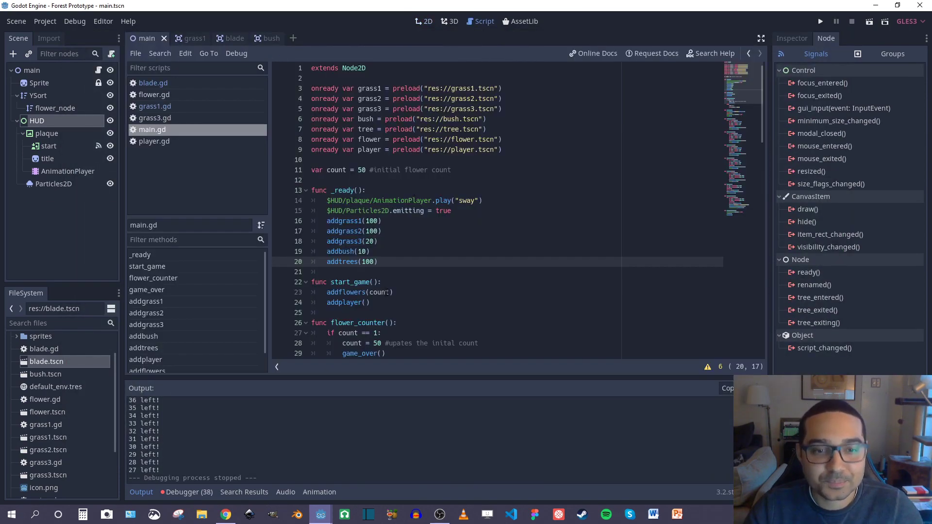
pyautogui.scroll(-3)
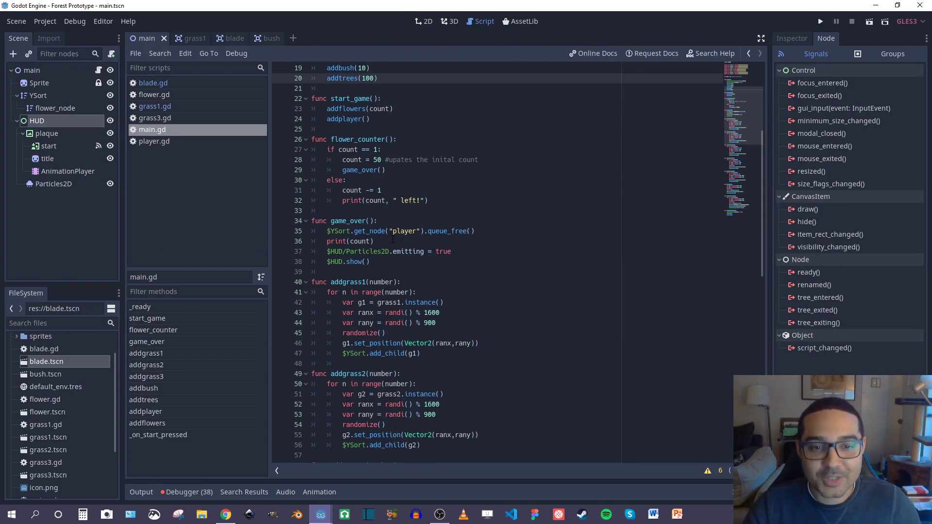
pyautogui.scroll(-3)
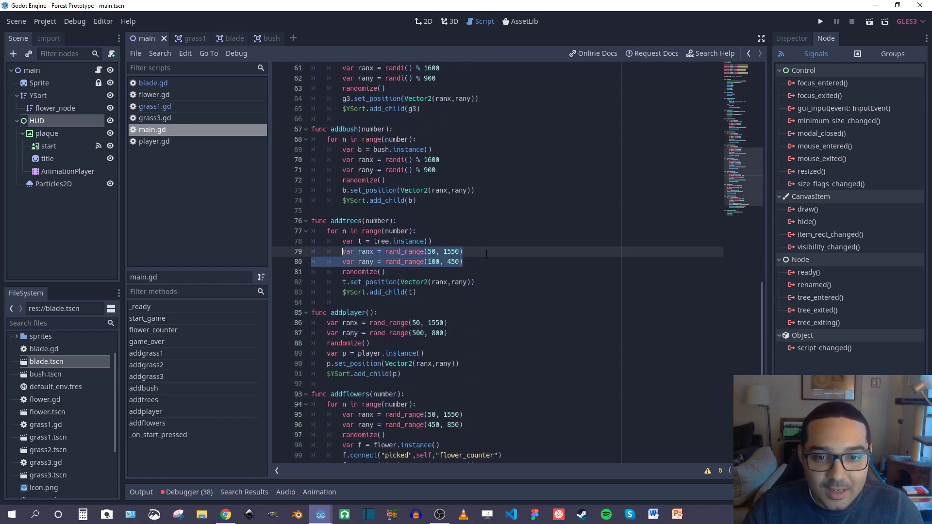
pyautogui.click(462, 251)
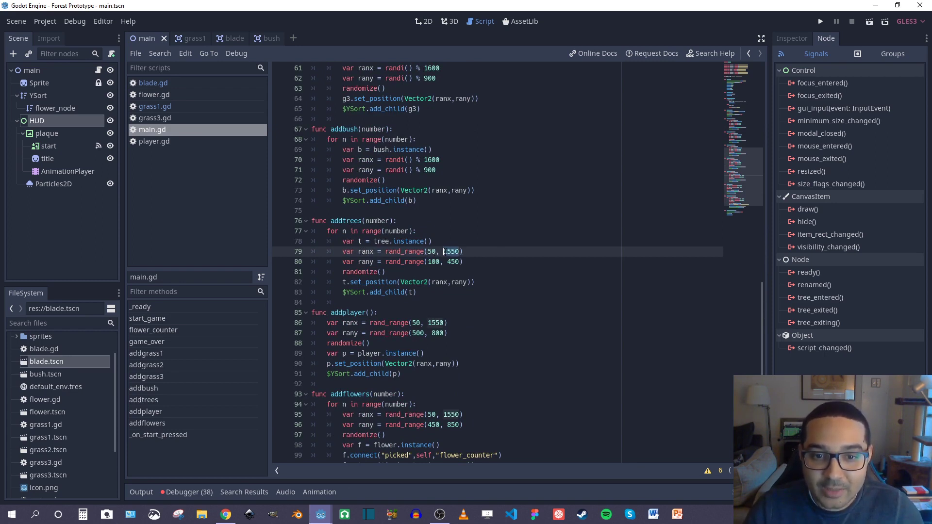
pyautogui.moveTo(524, 191)
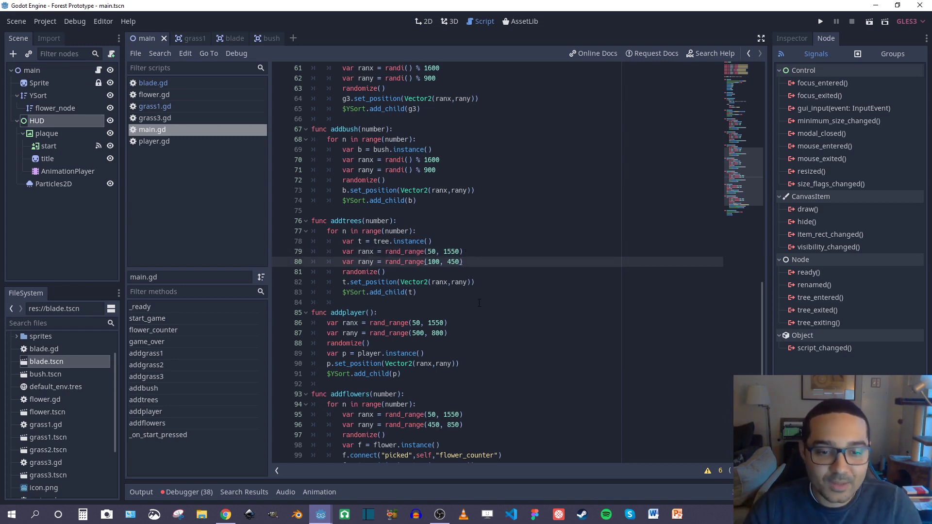
pyautogui.scroll(-3)
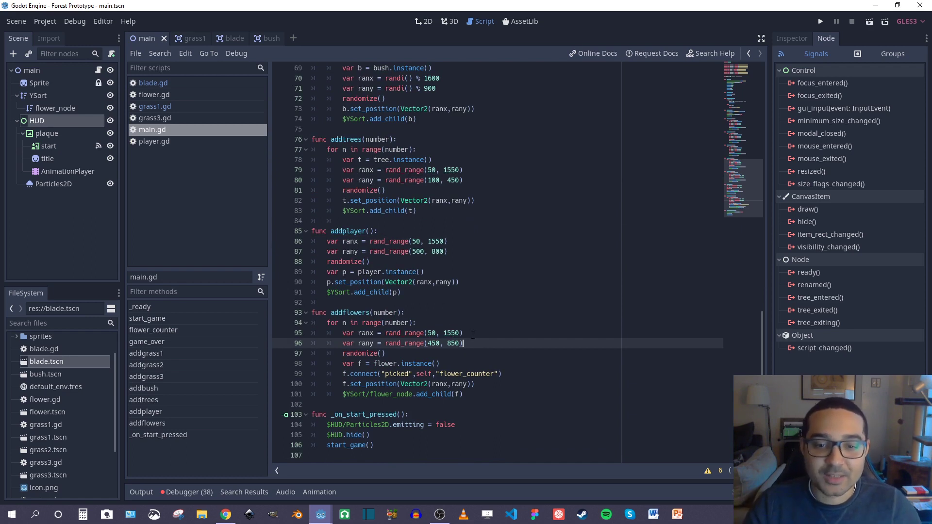
pyautogui.scroll(3)
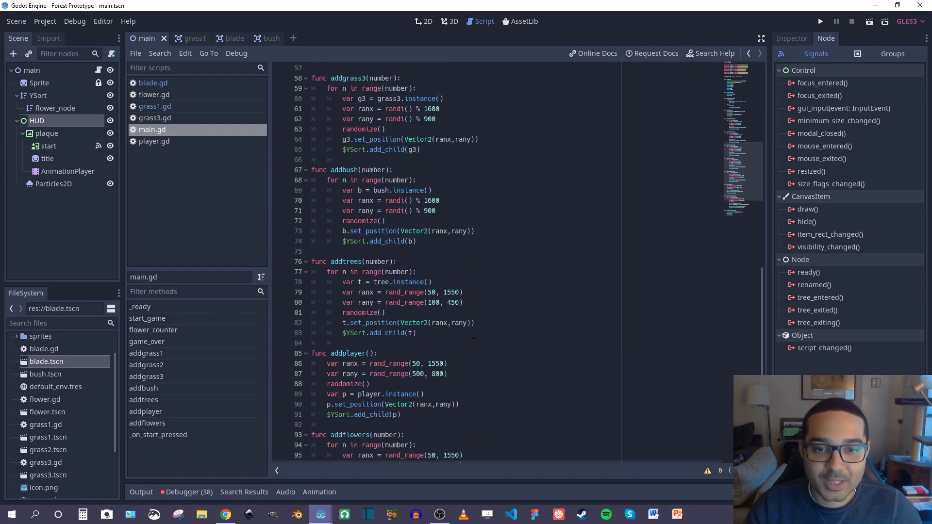
# - Play the game again and START a new flower-picking round among the trees and bushes
pyautogui.click(820, 20)
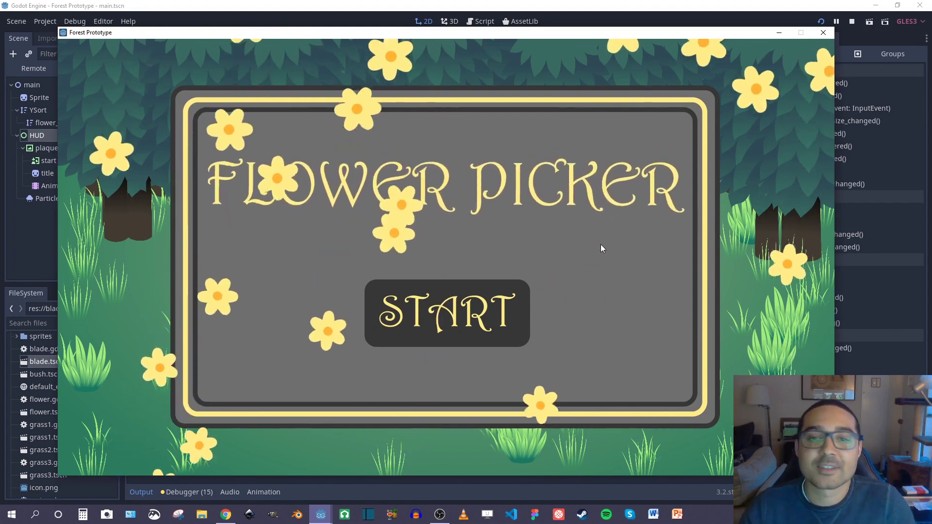
pyautogui.click(447, 313)
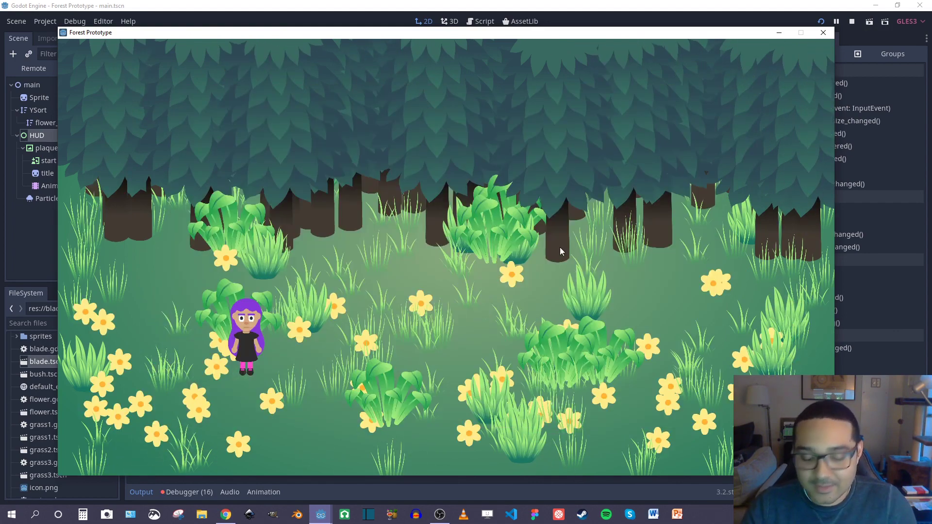